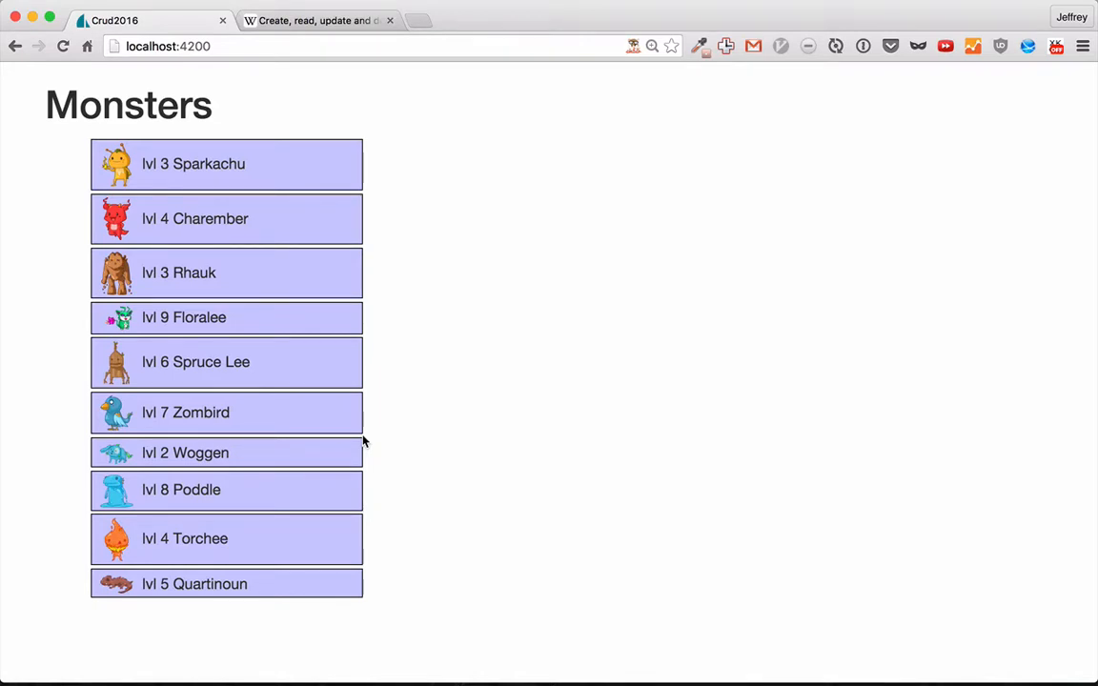
mouse_move(94, 146)
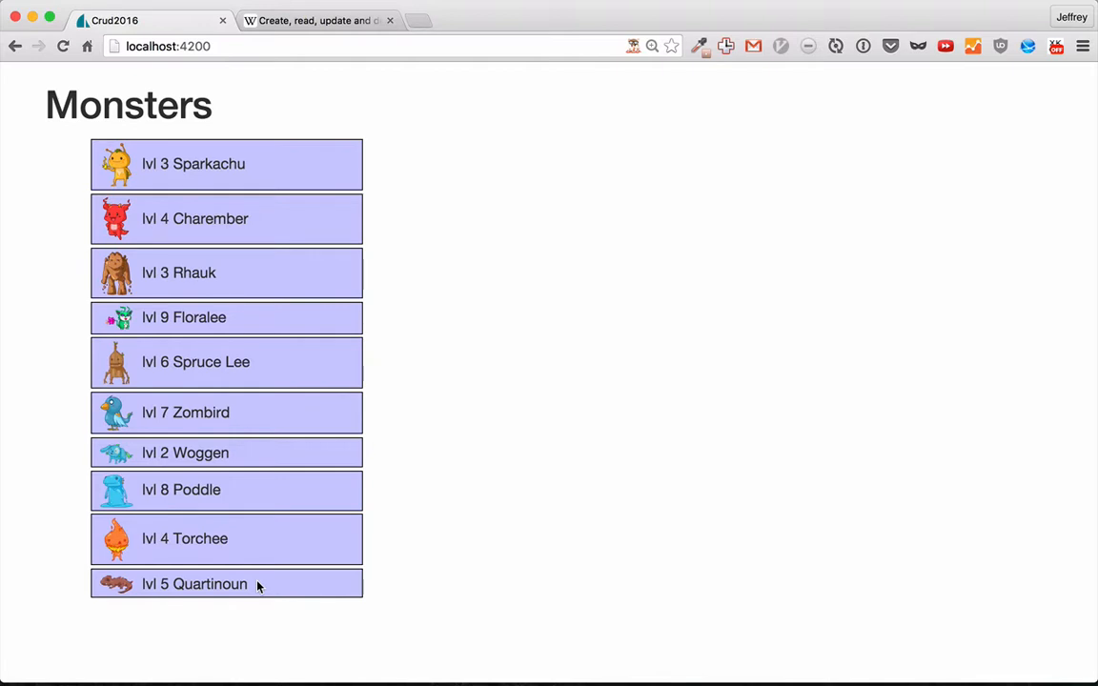
- Switch to the 'Create, read, update and delete' Wikipedia article and go to its User interface section
left_click(315, 20)
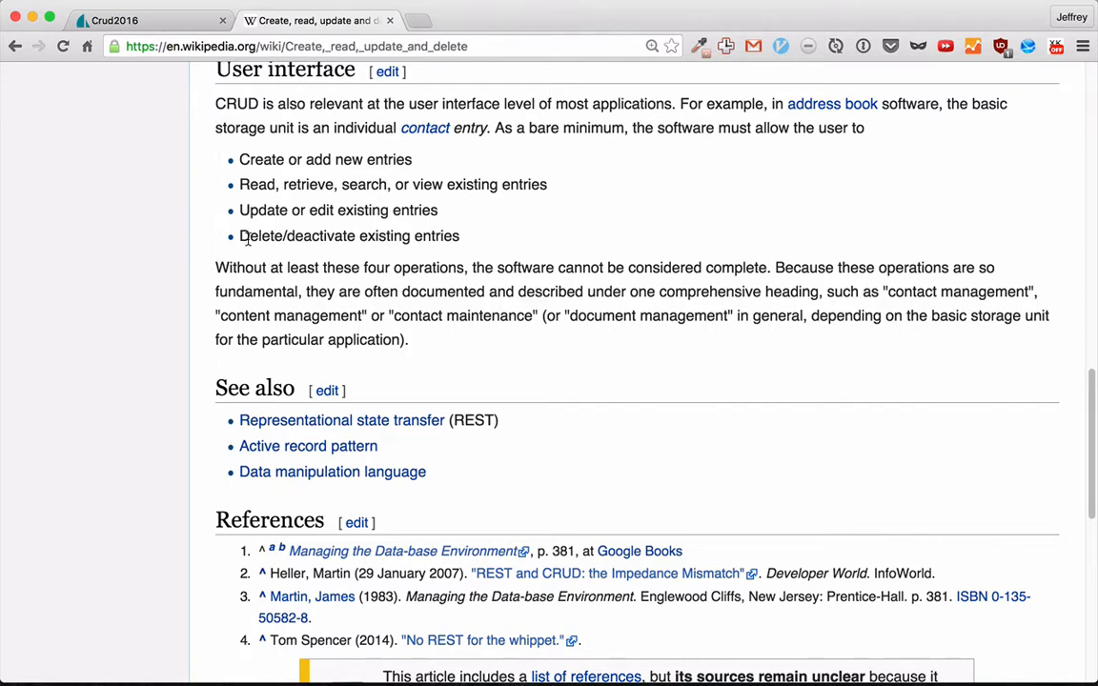
double_click(256, 184)
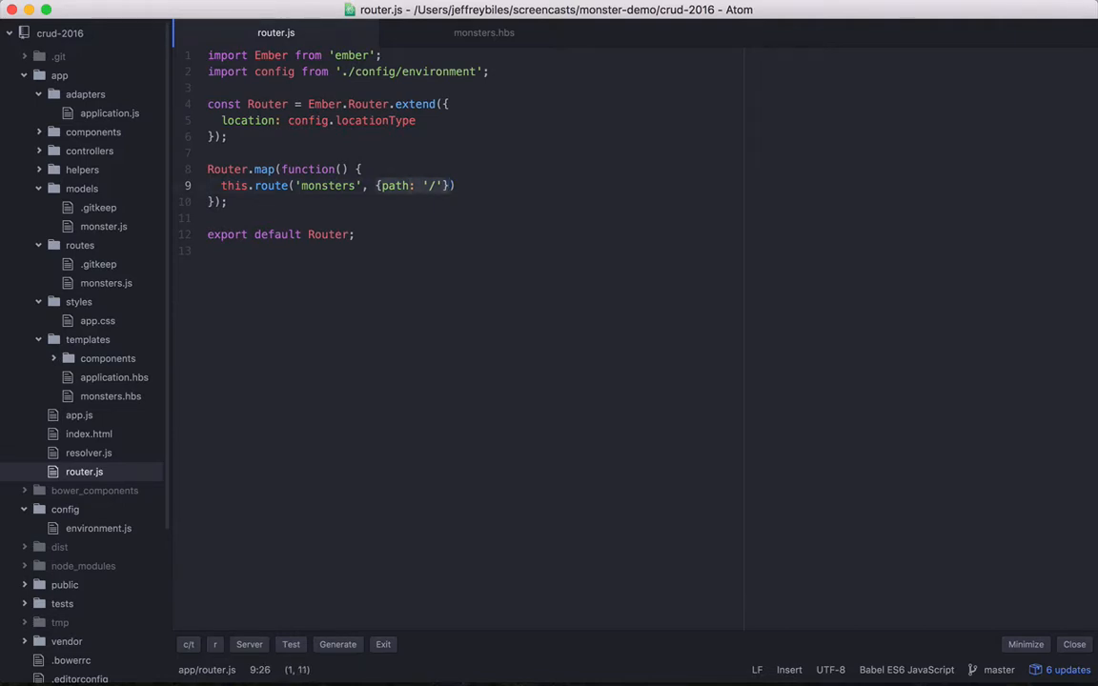
- Nest a monster route with a ':monster_id' path and show/edit children, and add a routes/monsters folder
key("BackSpace")
type("this.")
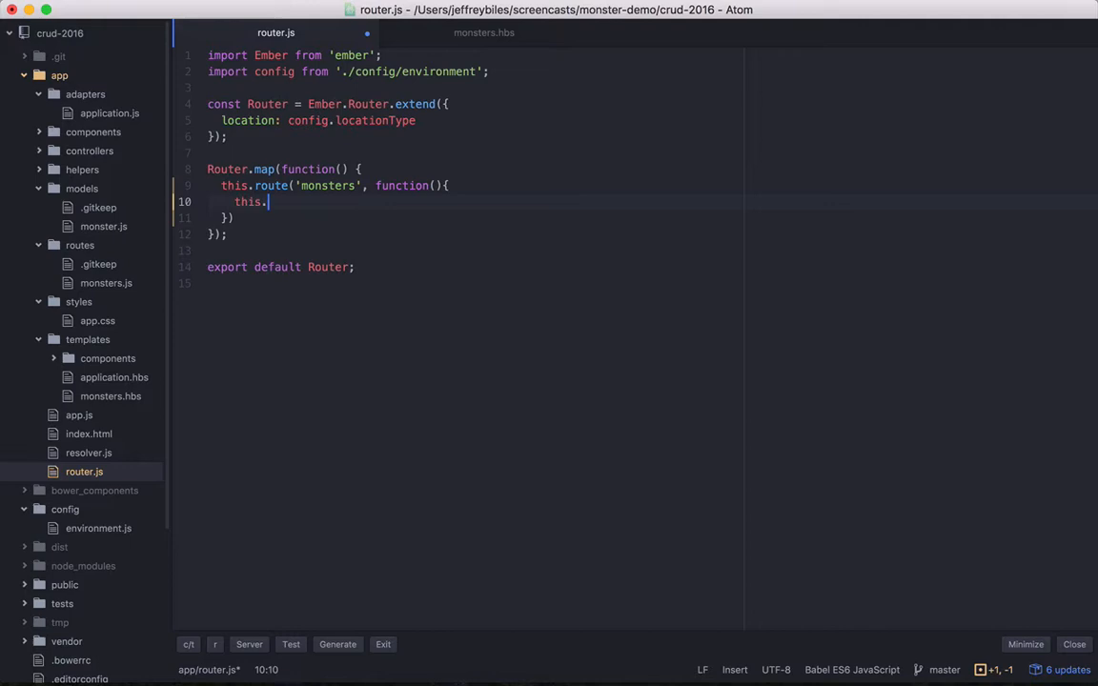
type("route('monster', {path: 'function(){")
type("this.route('show")
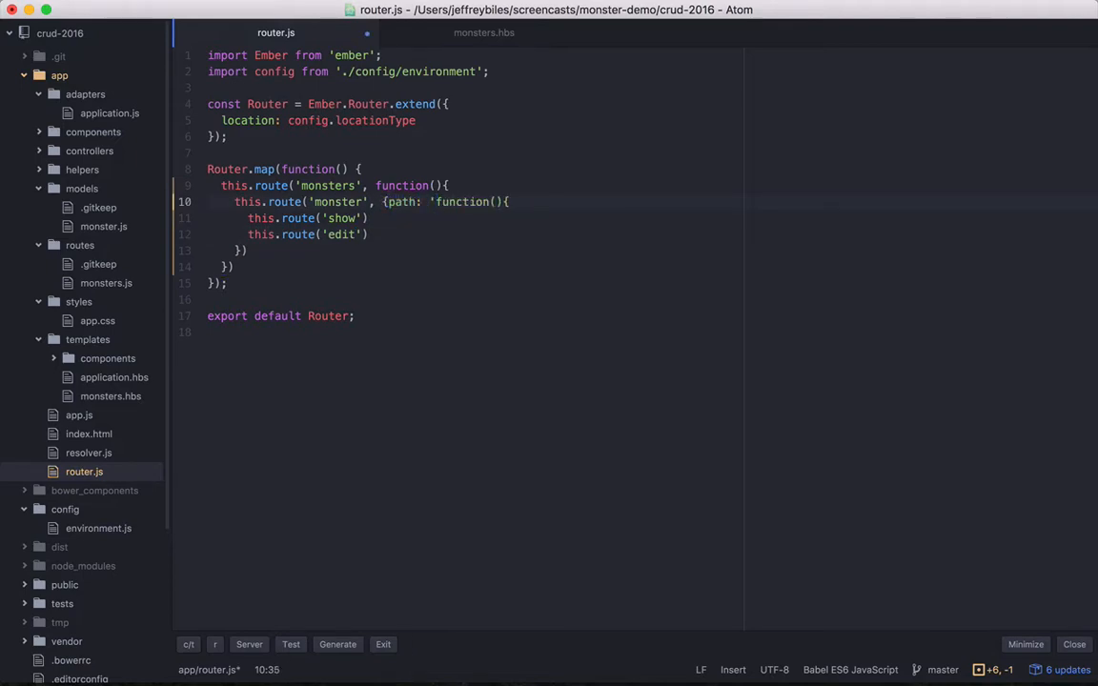
type(":monster:")
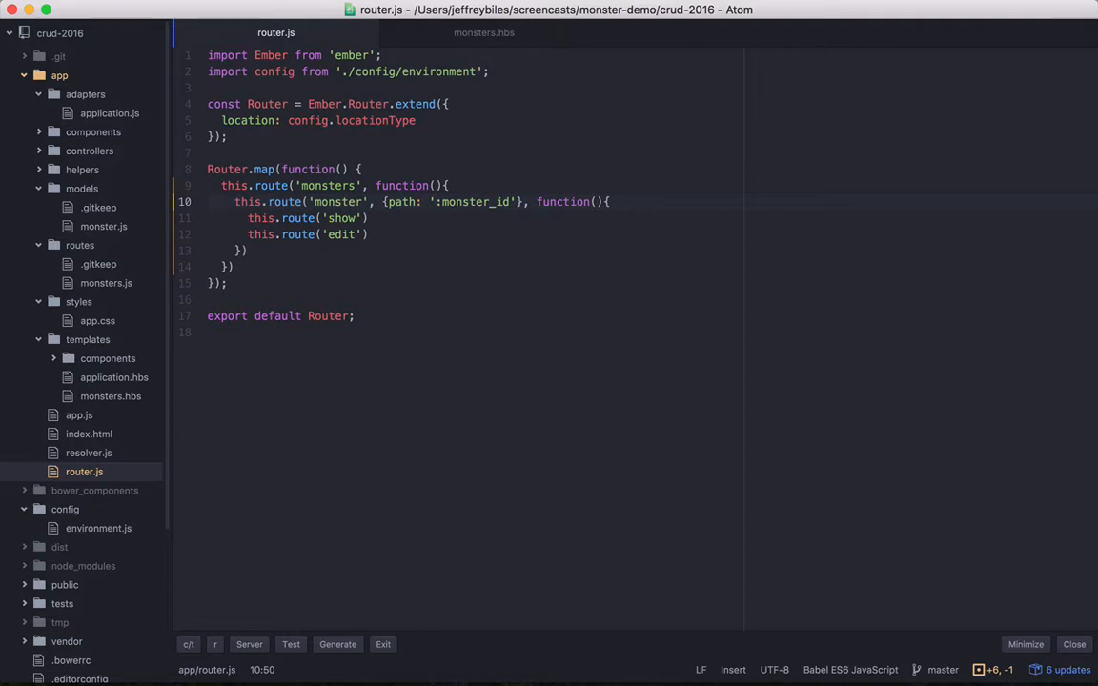
right_click(80, 245)
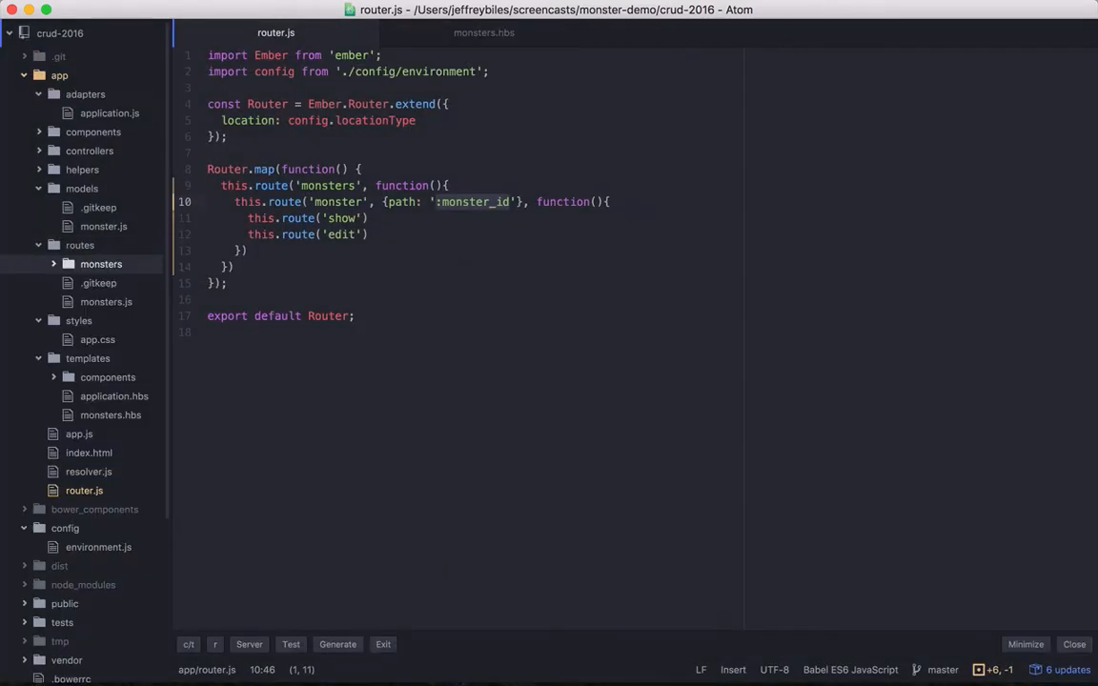
- Create app/routes/monsters/monster.js with a model hook returning findRecord('monster', params.monster_id)
type("app/routes/monsters/mo")
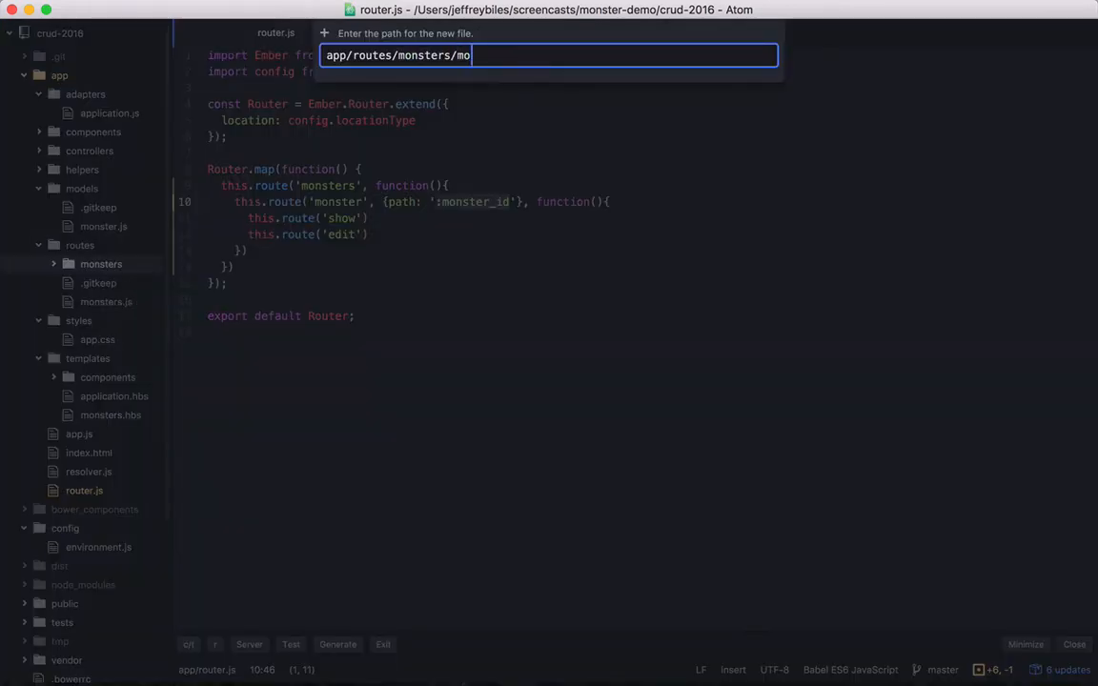
key("enter")
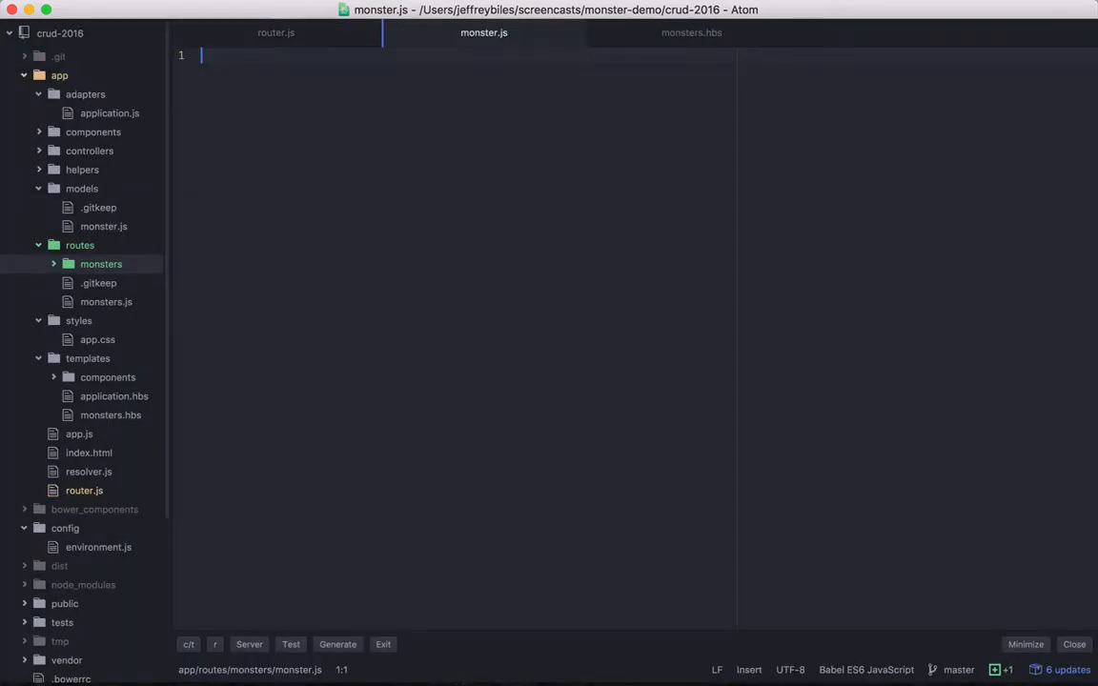
type("import Ember from 'ember';")
type("export default Ember.Route.extend({")
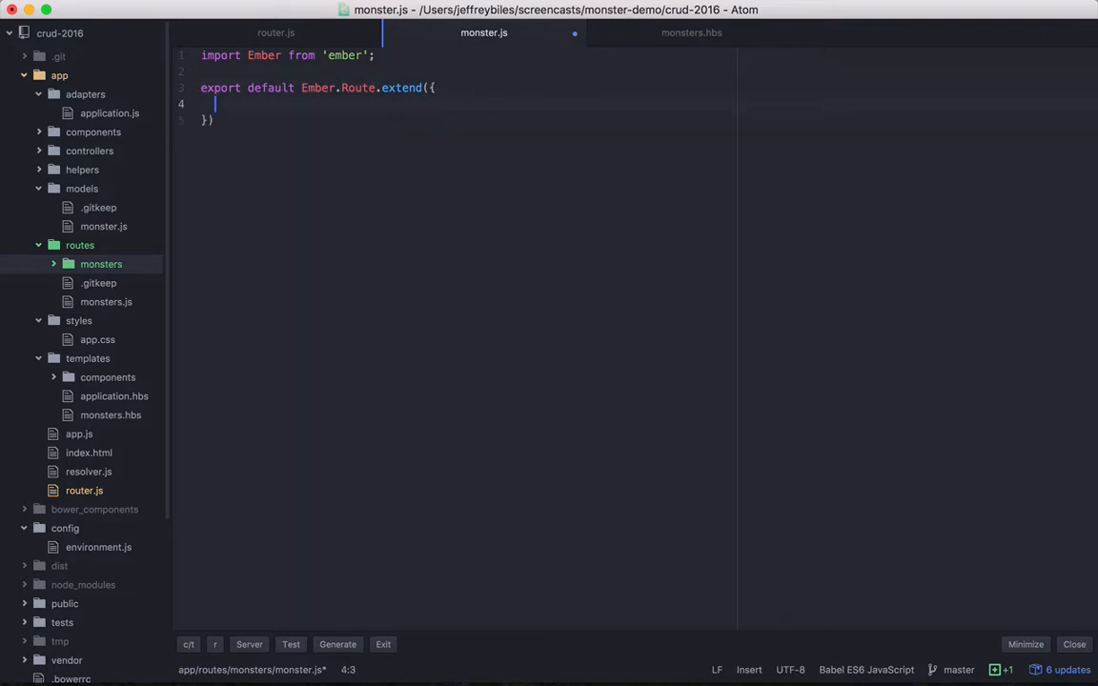
type("model(params){")
type("this.store.findRecord('monster', ")
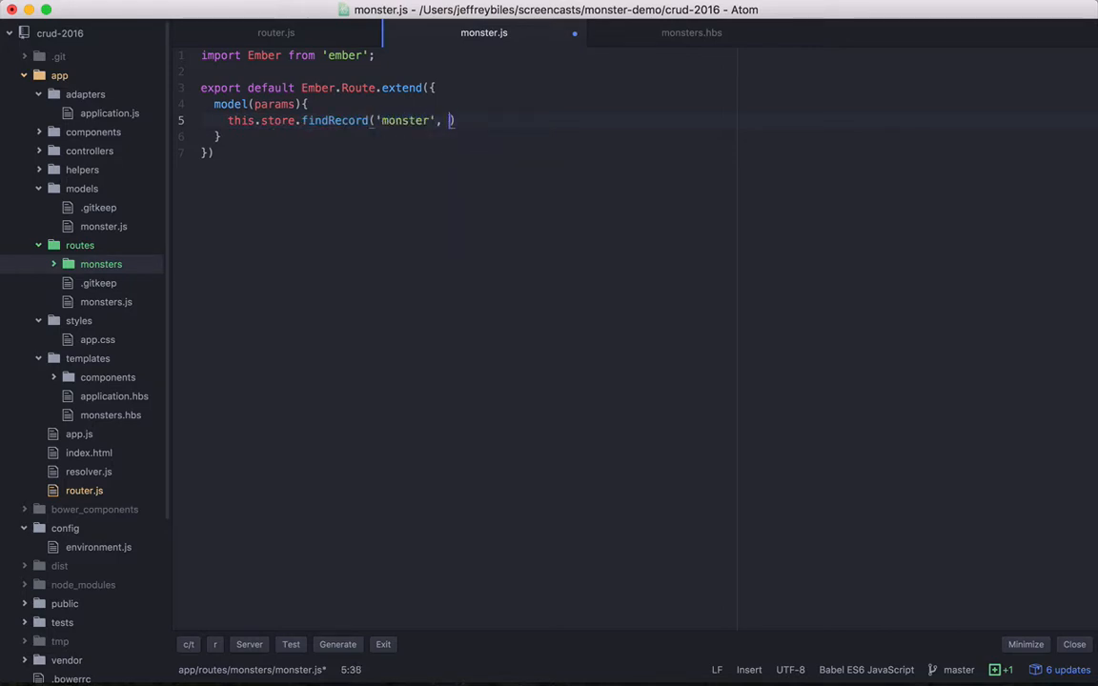
type("params.monster_id")
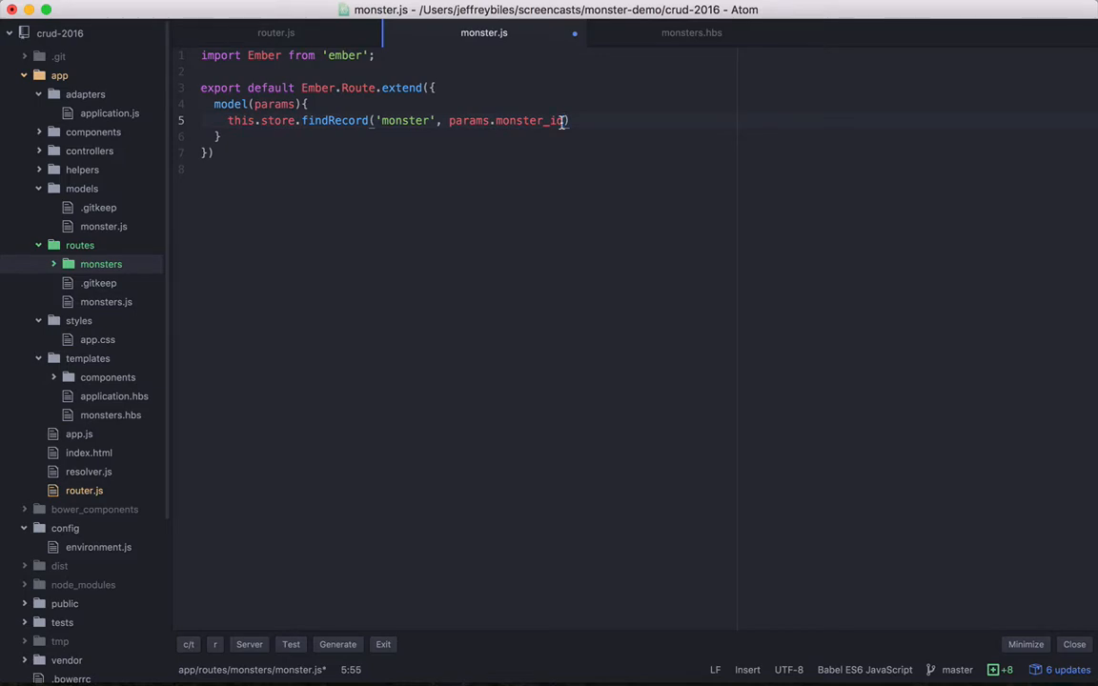
type("return")
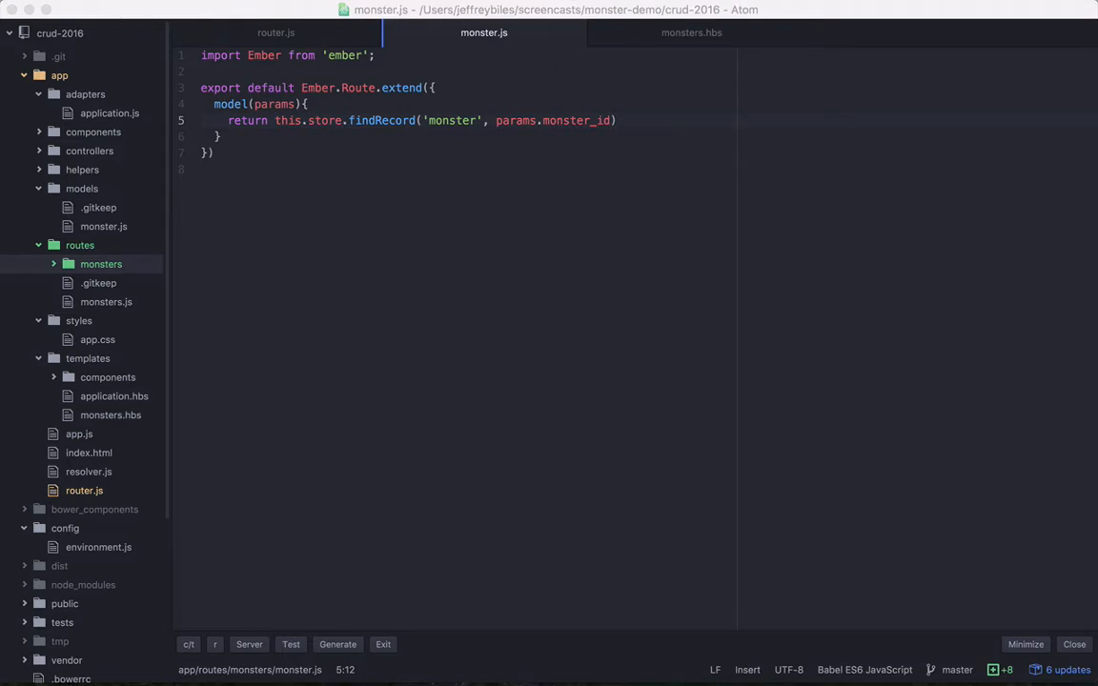
left_click(110, 415)
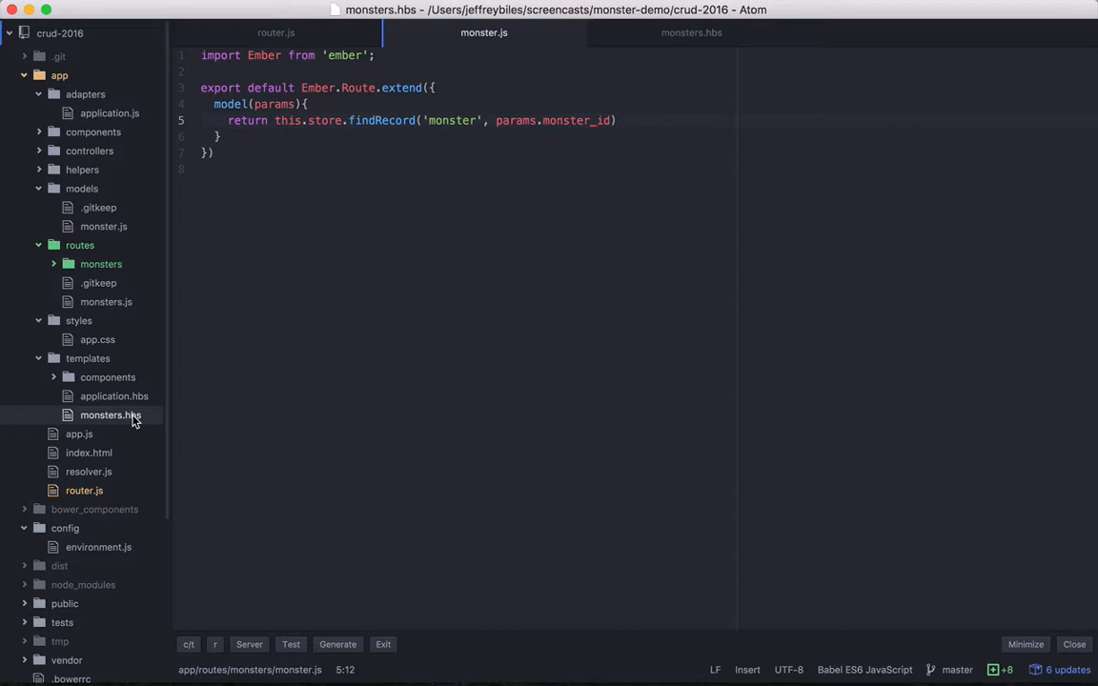
- Add a col-sm-8 col-xs-6 div holding {{outlet}} beside the list in monsters.hbs
left_click(691, 32)
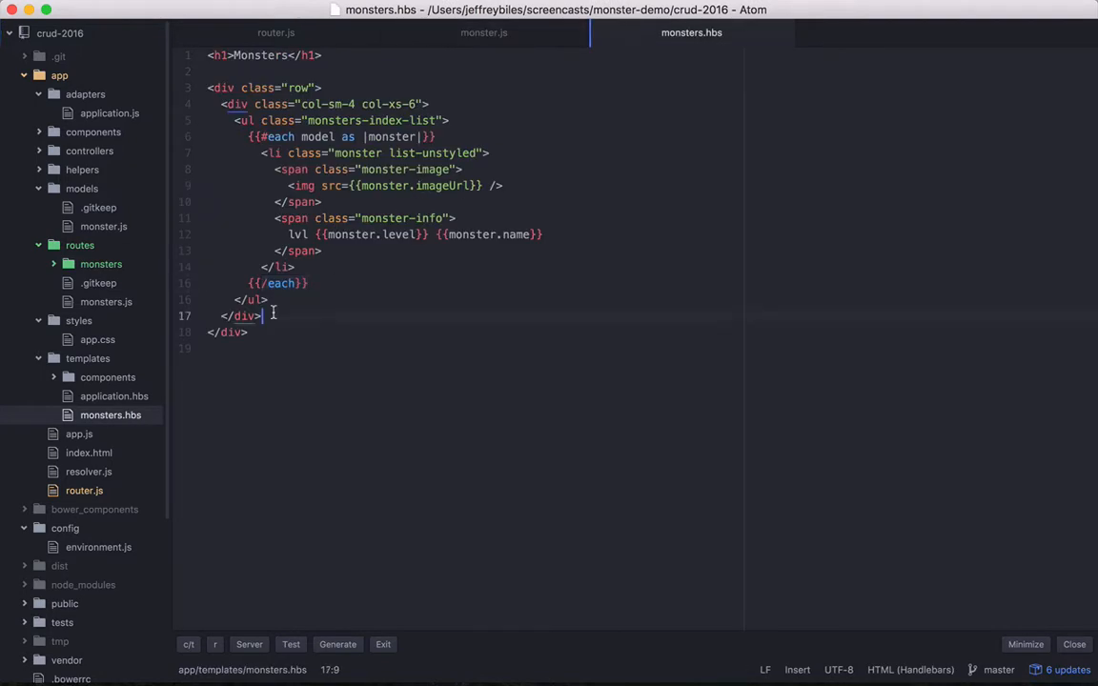
key("enter")
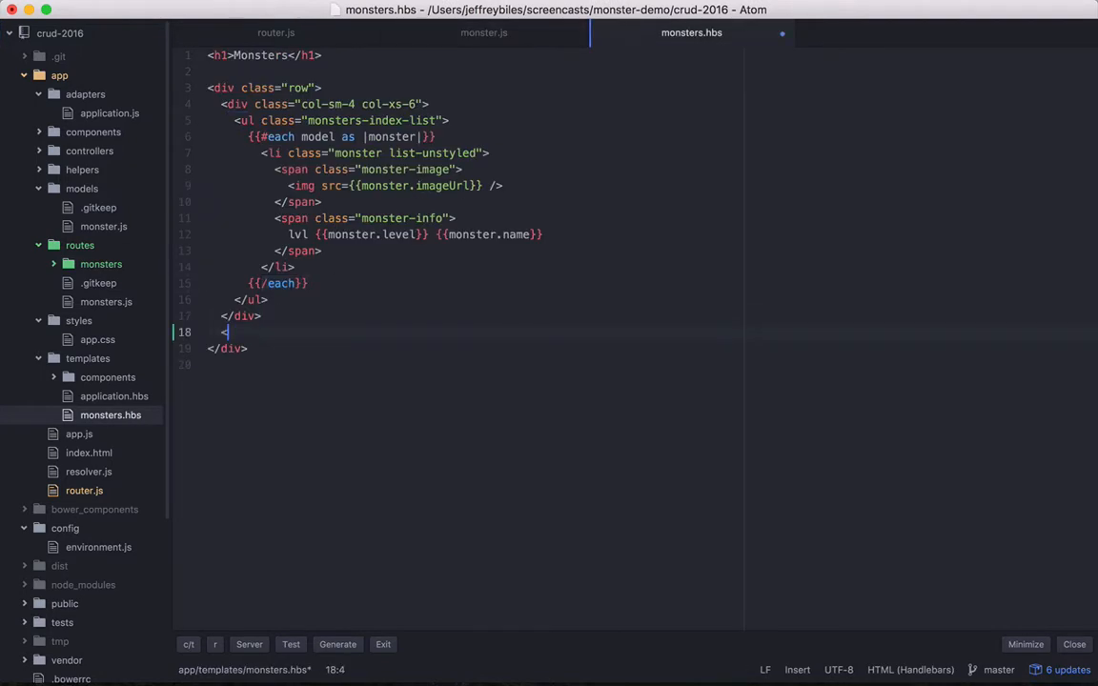
type("div>")
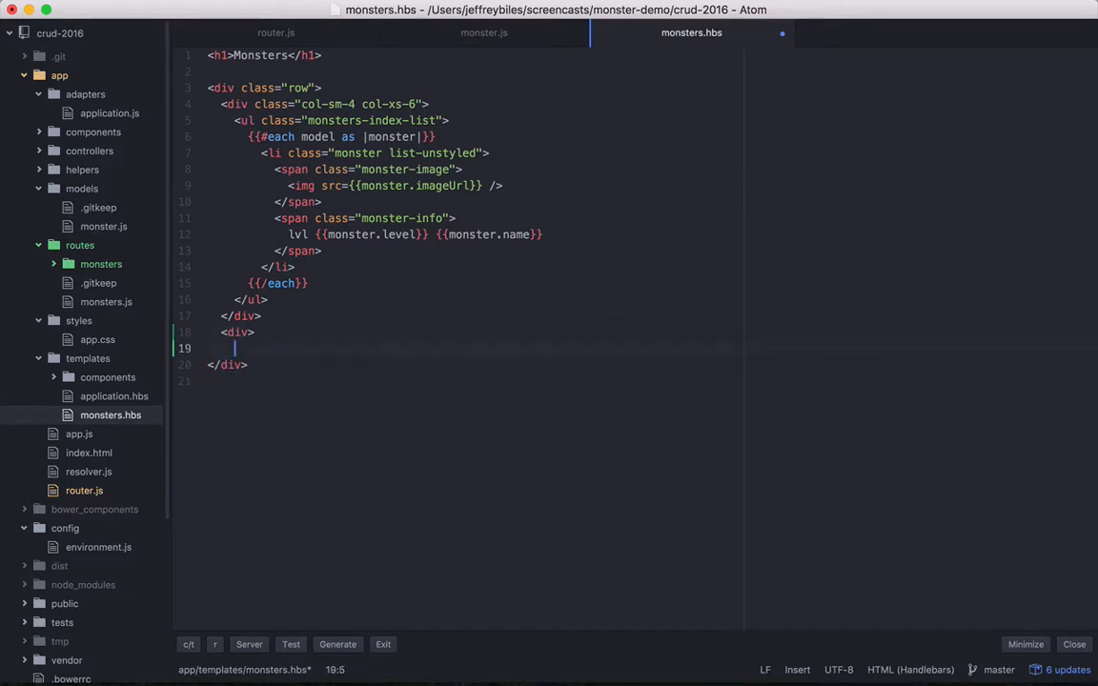
type("{{outlet}}")
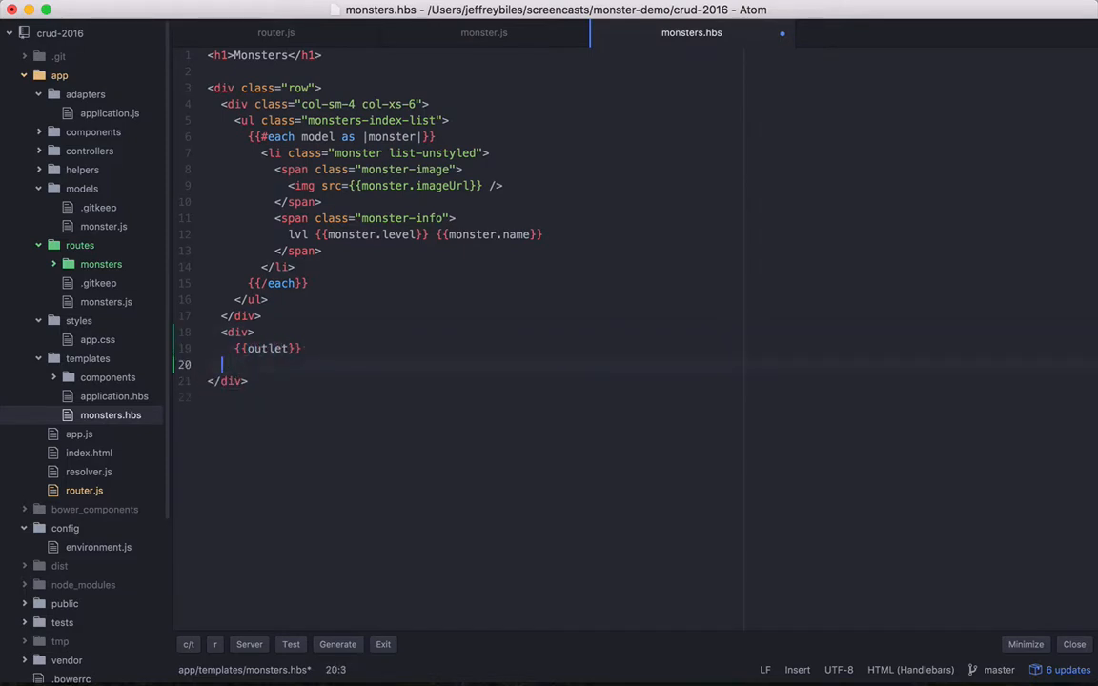
type("class=\"col-\"")
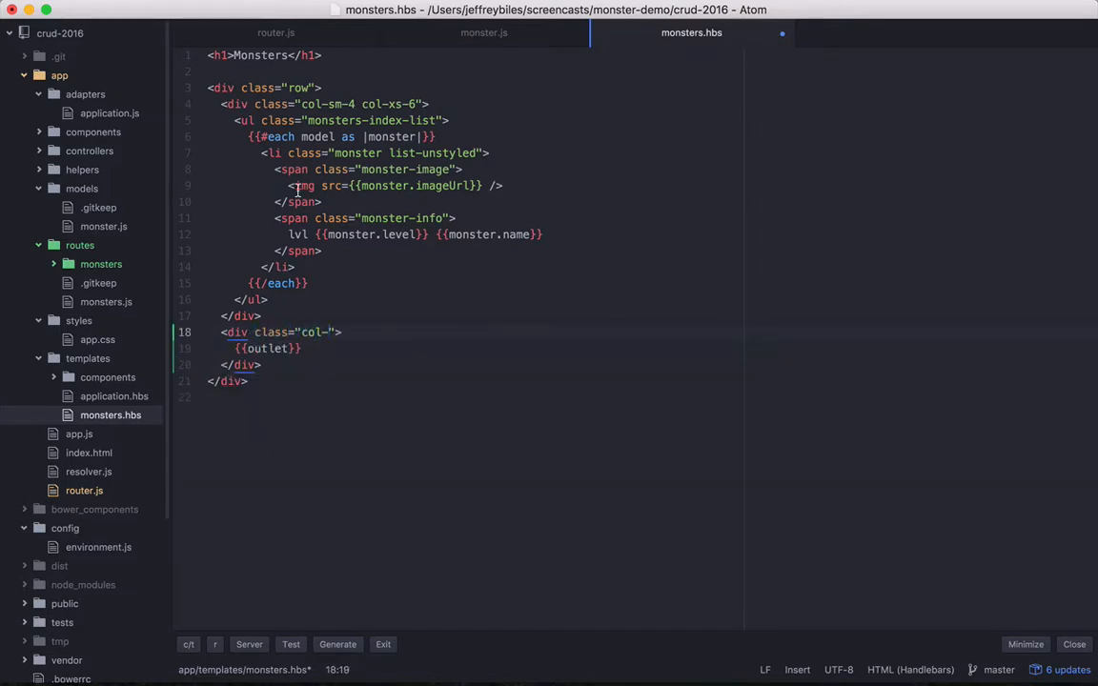
type("sm-8 col")
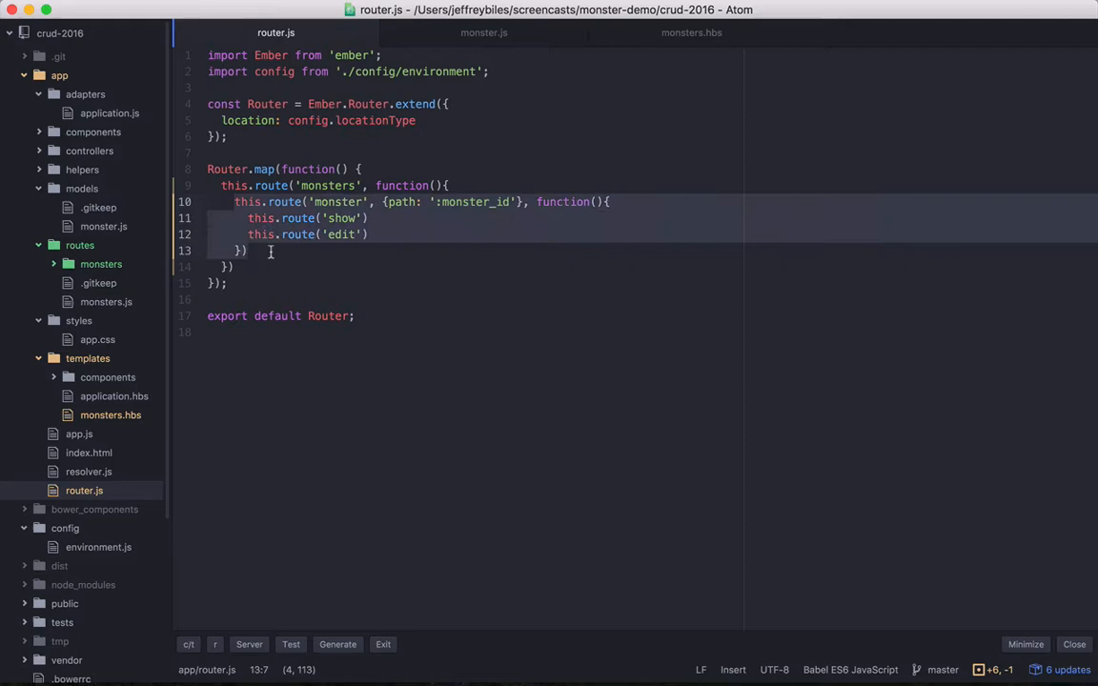
- Create the monsters/monster/show.hbs template displaying {{model.name}}
left_click(691, 31)
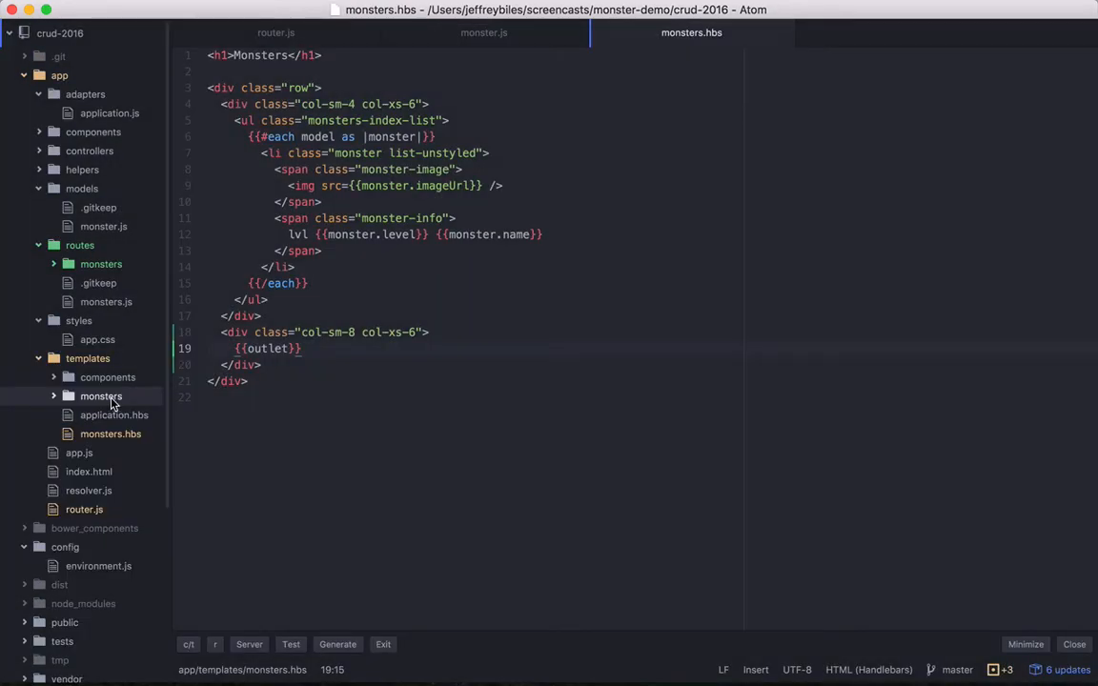
right_click(101, 395)
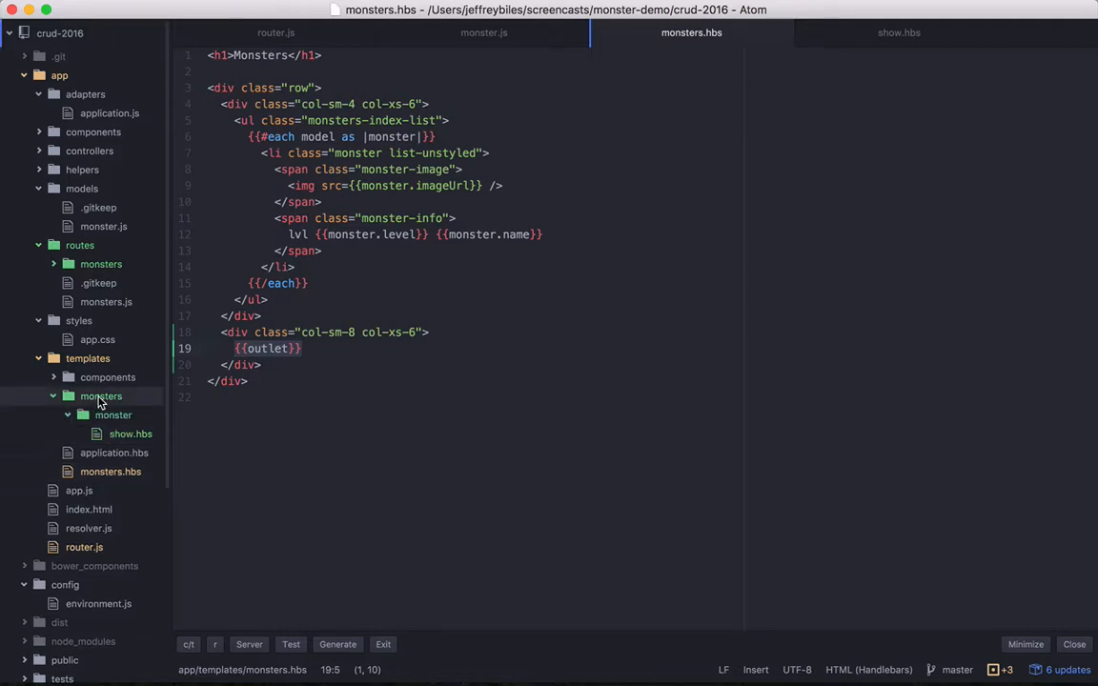
left_click(131, 434)
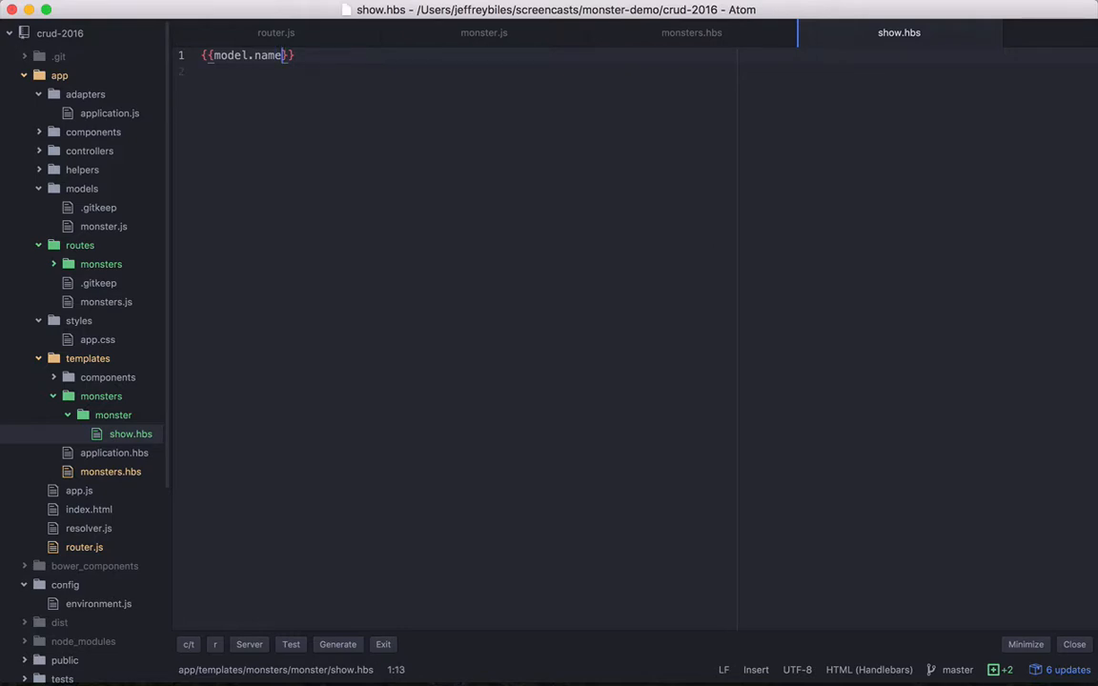
mouse_move(710, 32)
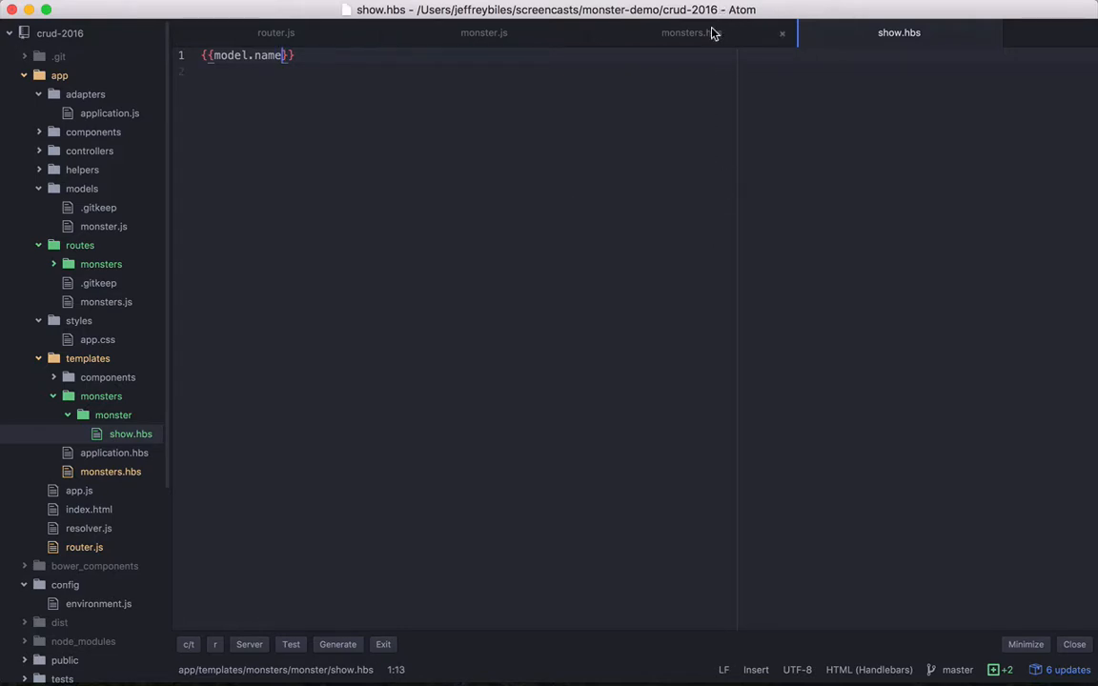
- Replace each monster <li> with {{#link-to 'monsters.monster.show' monster tagName='li'}}
left_click(691, 32)
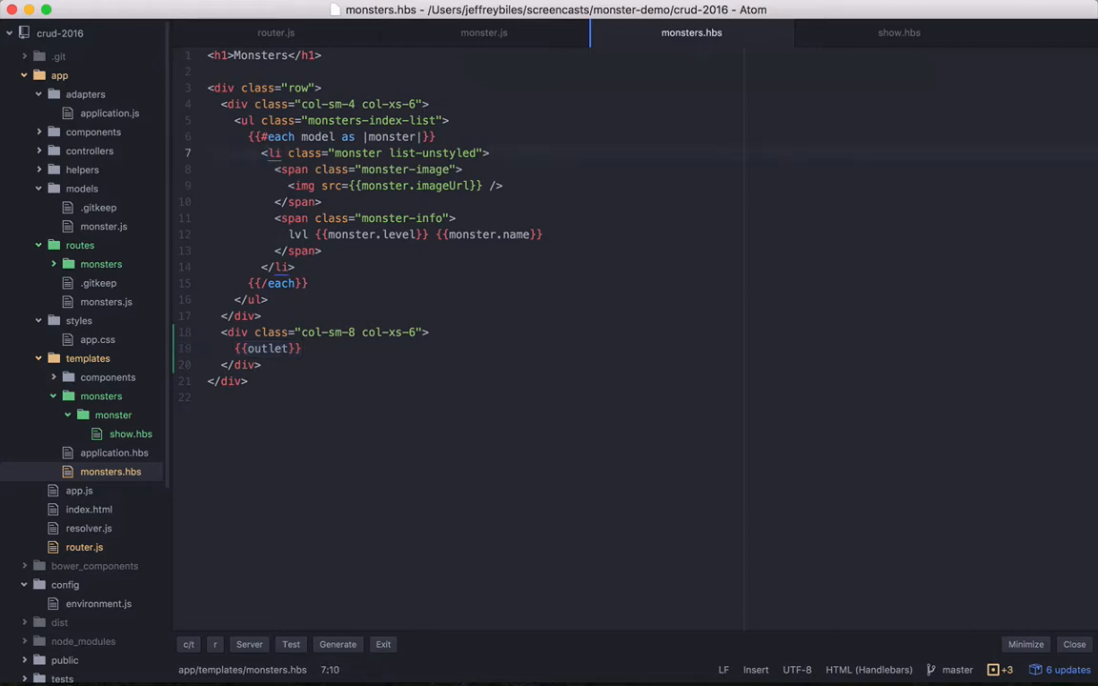
type("link-to t")
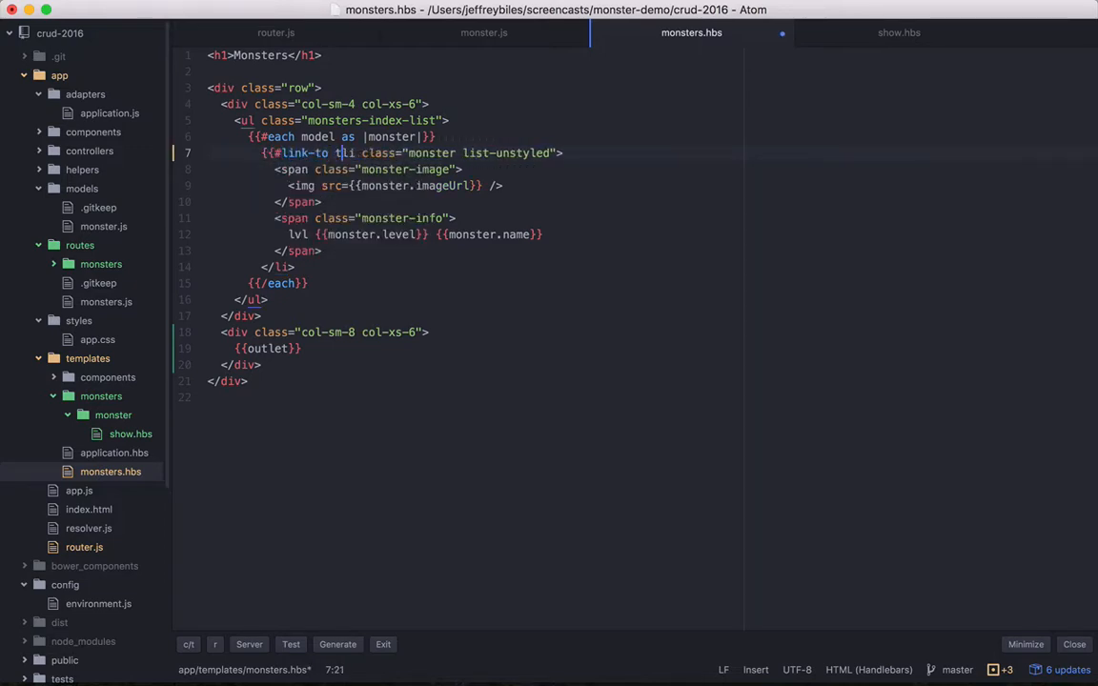
type("agName='li")
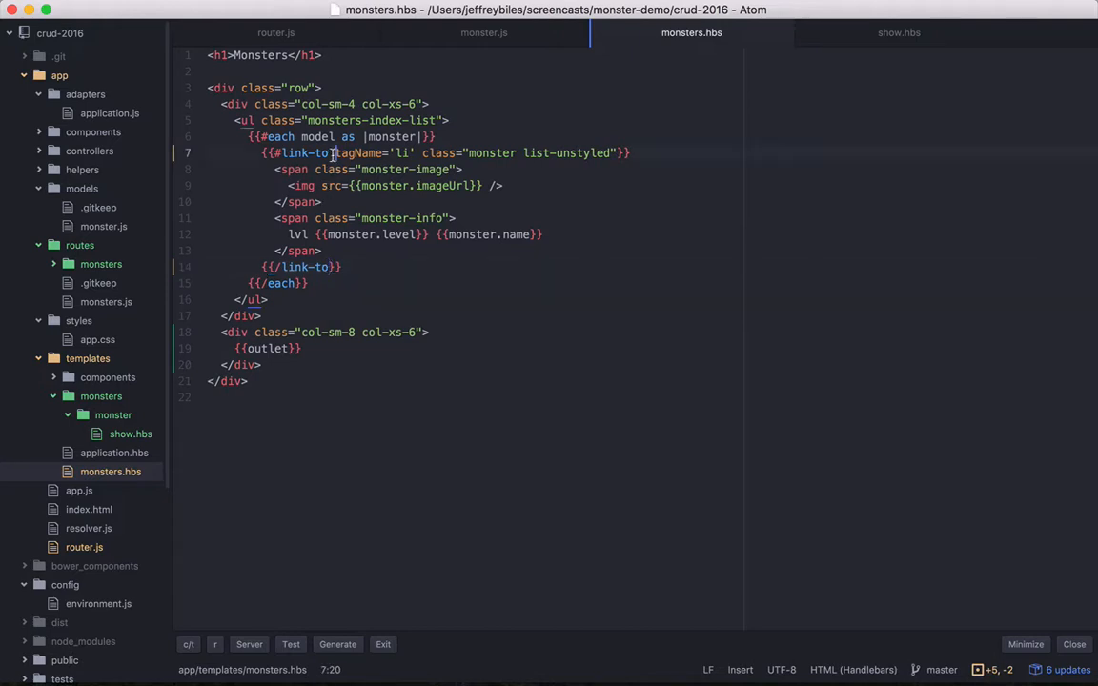
type("'mo")
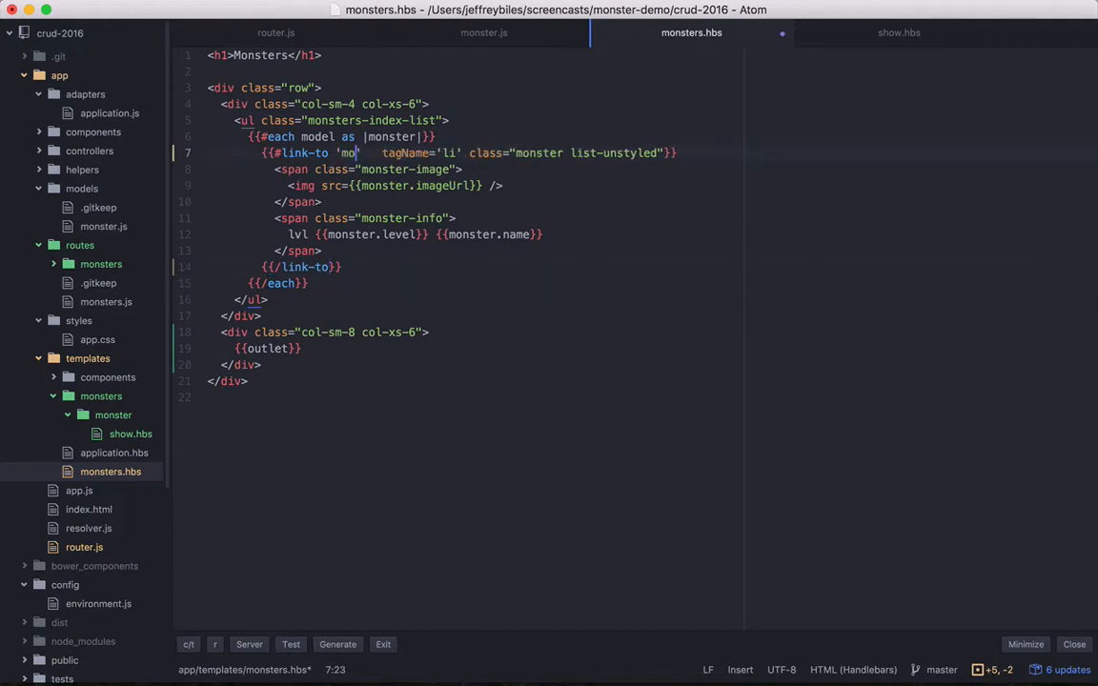
type("nsters.monster.show")
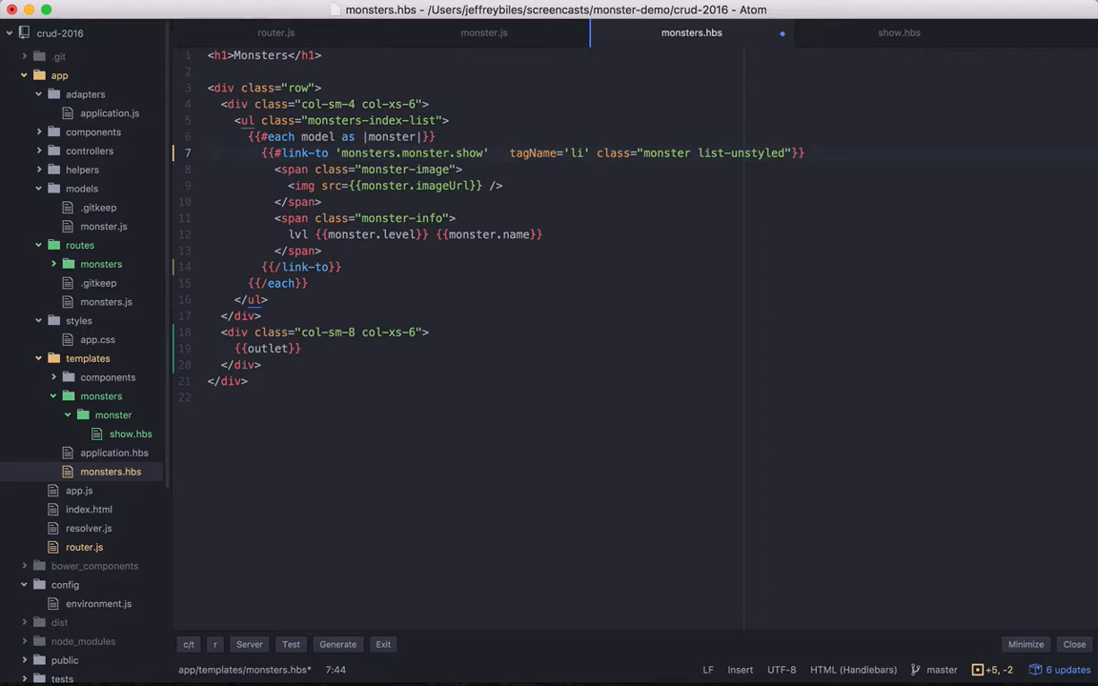
type("monster")
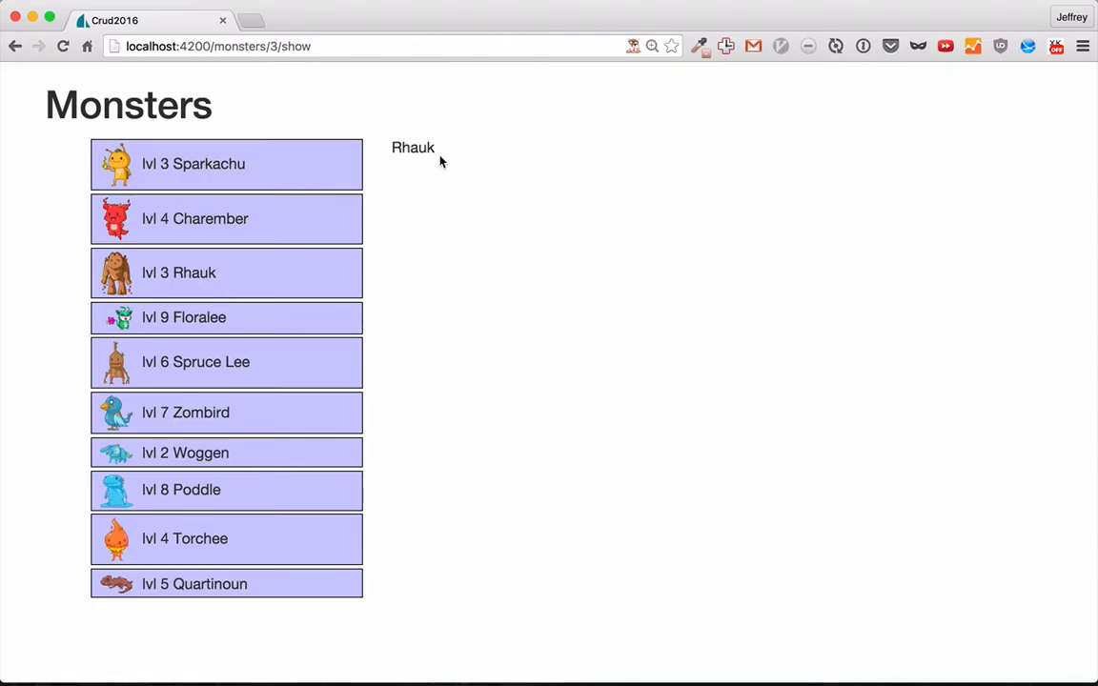
- Browse monster cards including Sparkachu and Poddle, ending on Floralee's card (level 9, $4)
left_click(226, 163)
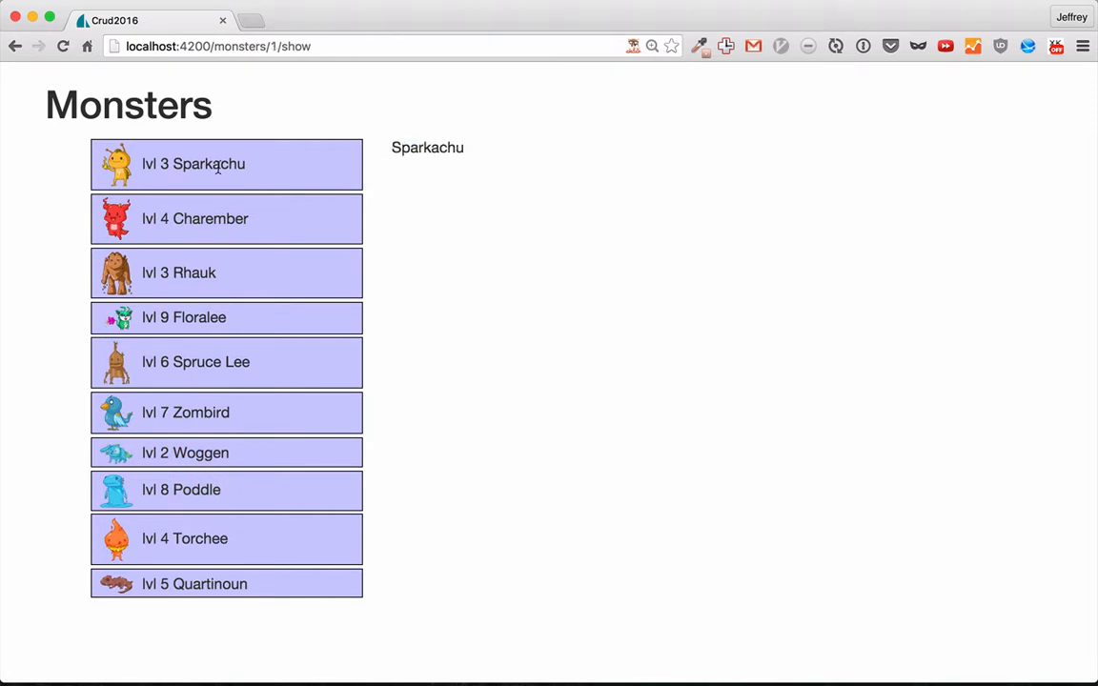
left_click(226, 362)
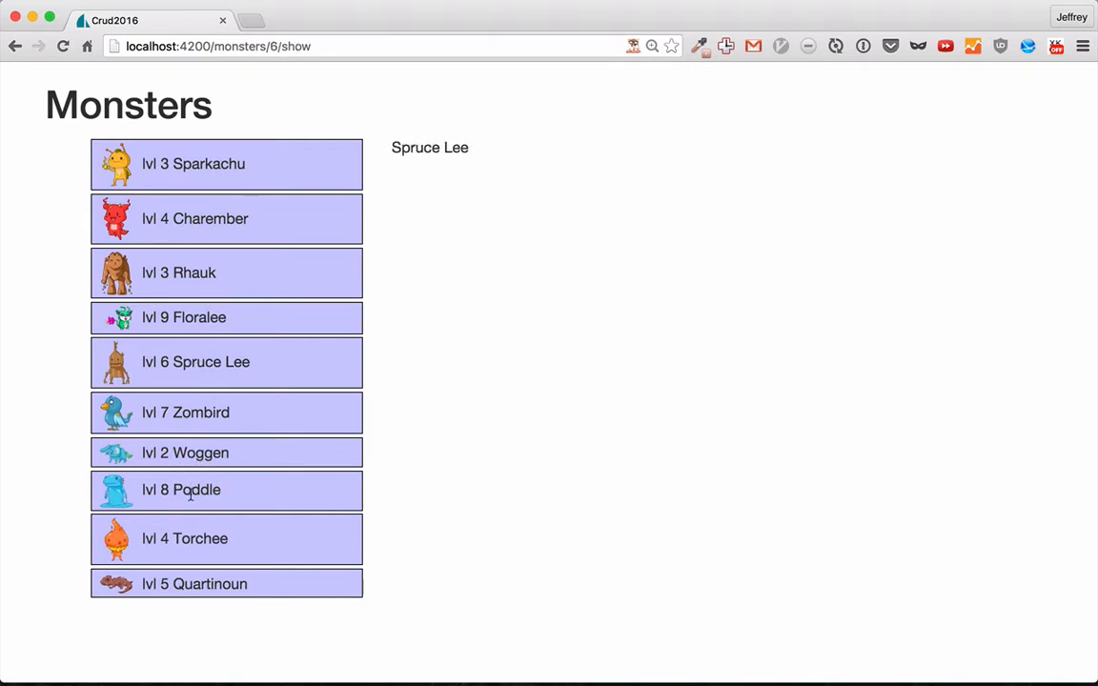
left_click(226, 490)
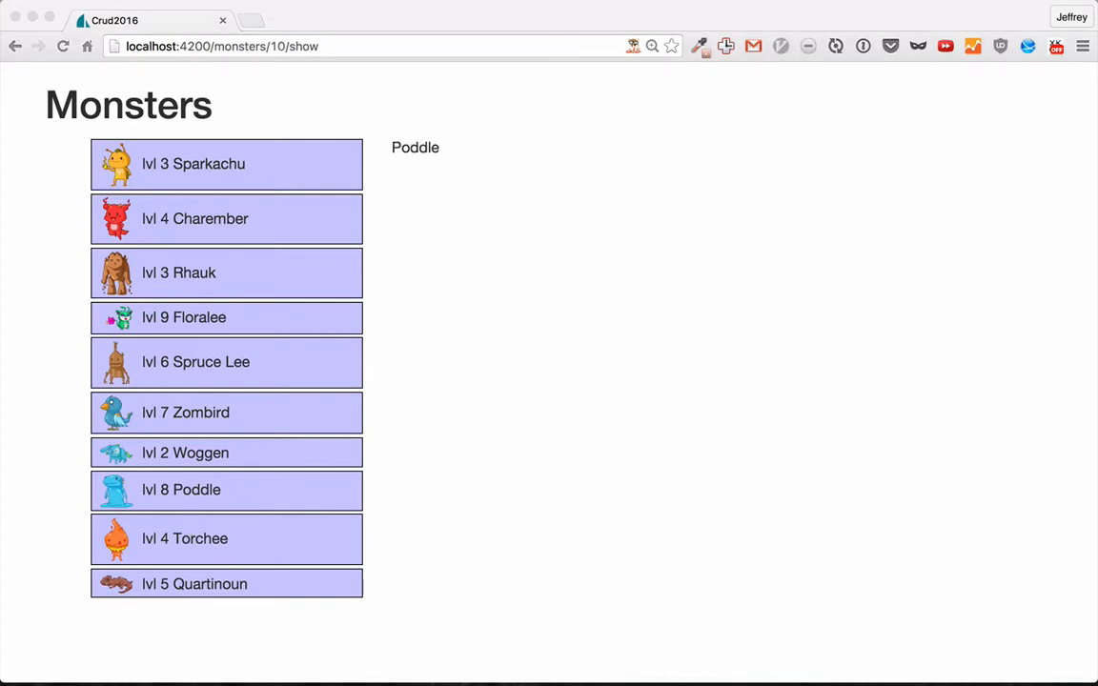
left_click(181, 489)
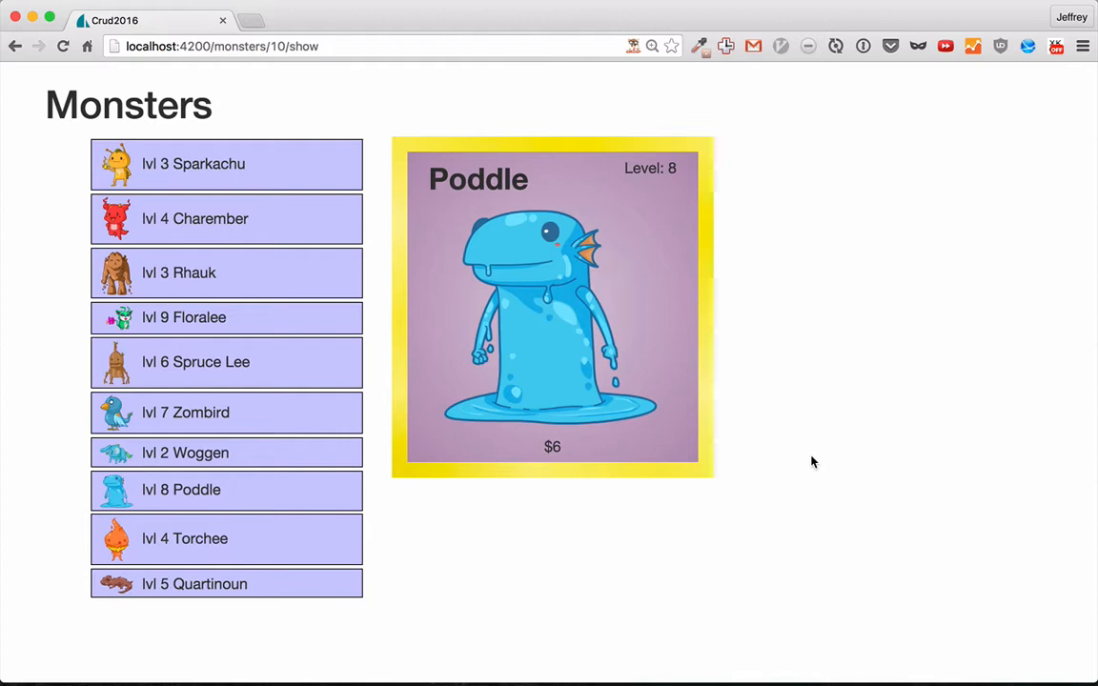
mouse_move(638, 425)
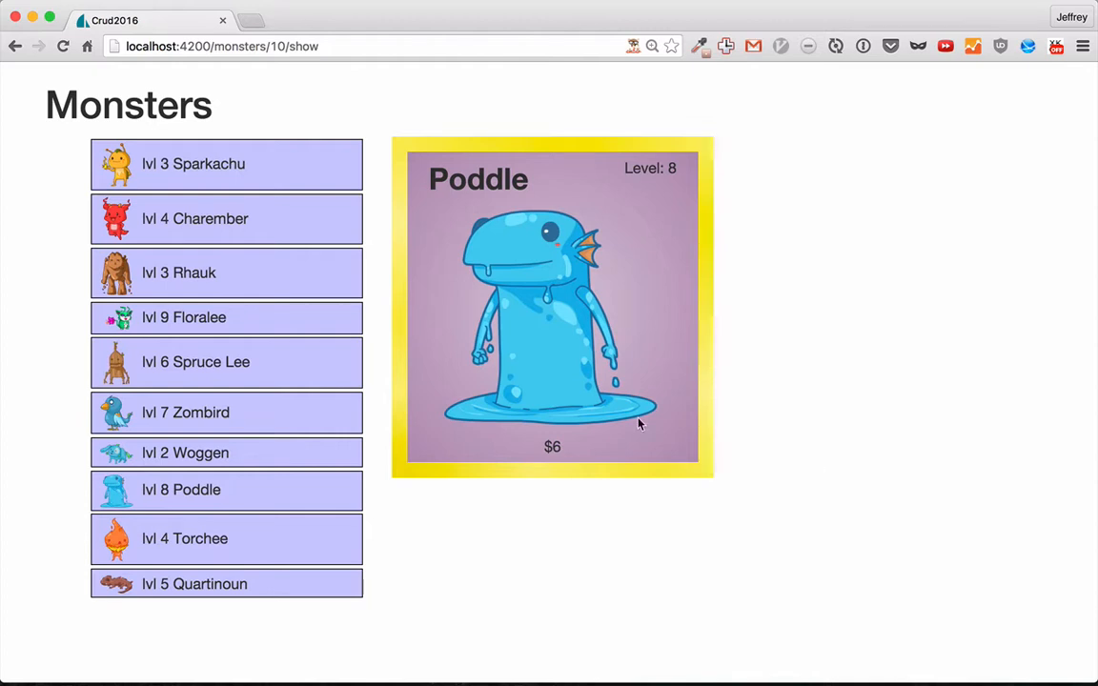
mouse_move(389, 443)
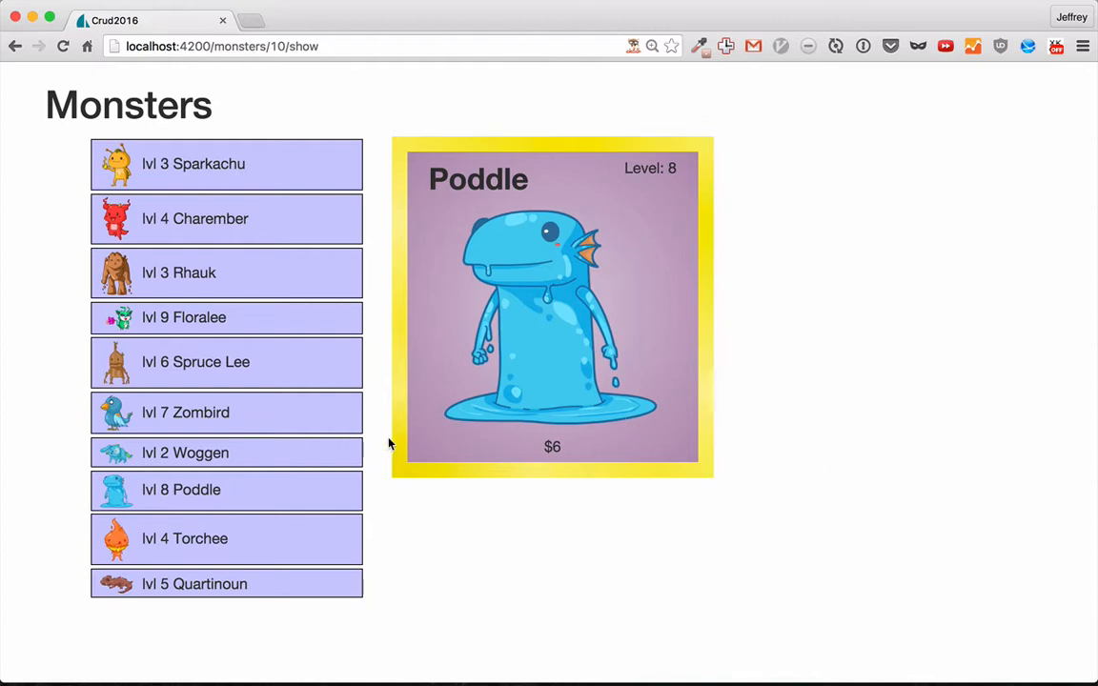
mouse_move(378, 491)
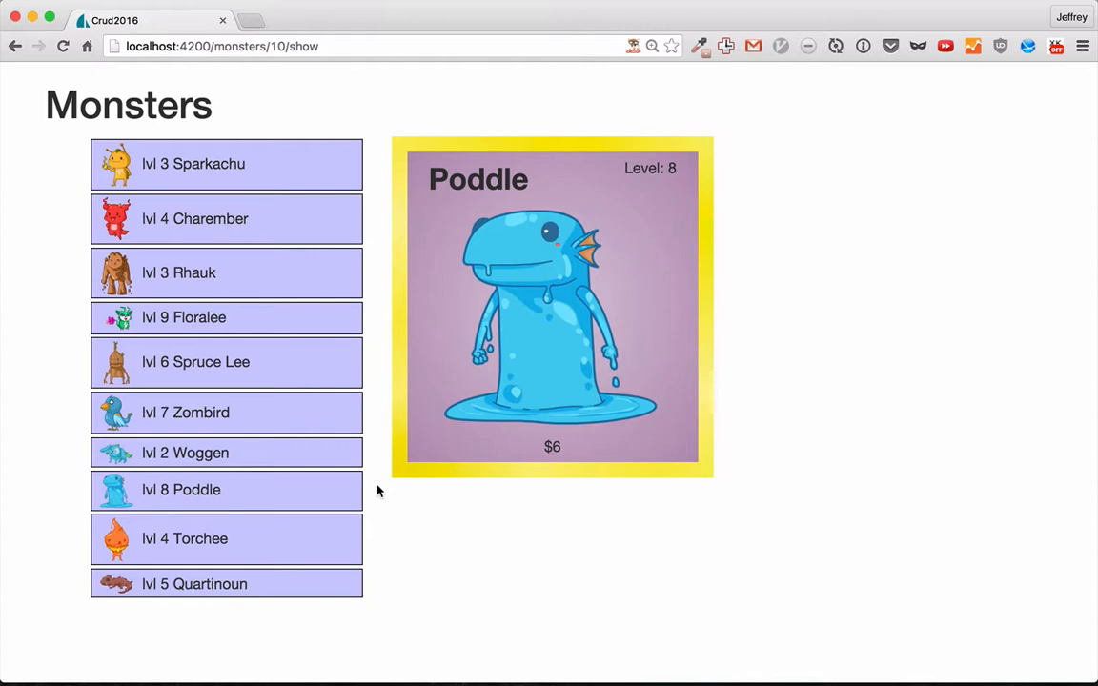
mouse_move(261, 363)
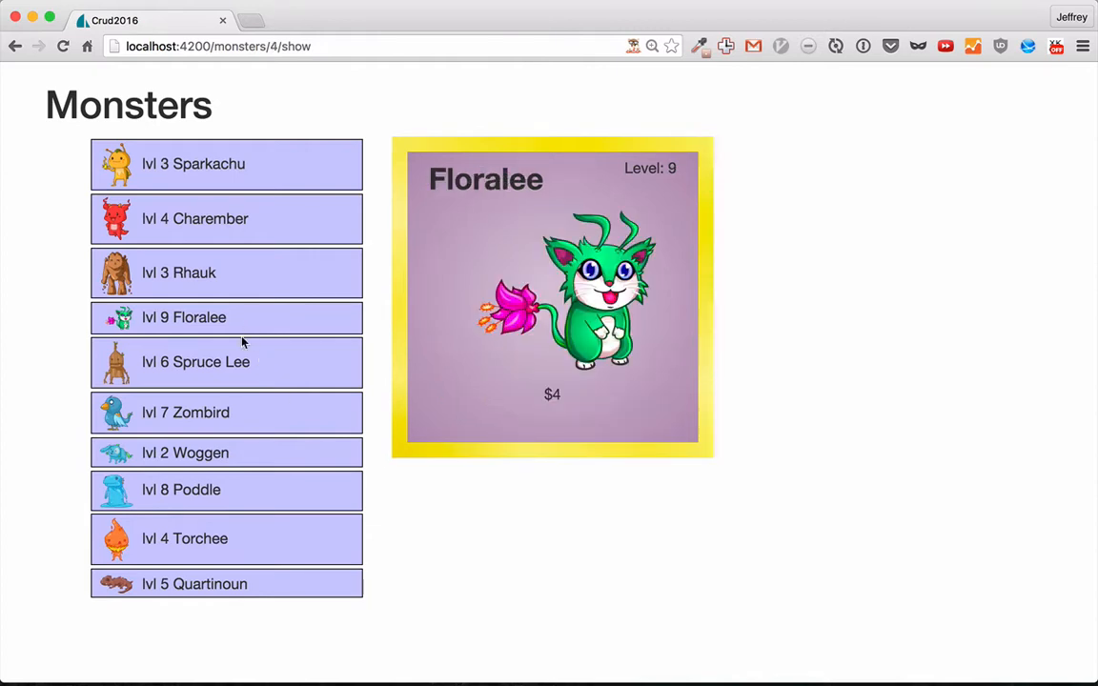
left_click(226, 362)
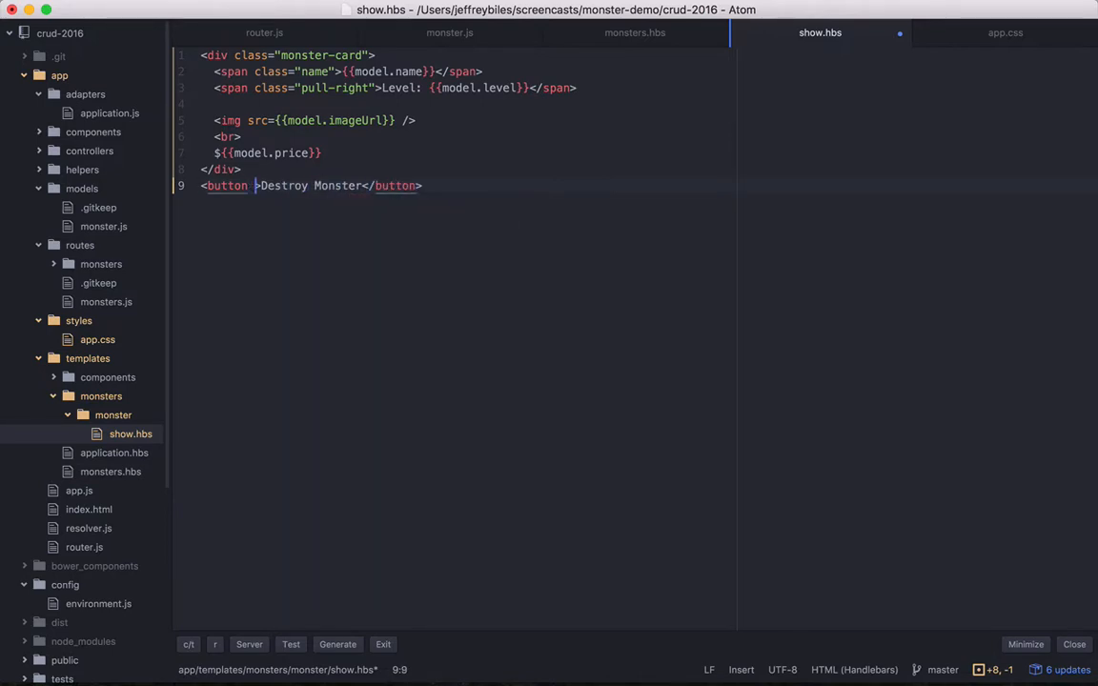
- Add {{action 'destroyCard'}} to the Destroy Monster button's opening tag in show.hbs
type("{{action 'destroyCard'}}")
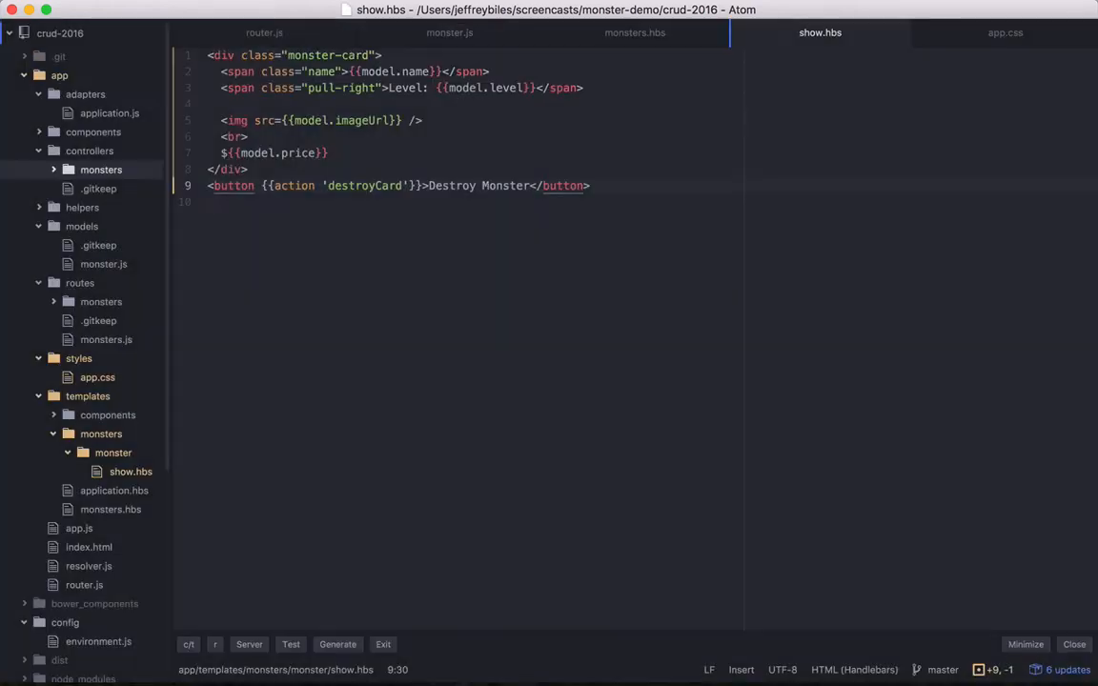
- Create controllers/monsters/monster/show.js exporting an Ember Controller with an actions block
right_click(100, 170)
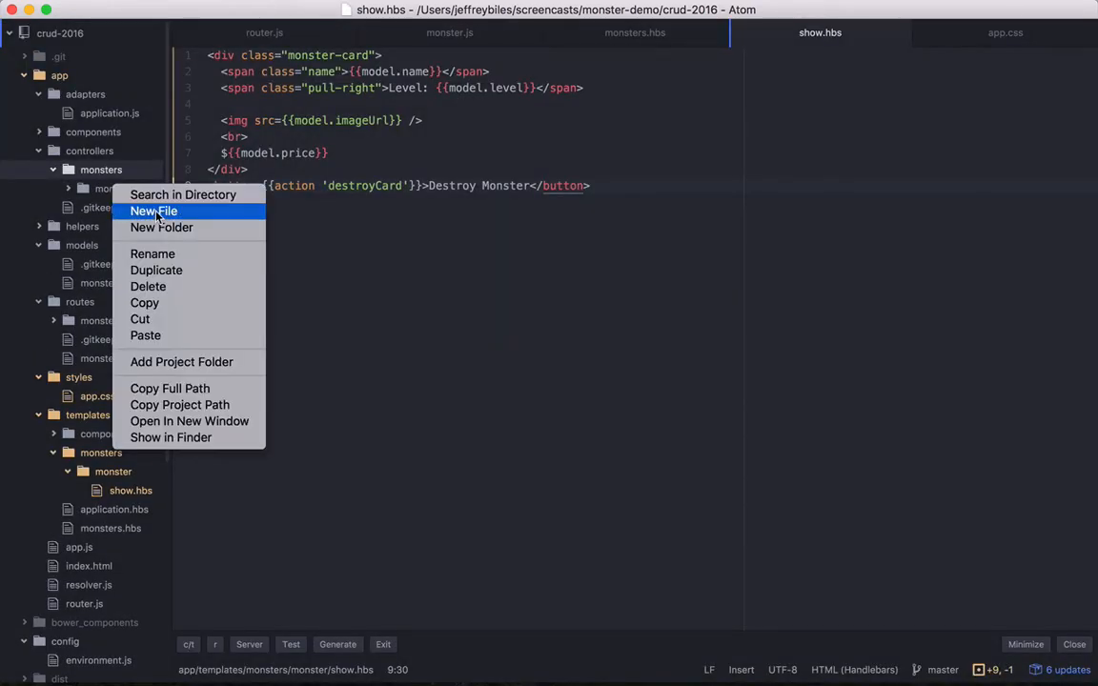
left_click(154, 211)
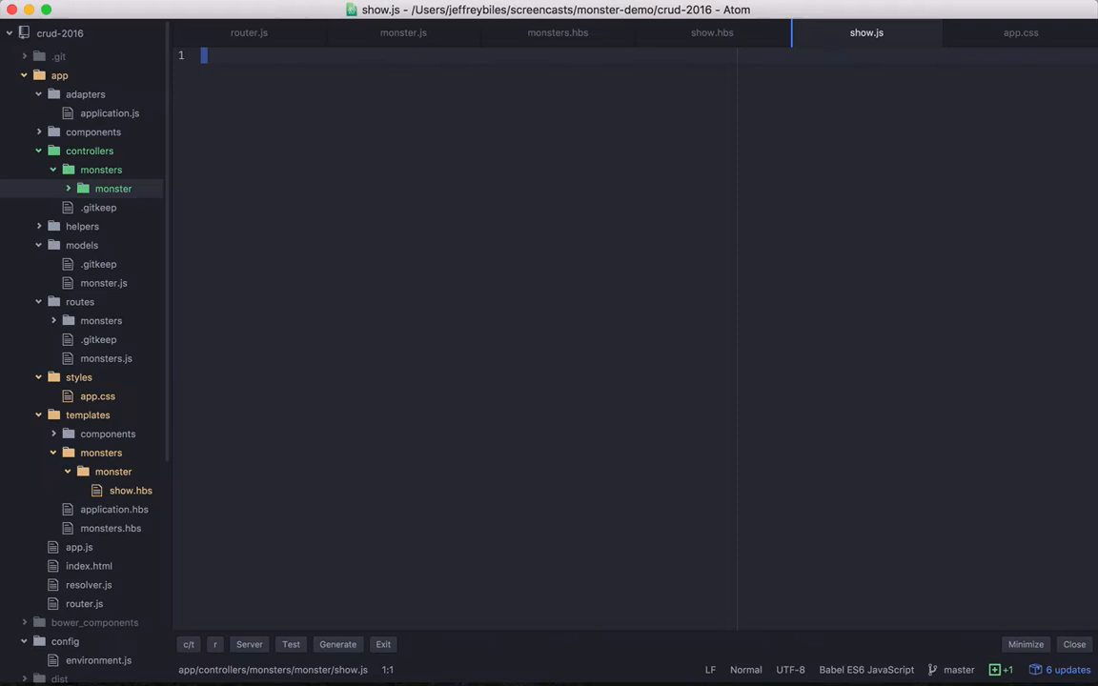
type("import Ember from 'ember'")
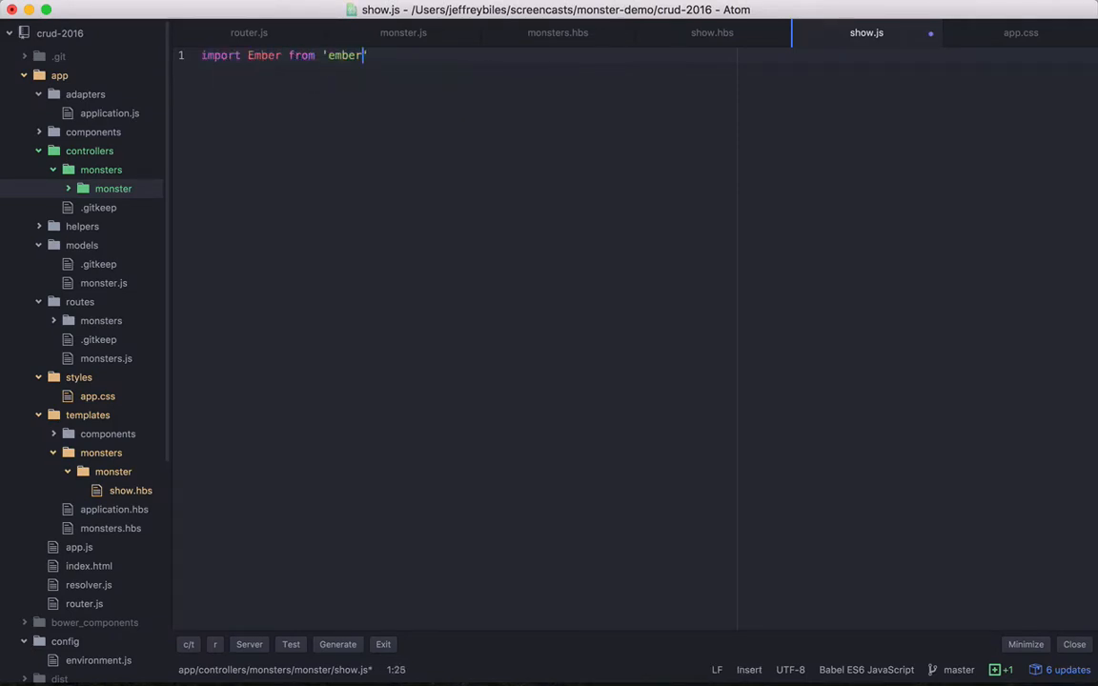
type("export default Ember.Controller.extend(")
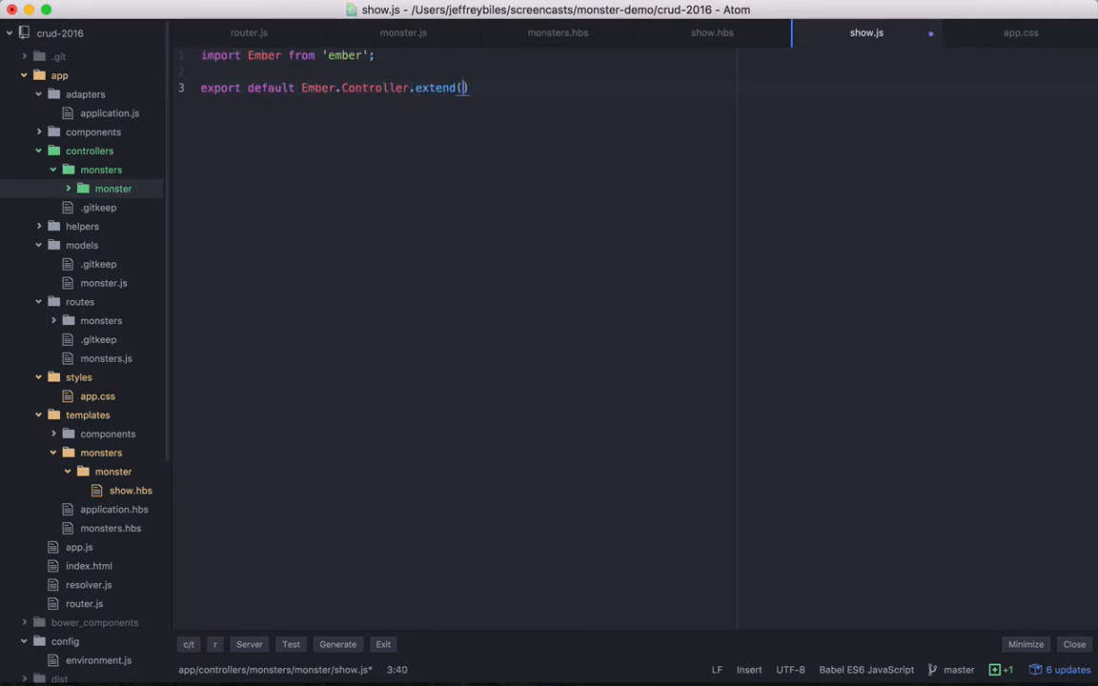
type("actions: {")
type("this.get(\"mo")
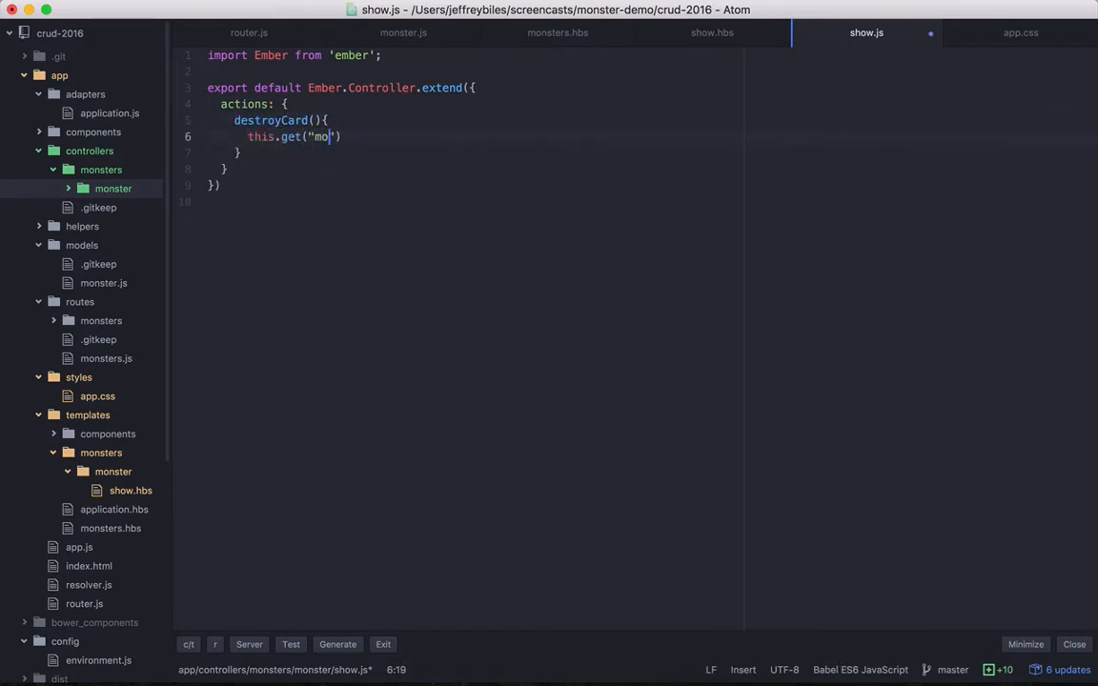
- Write destroyCard to call destroyRecord() and then transitionToRoute('monsters')
type("del\").destro")
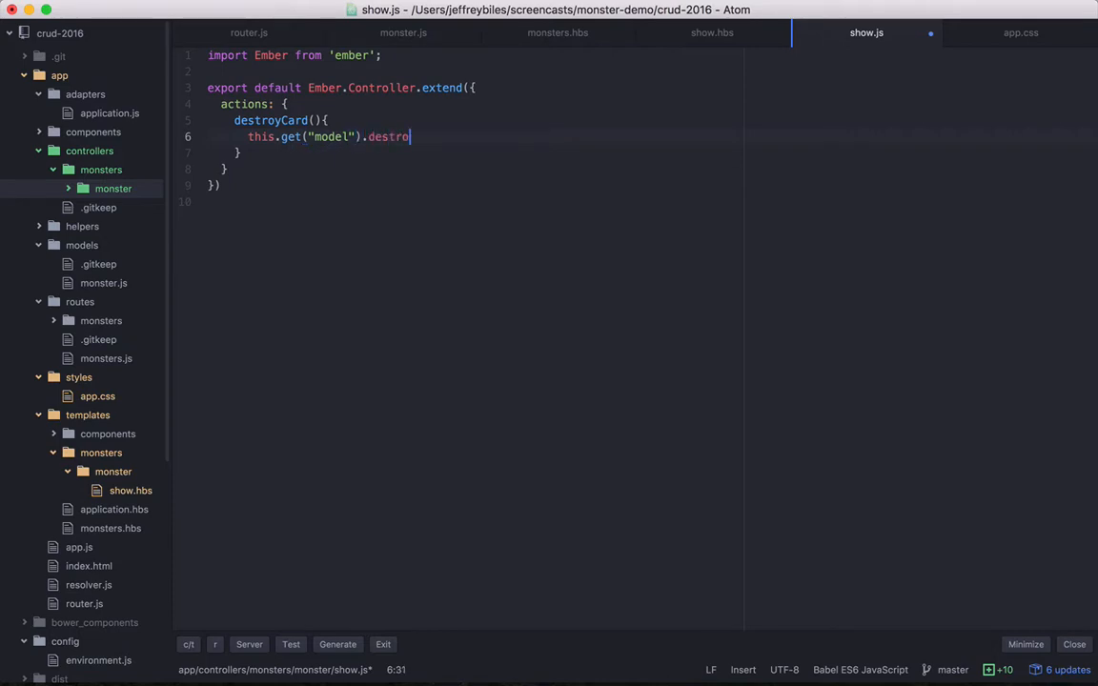
type("yRecord()")
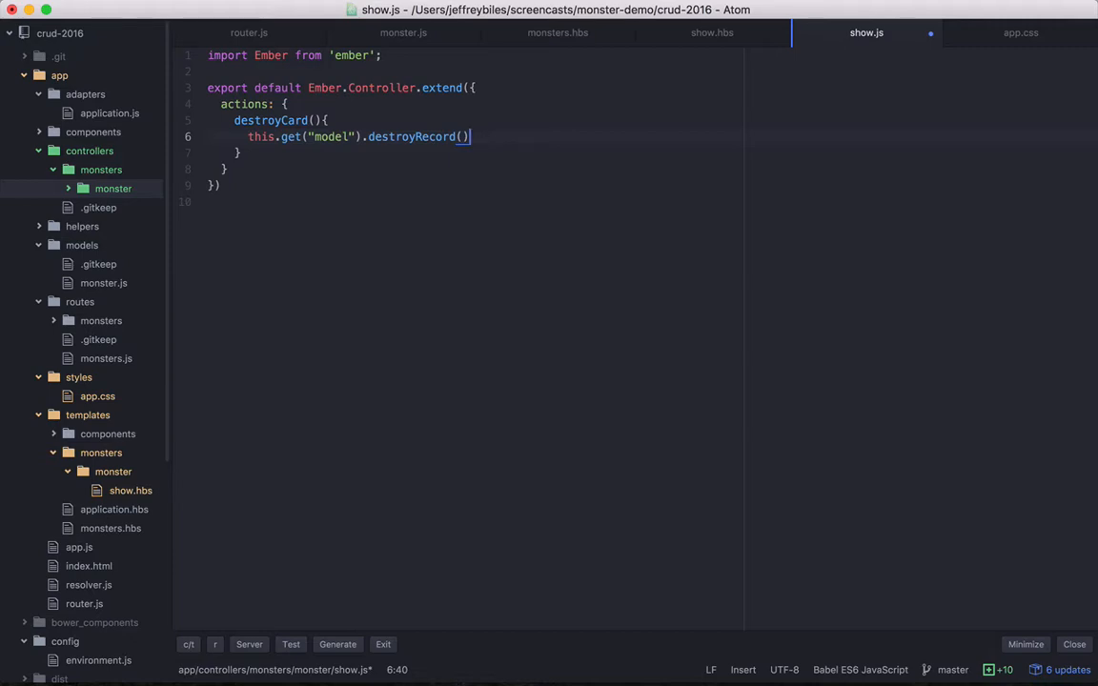
type(".then")
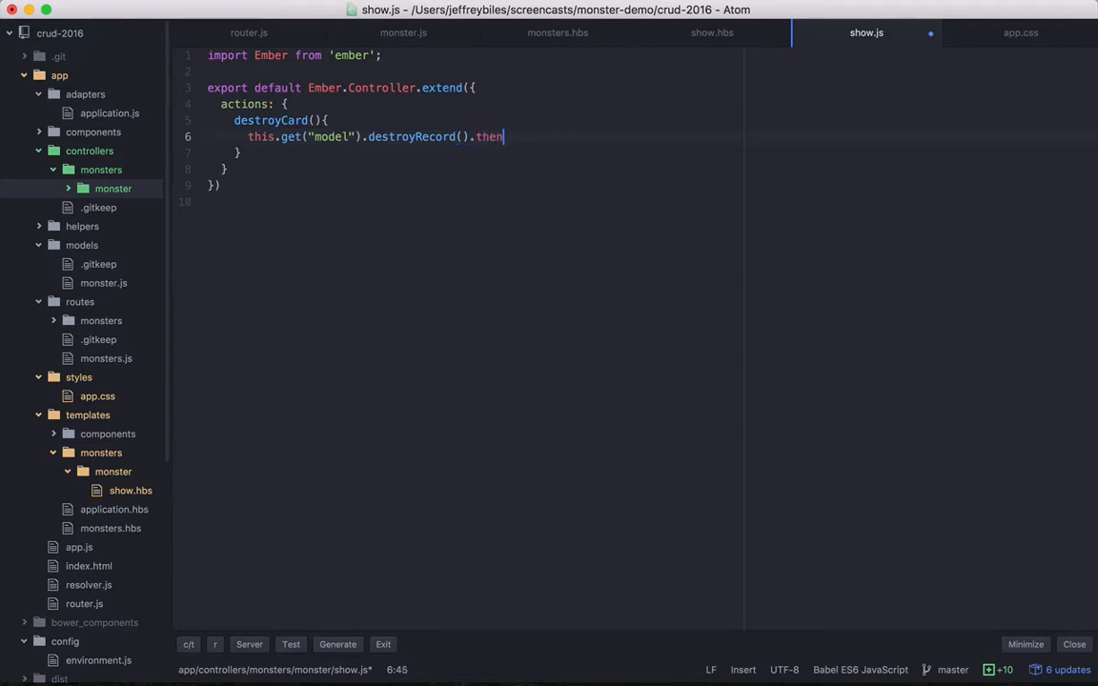
type("(())")
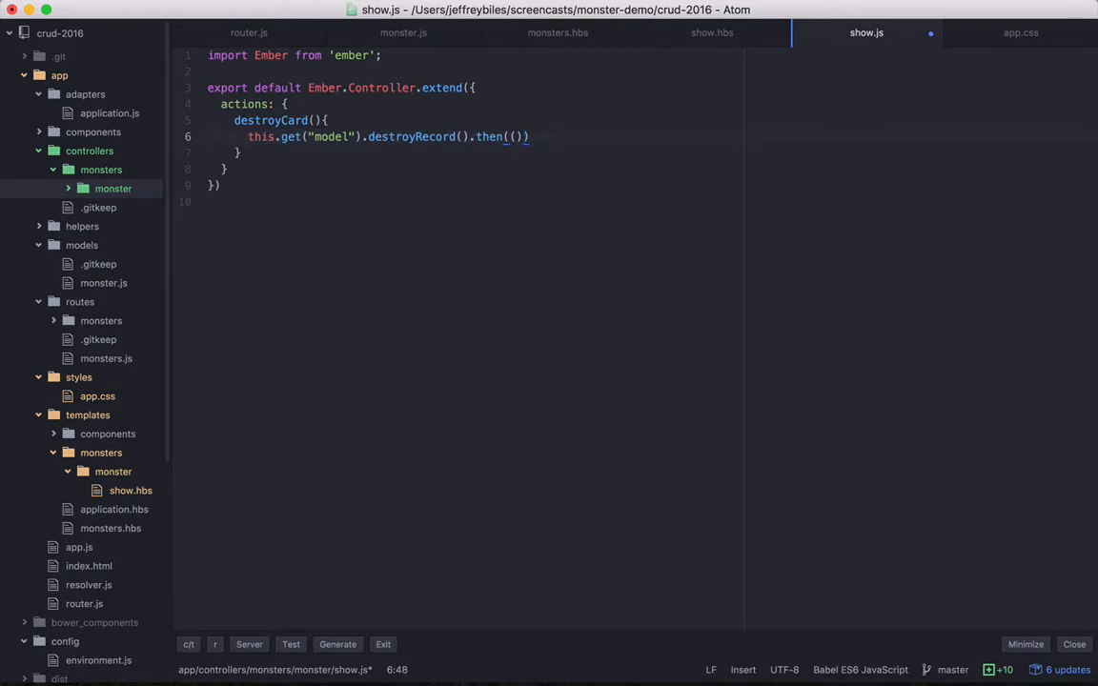
type("=>{")
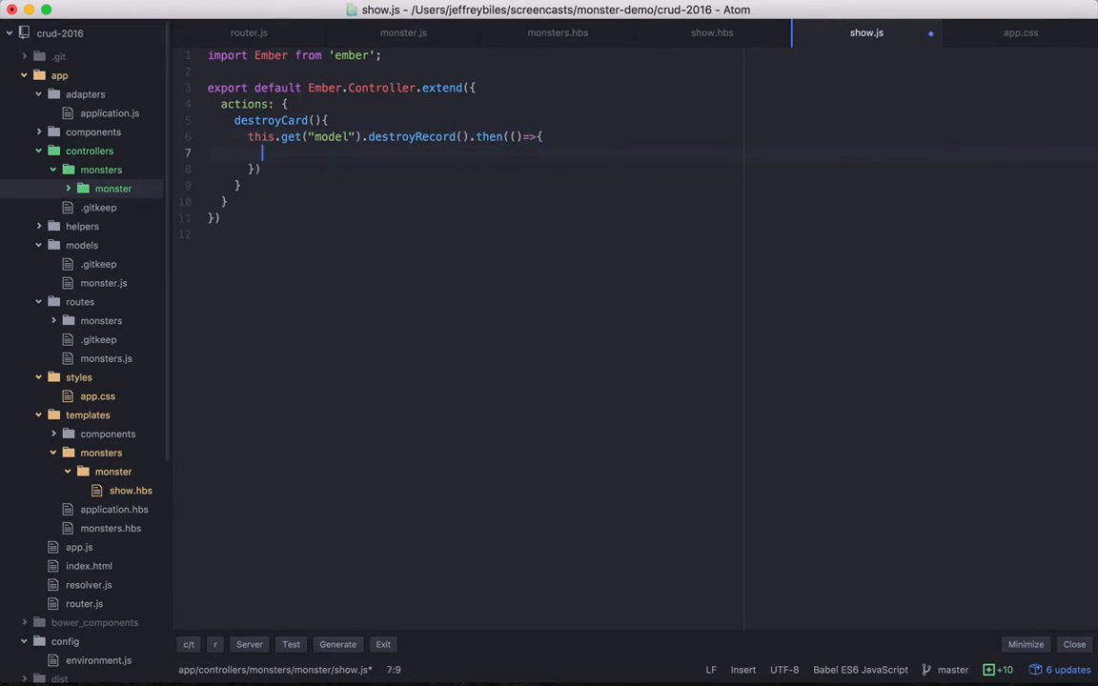
type("this.tr")
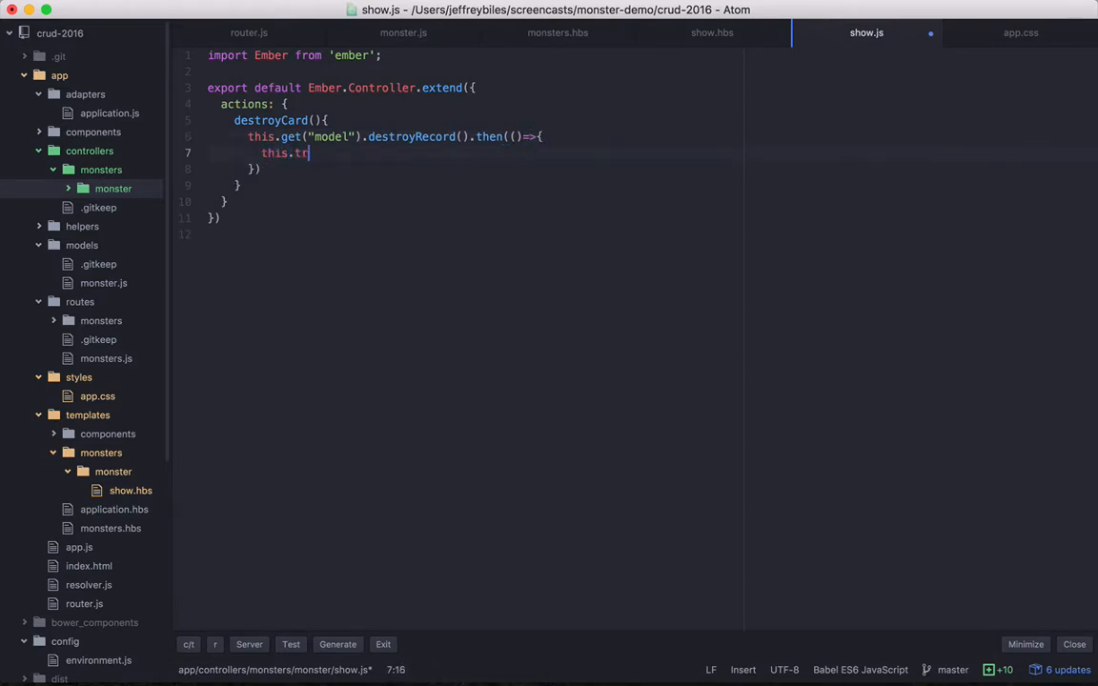
type("ansitionTo")
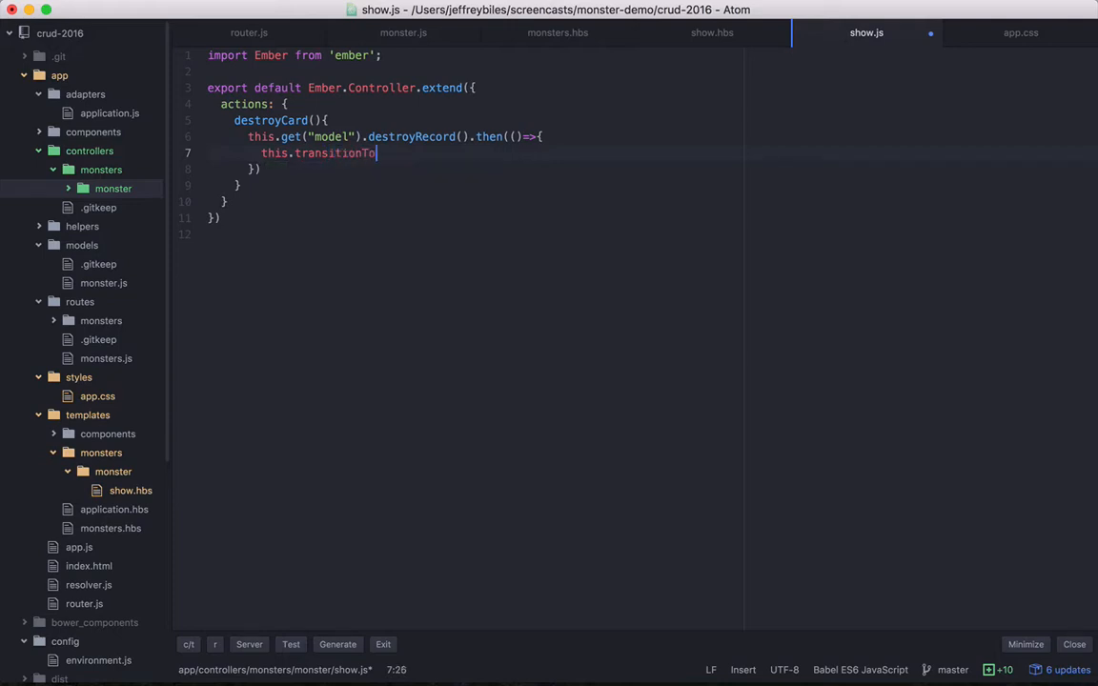
type("Route('')")
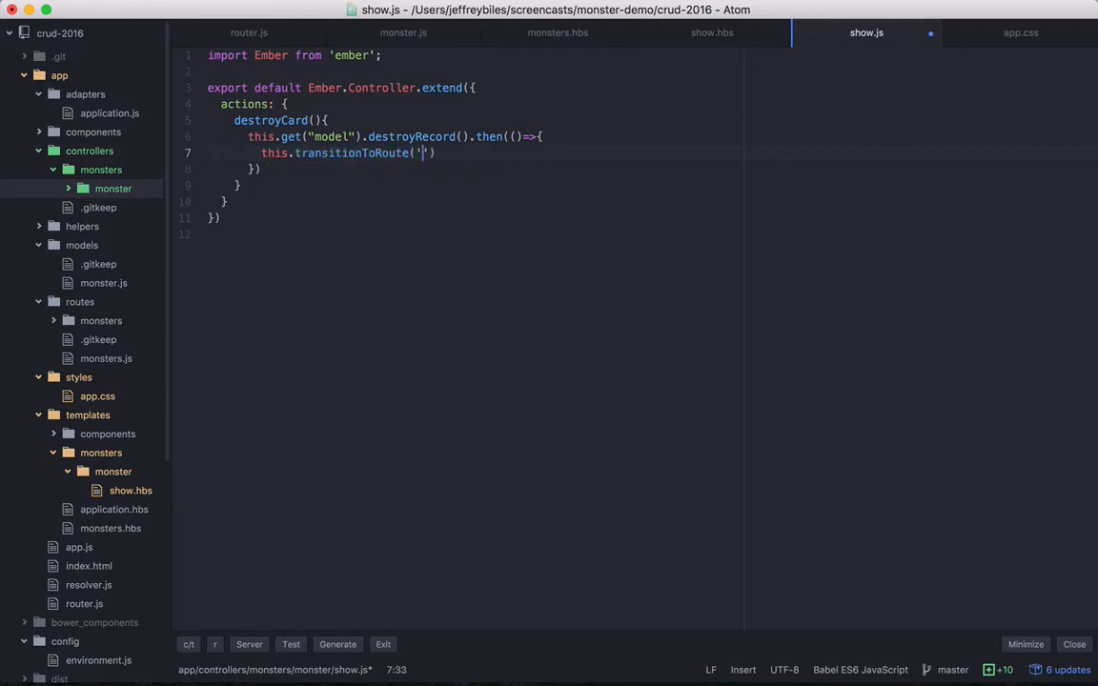
type("monsters")
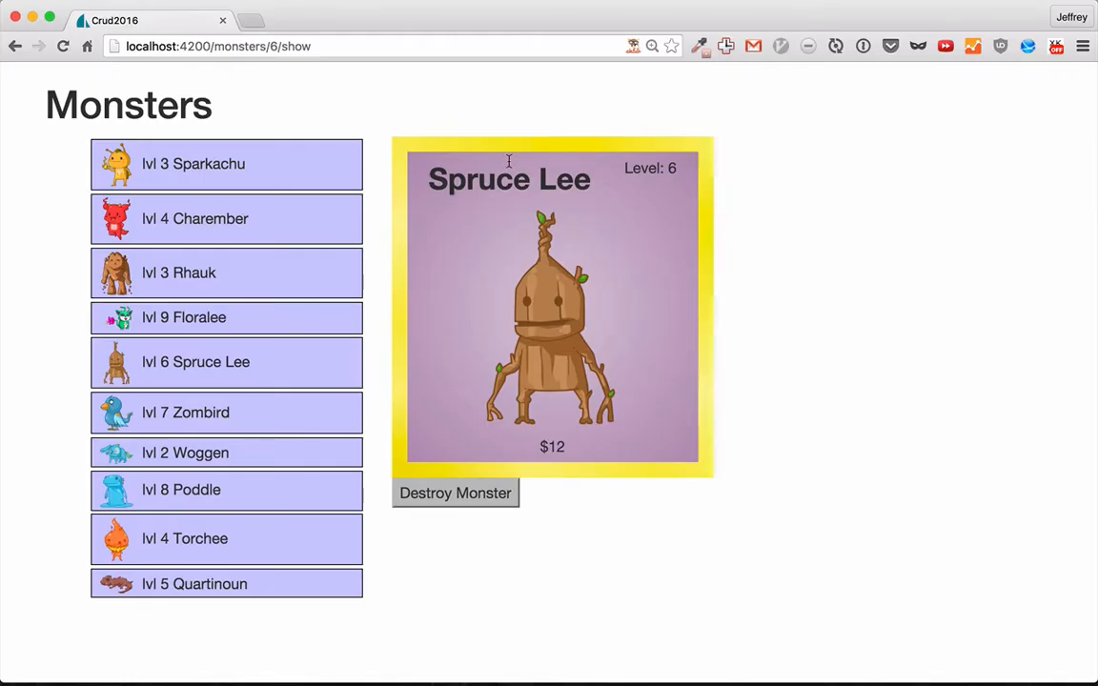
mouse_move(469, 502)
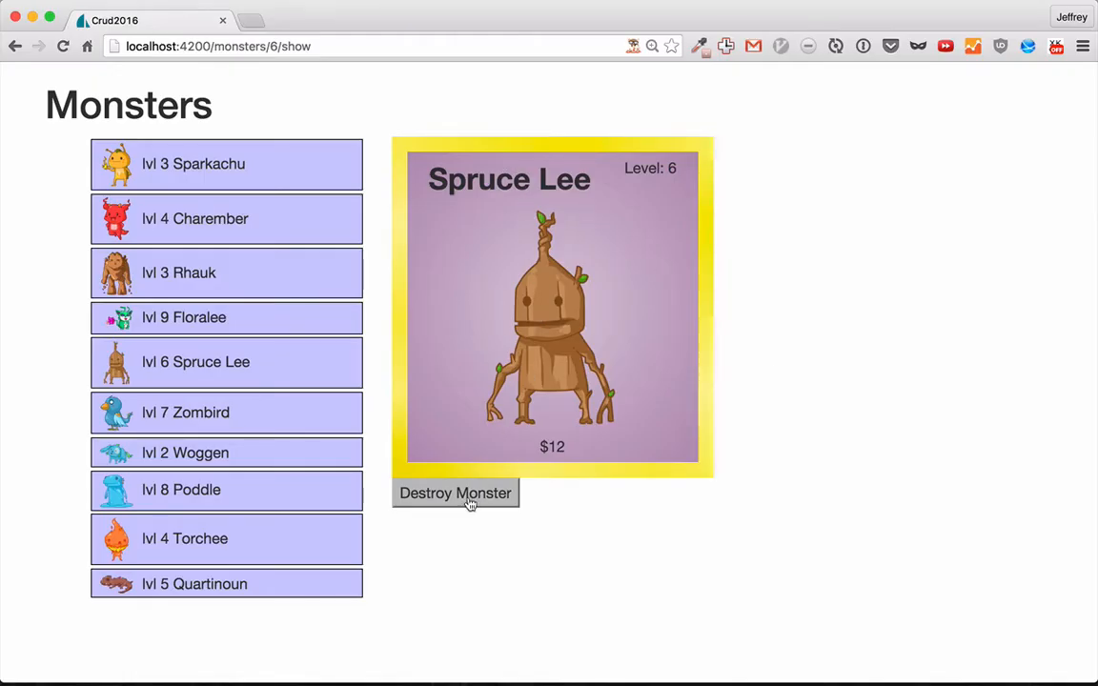
- Destroy Spruce Lee from its show page, leaving nine monsters in the list
left_click(454, 493)
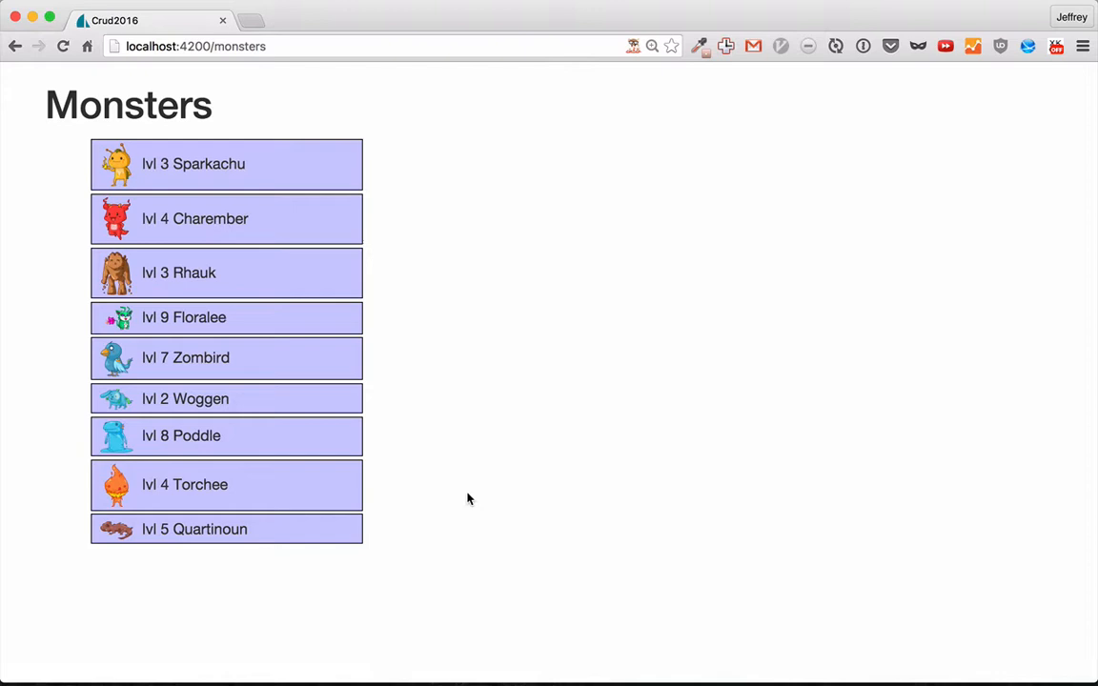
mouse_move(433, 494)
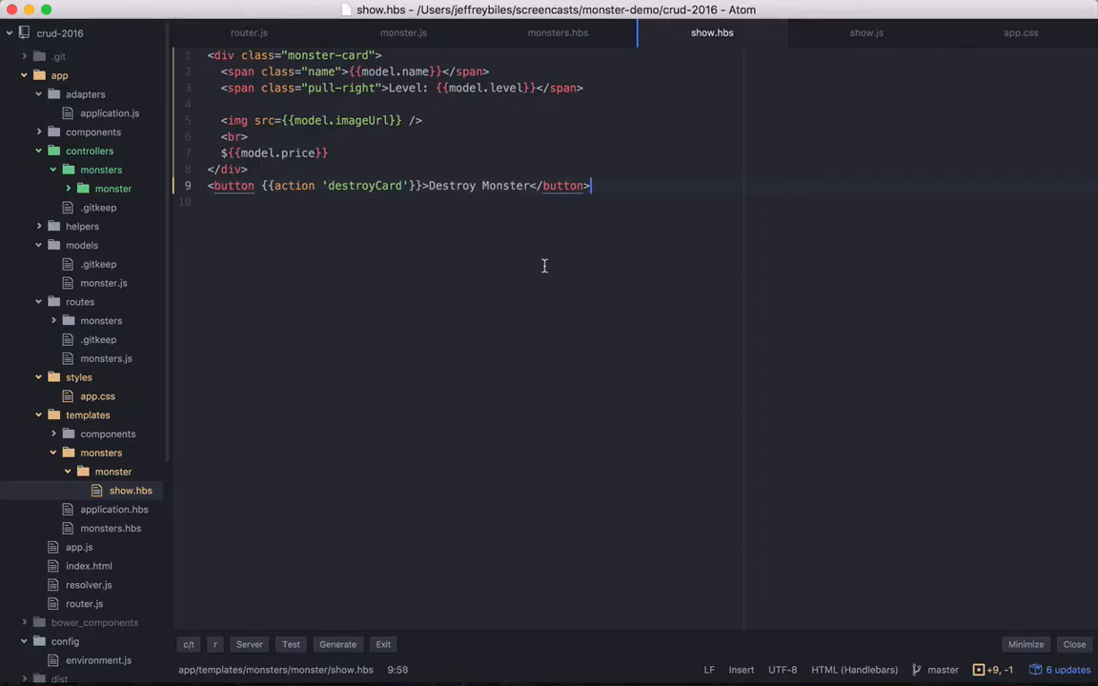
- Add an Edit Monster button after Destroy Monster, as a {{#link-to tagName="button"}}
type("<button>Edit Monster<=")
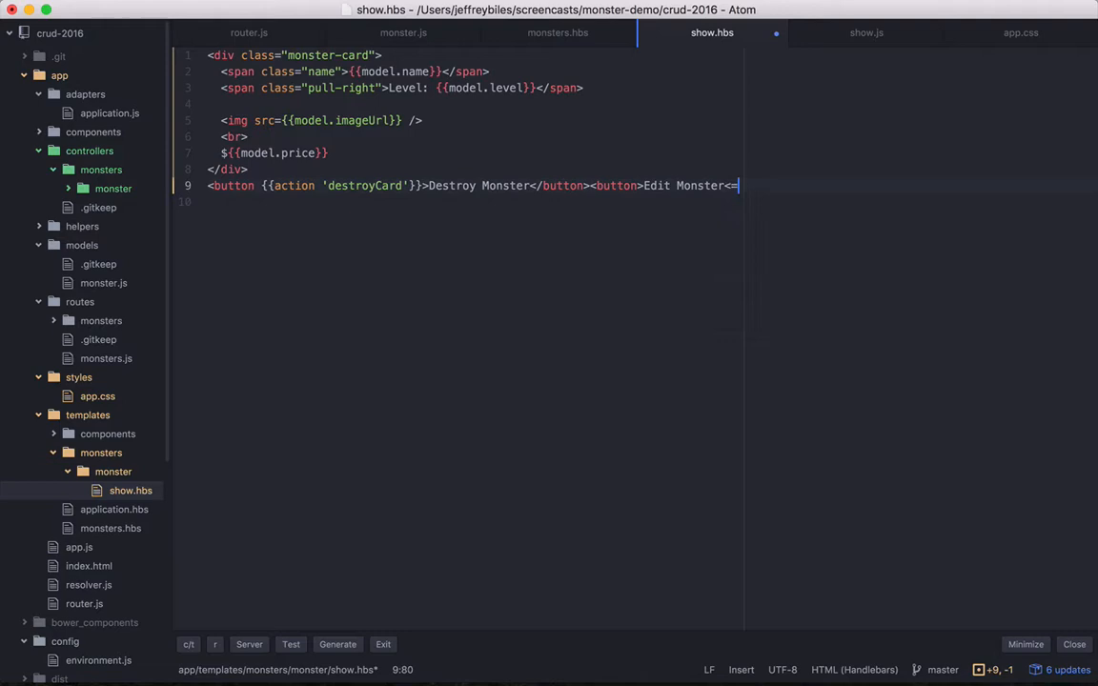
type("/button>")
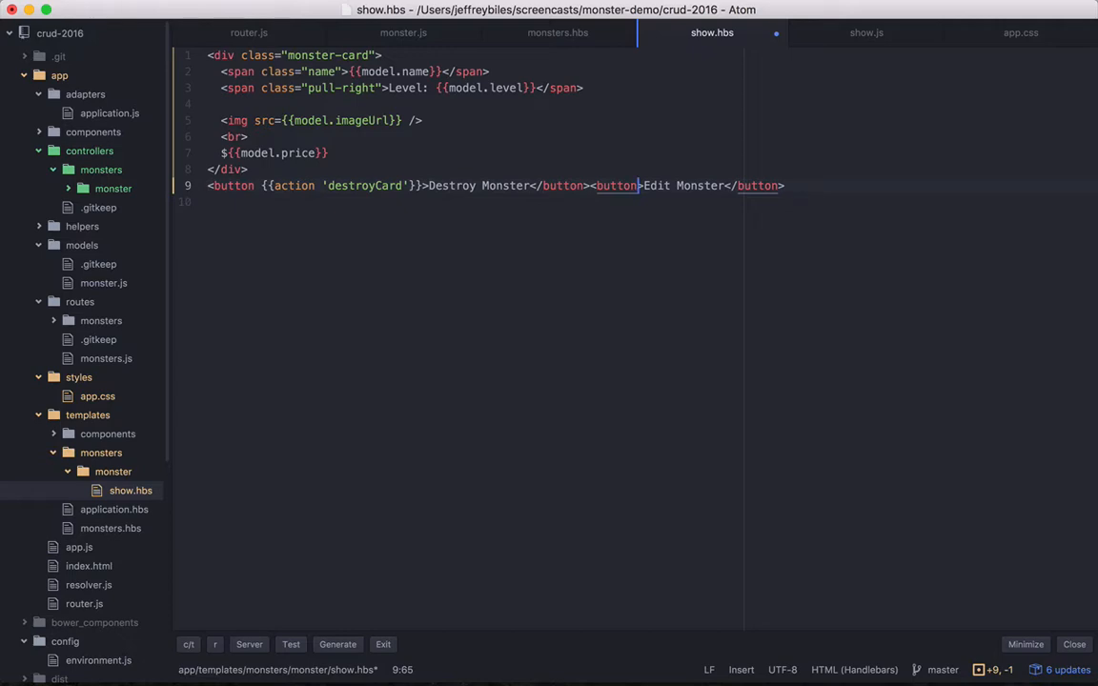
type("{{#link-to tagName=\"button")
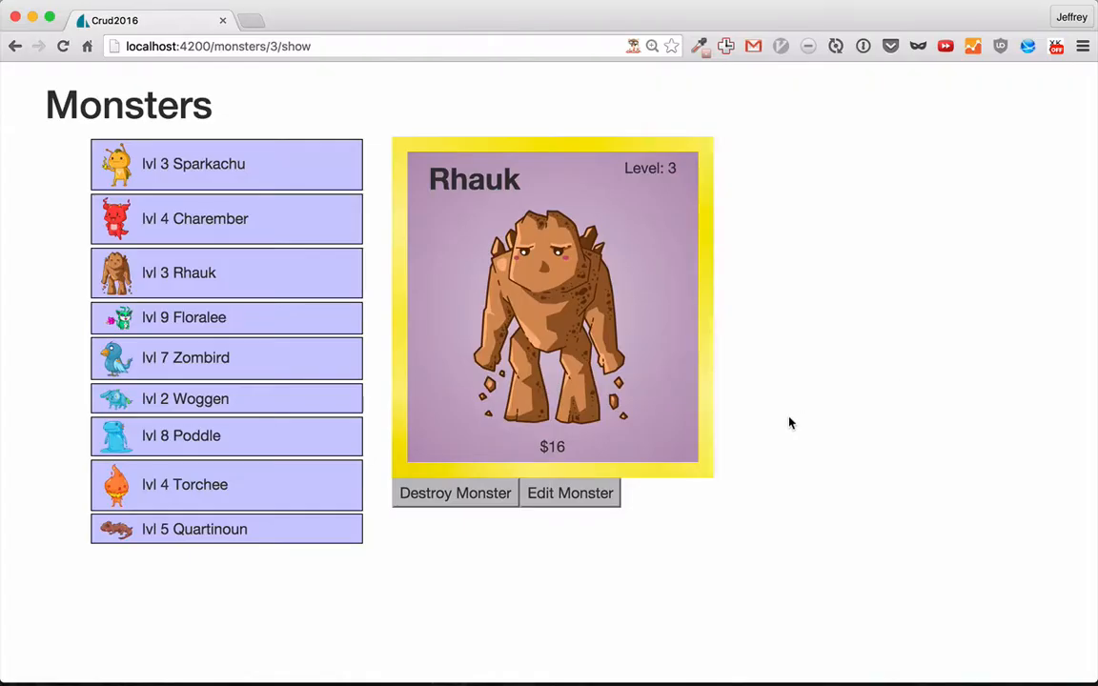
- Go to Rhauk's edit page from its show card and select 'edit' in the URL
left_click(570, 492)
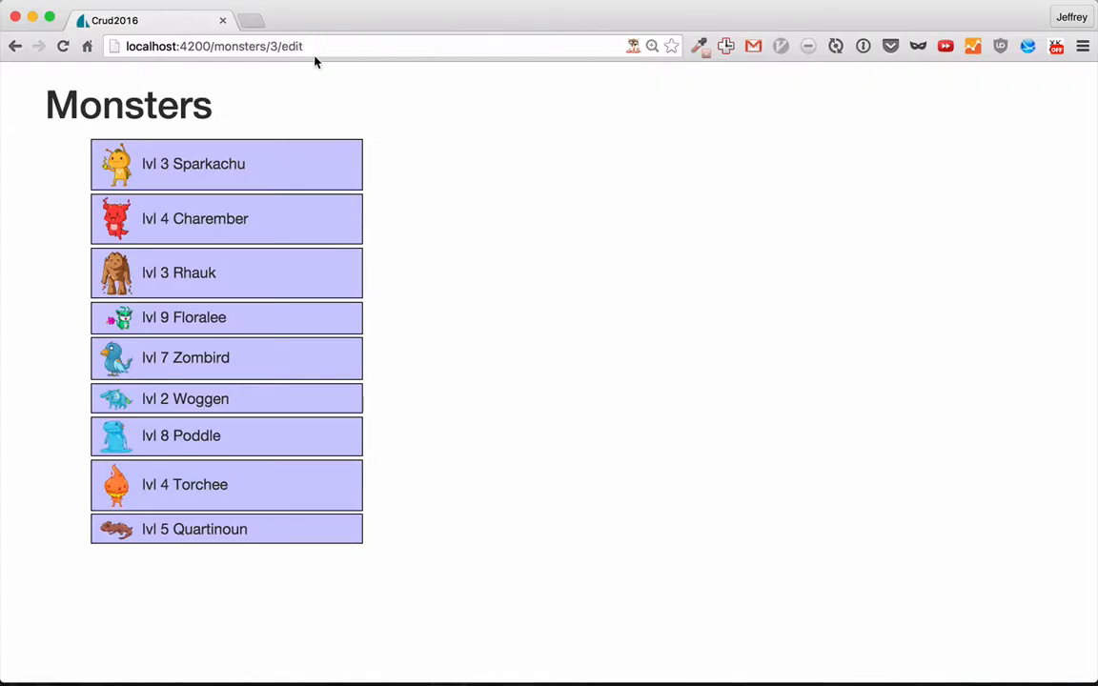
double_click(291, 46)
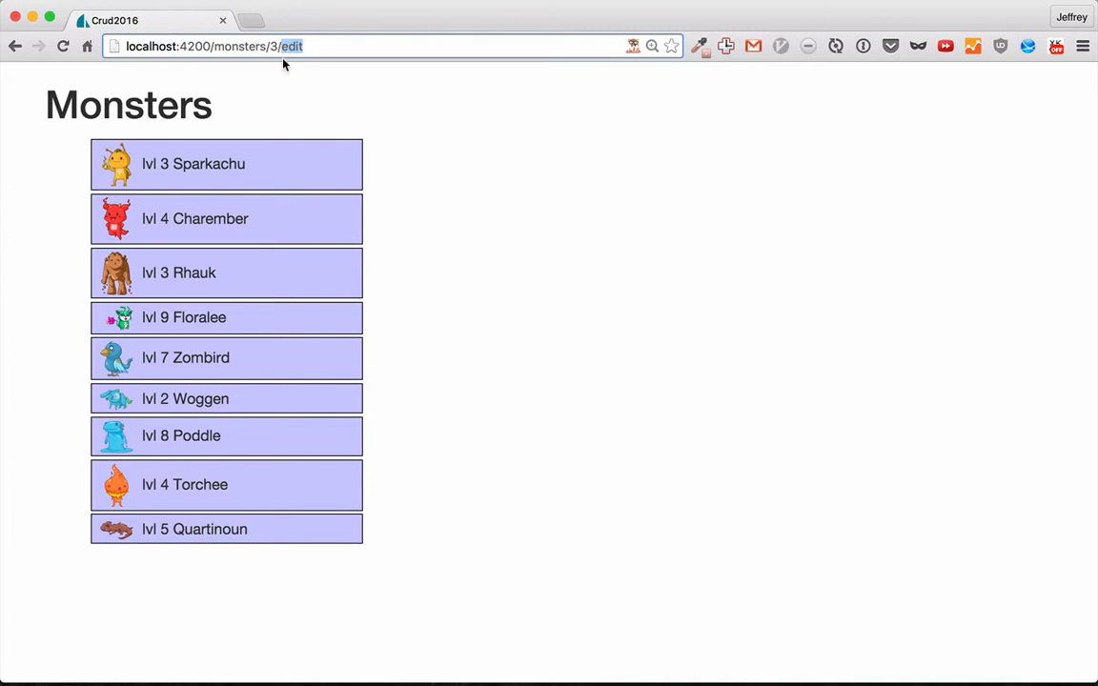
mouse_move(464, 120)
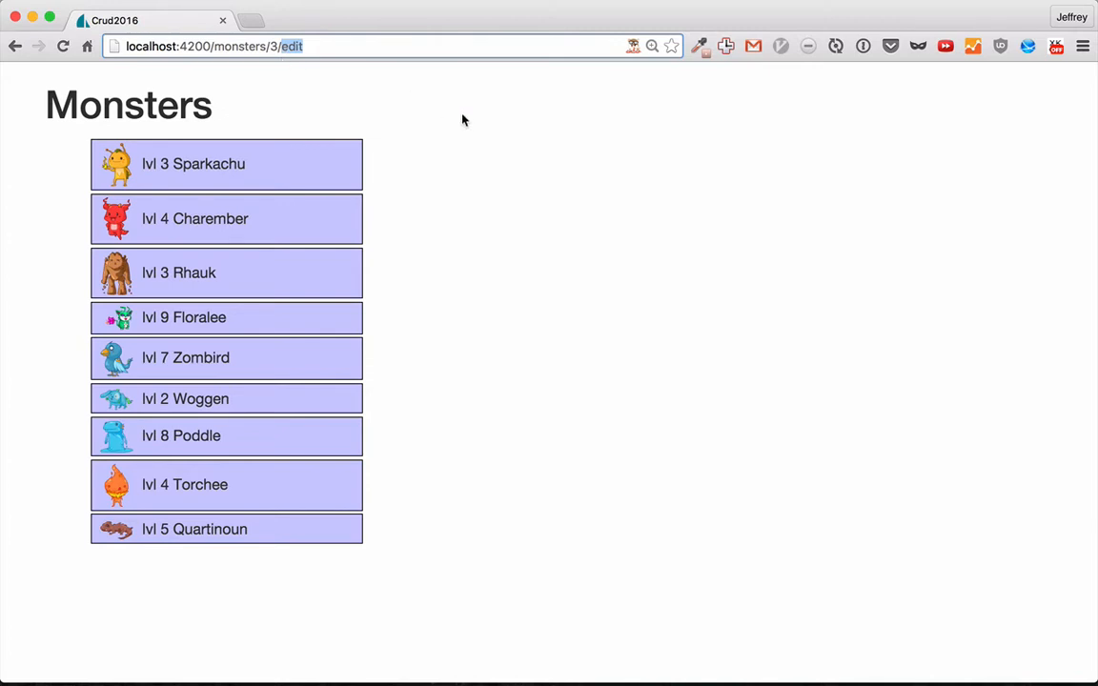
mouse_move(616, 353)
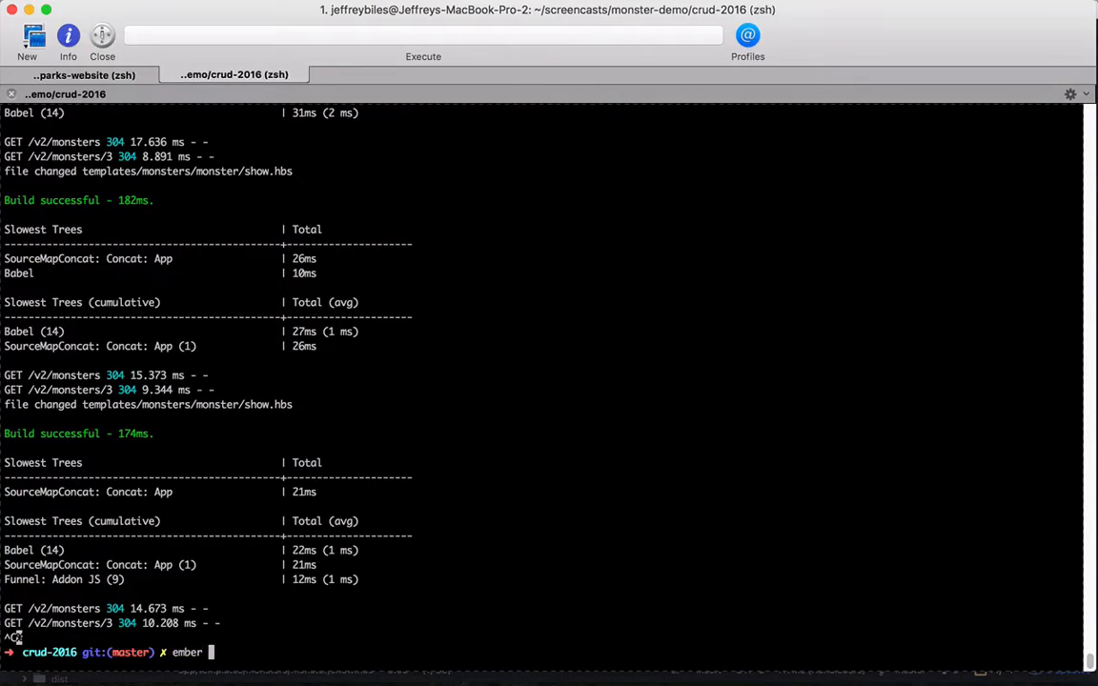
- Install the ember-one-way-controls addon with 'ember install ember-one-way-controls'
type("install ember-one-")
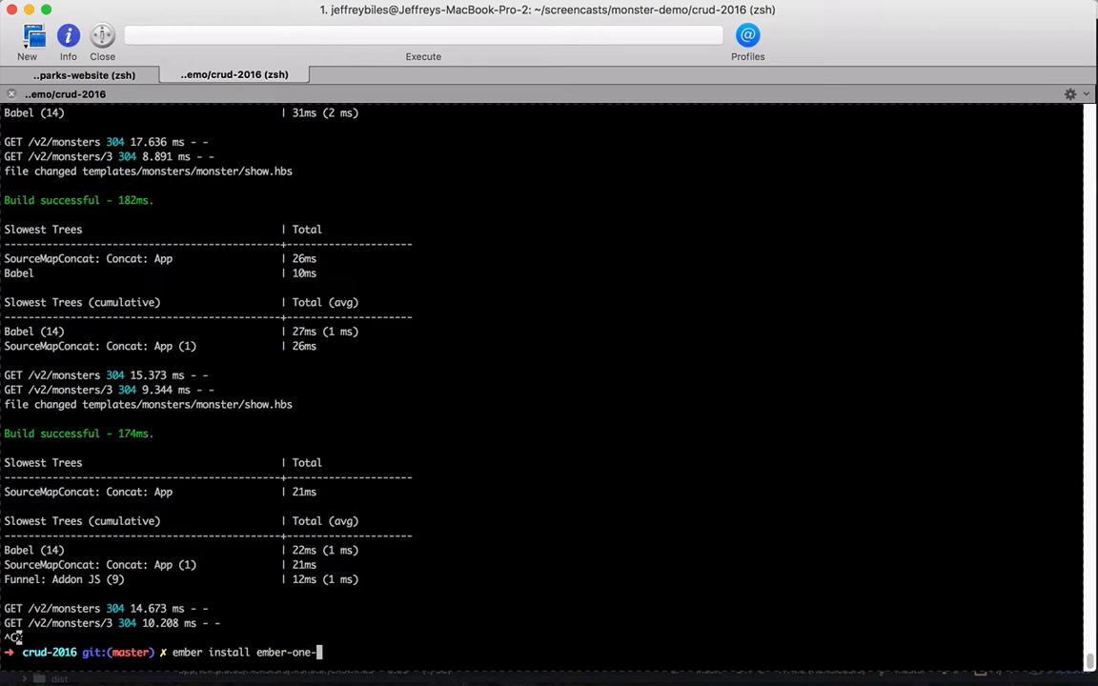
type("way-controls")
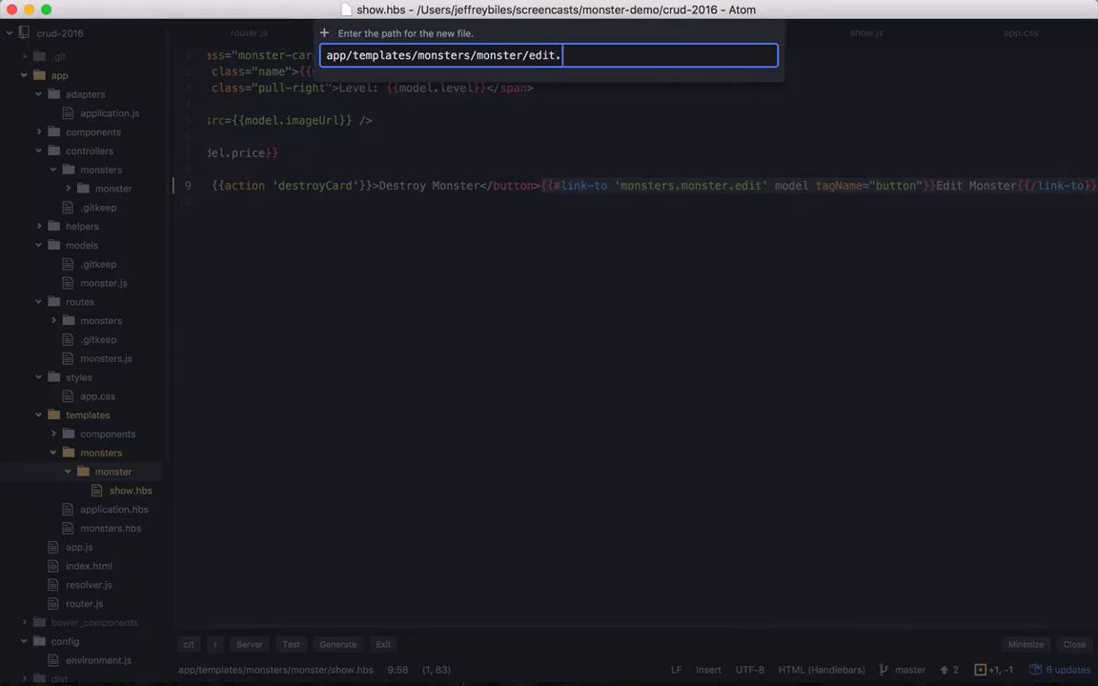
- Create the file app/templates/monsters/monster/edit.hbs
key("enter")
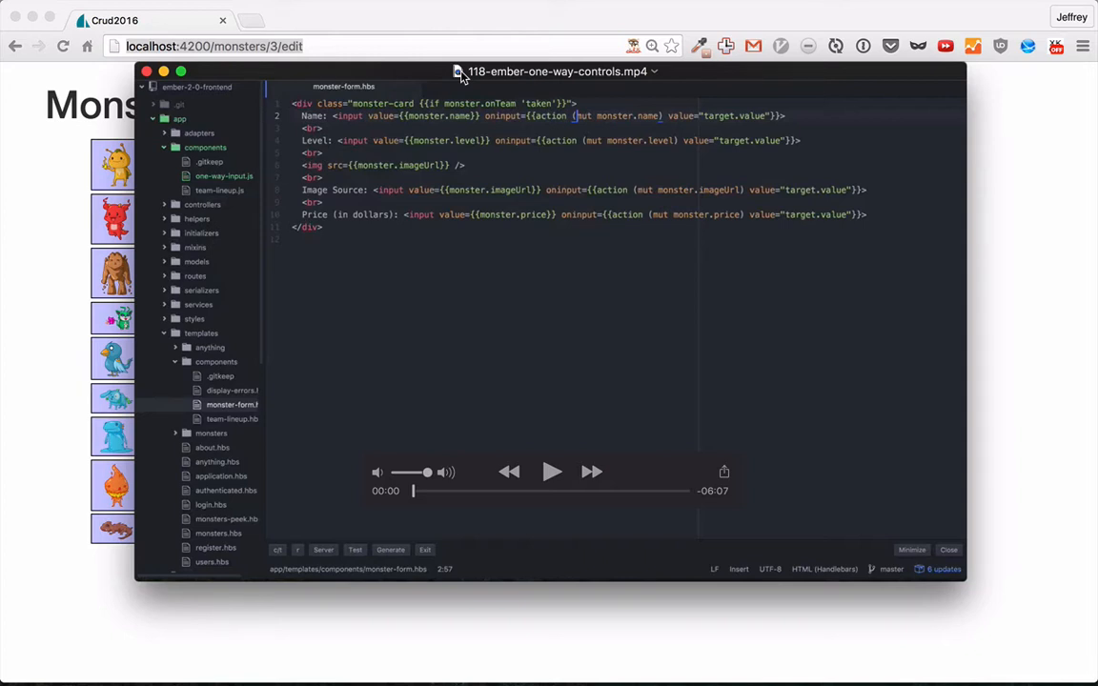
- Close the old screencast and view Rhahuhk's editable card at localhost:4200/monsters/3/edit
left_click(948, 549)
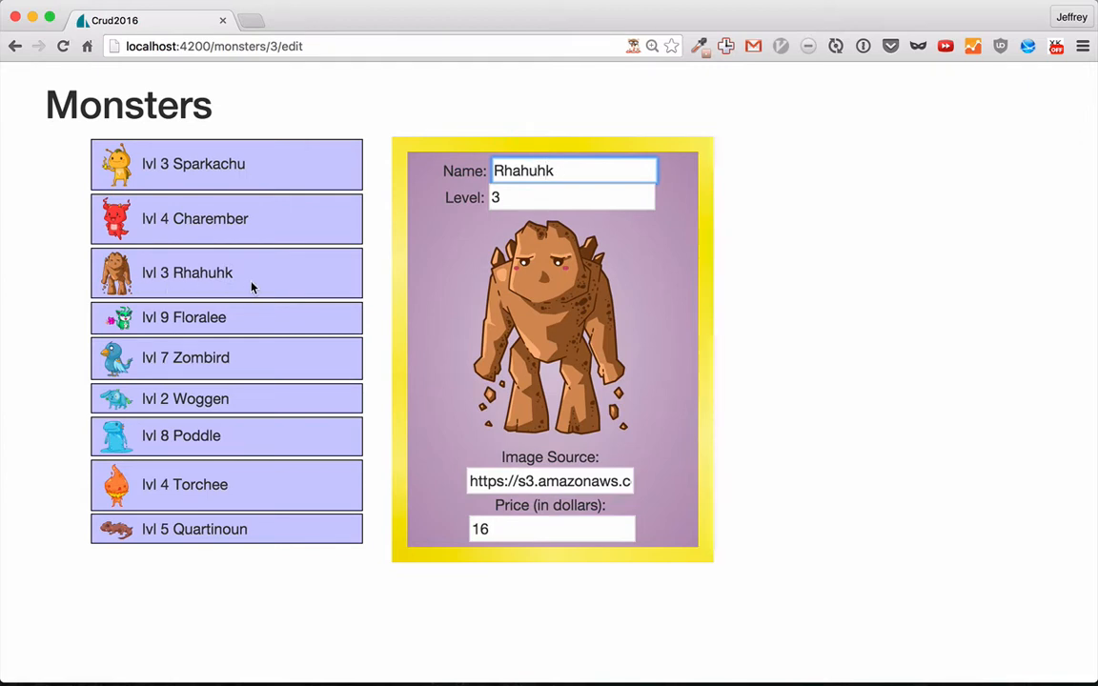
mouse_move(248, 289)
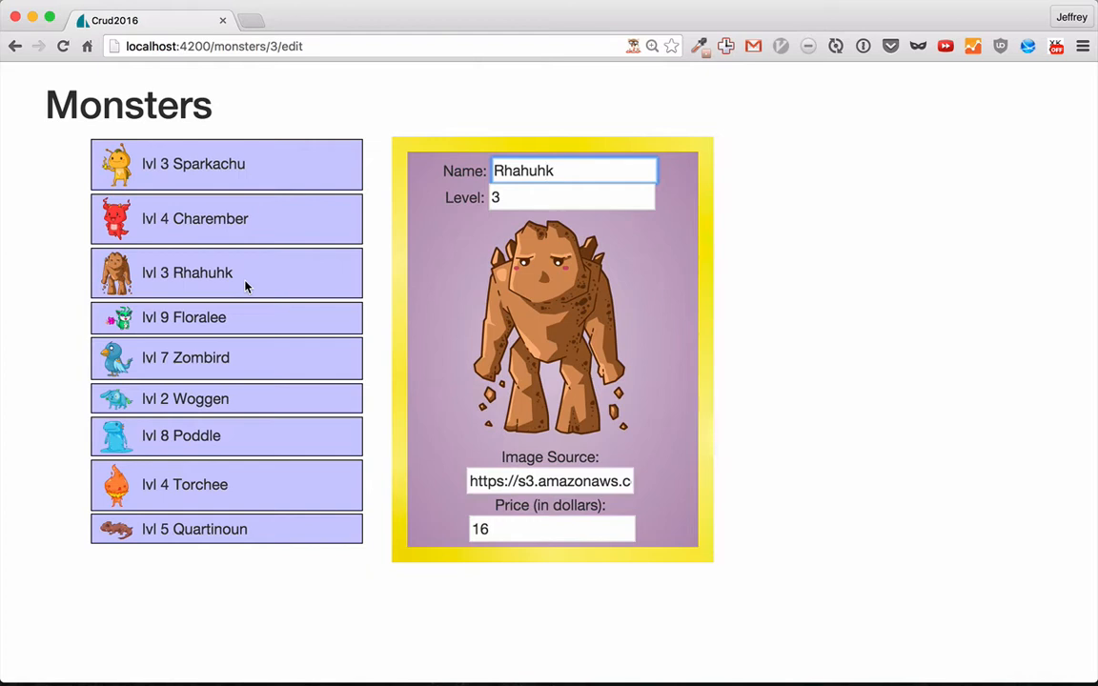
left_click(572, 170)
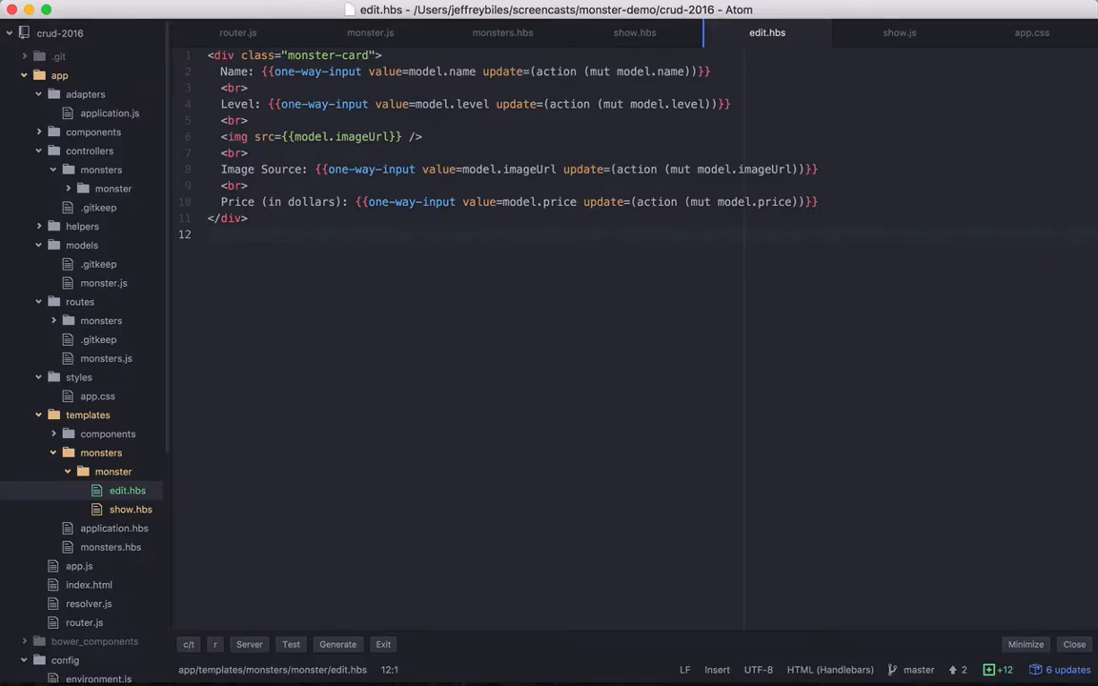
- Add a Save button to edit.hbs and a save() action calling this.get("model").save()
type("<button {{action 'save")
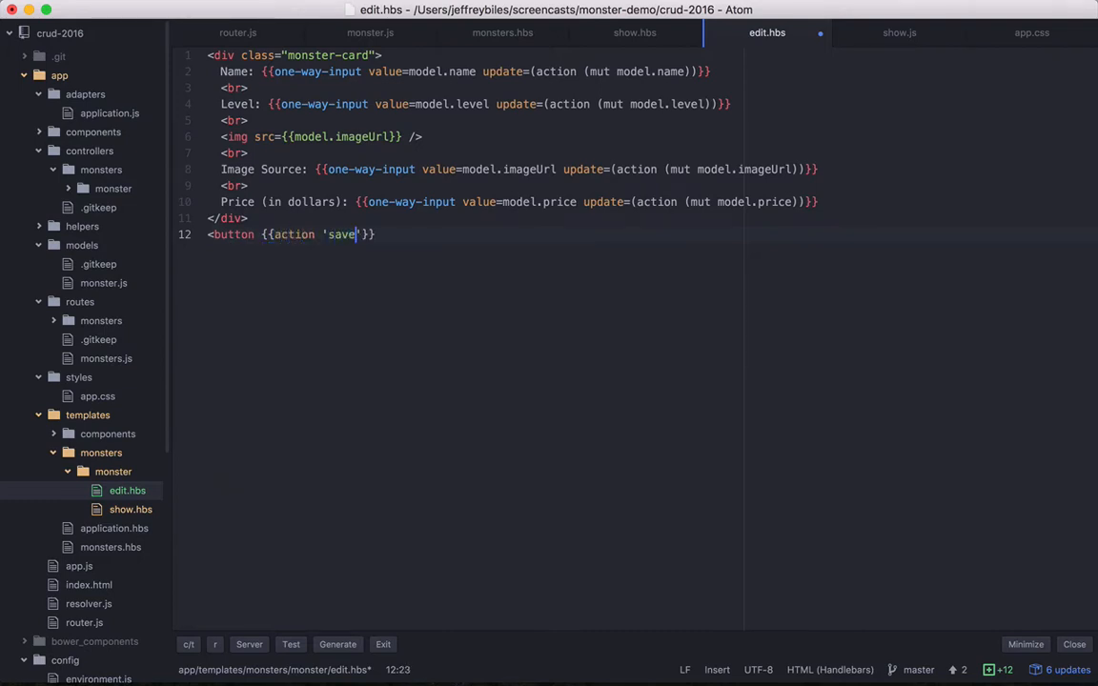
type("}>Save</b")
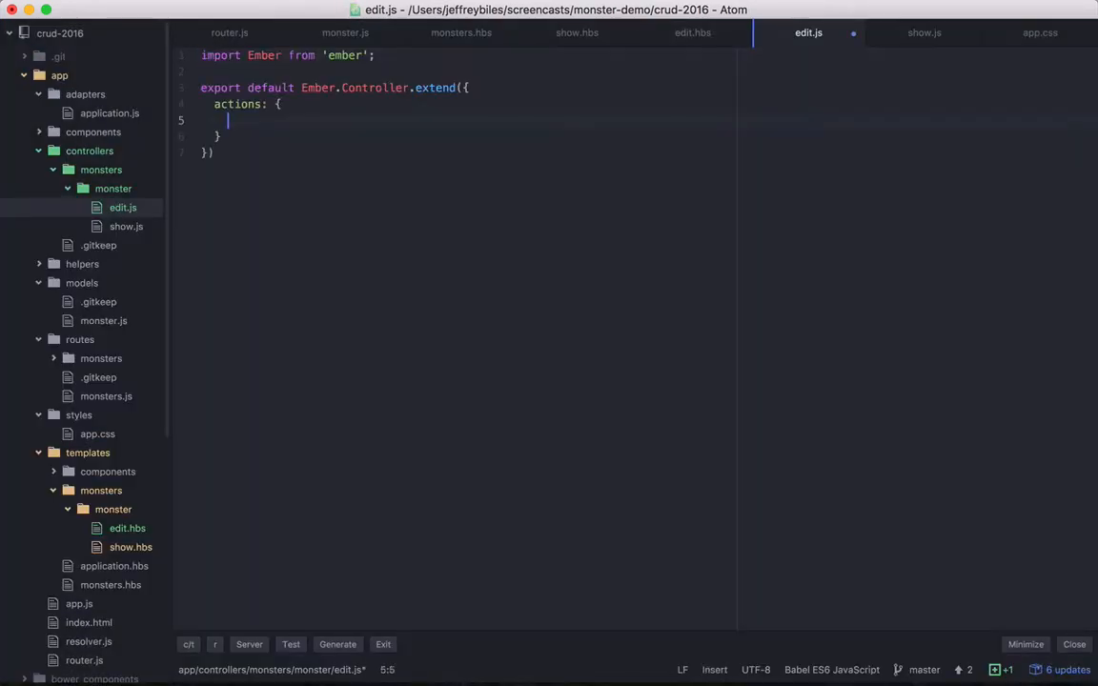
type("save(){")
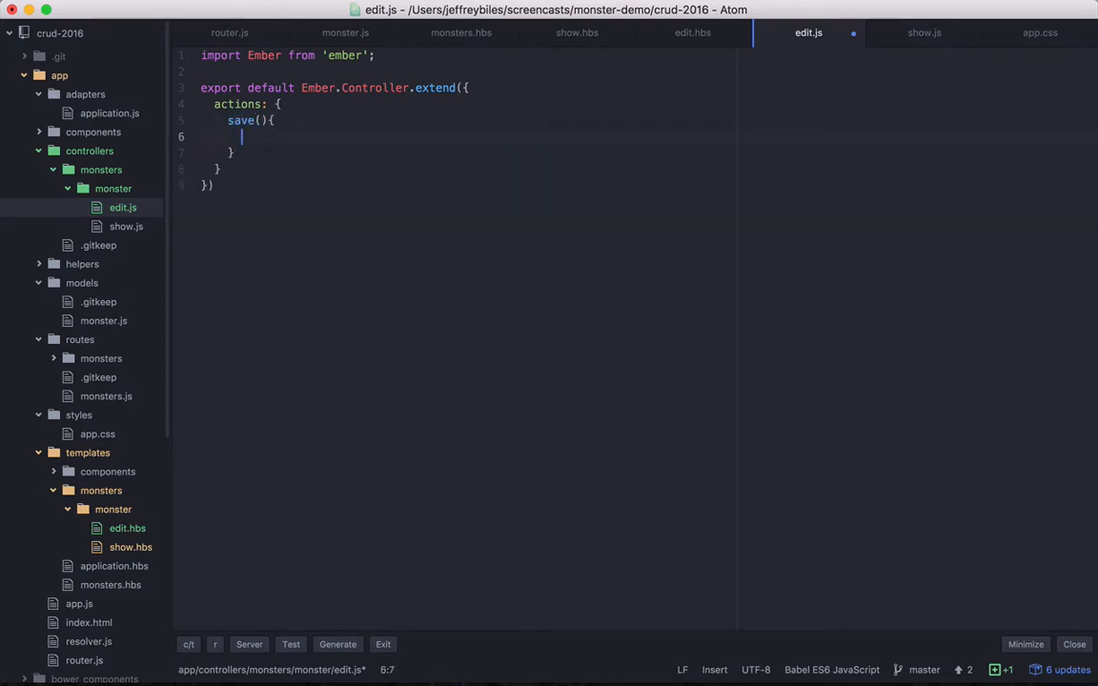
type("this.get(\"model\")")
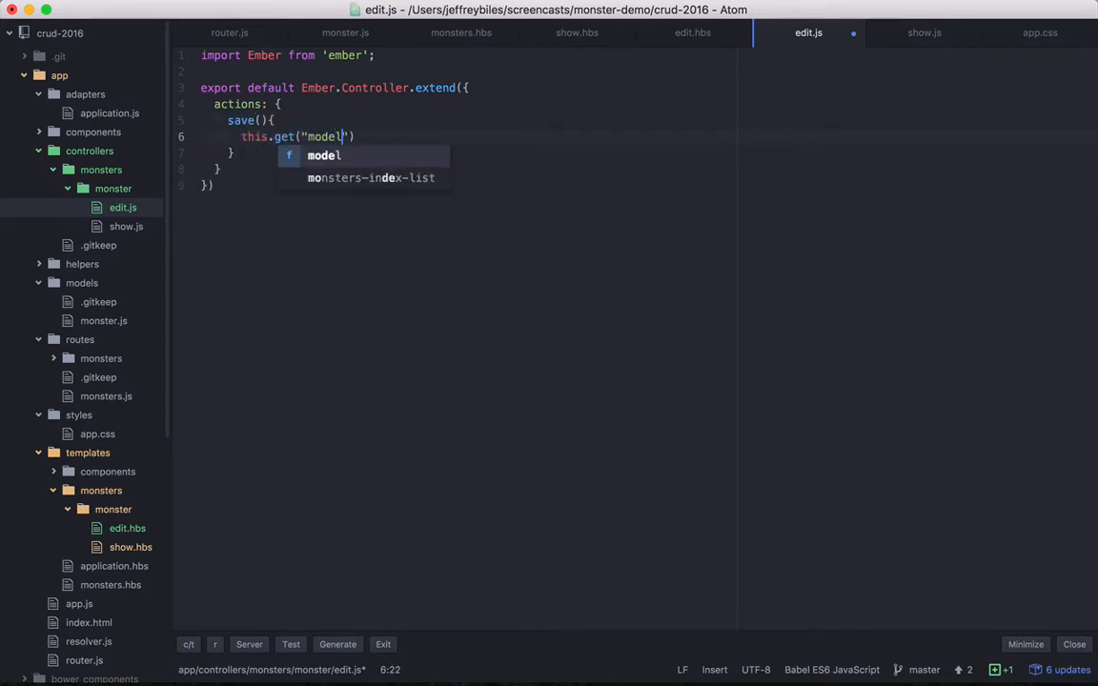
type(".save()")
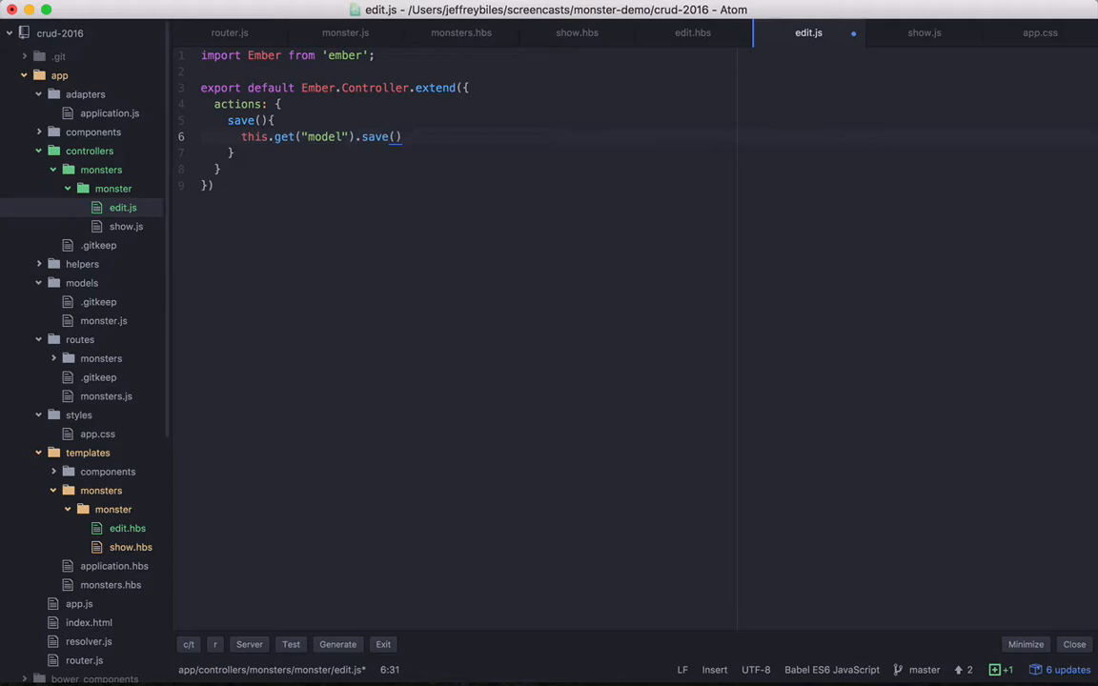
type(".the")
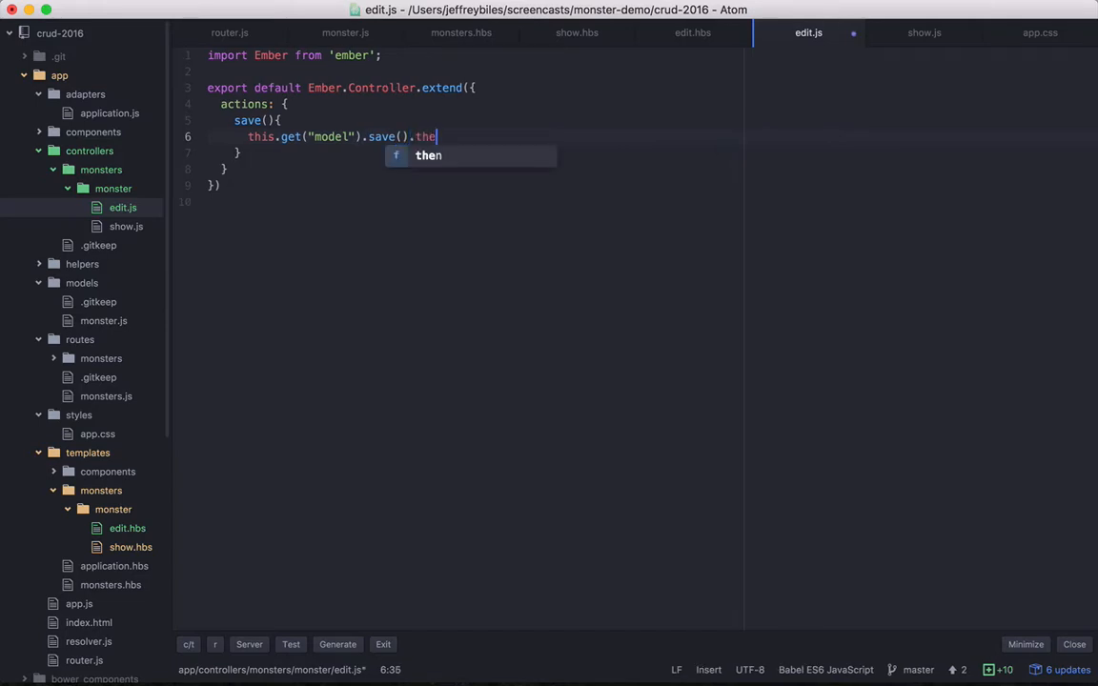
- After the save resolves, transition to the monsters.monster.show route with the model
left_click(692, 32)
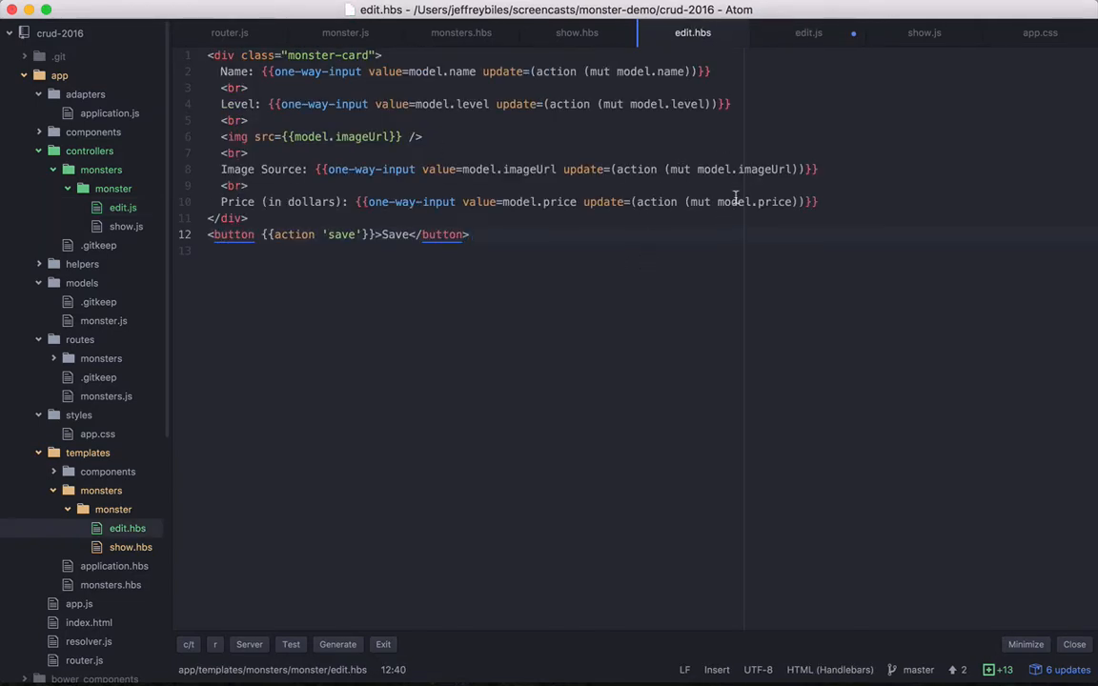
left_click(809, 33)
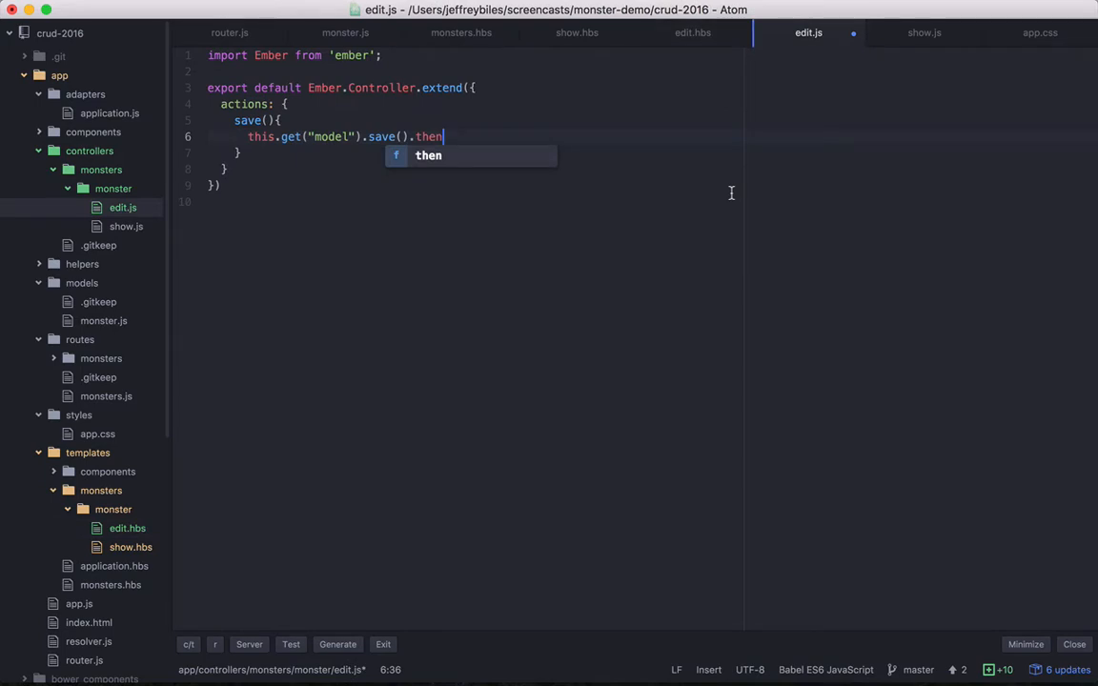
type("(()=>{")
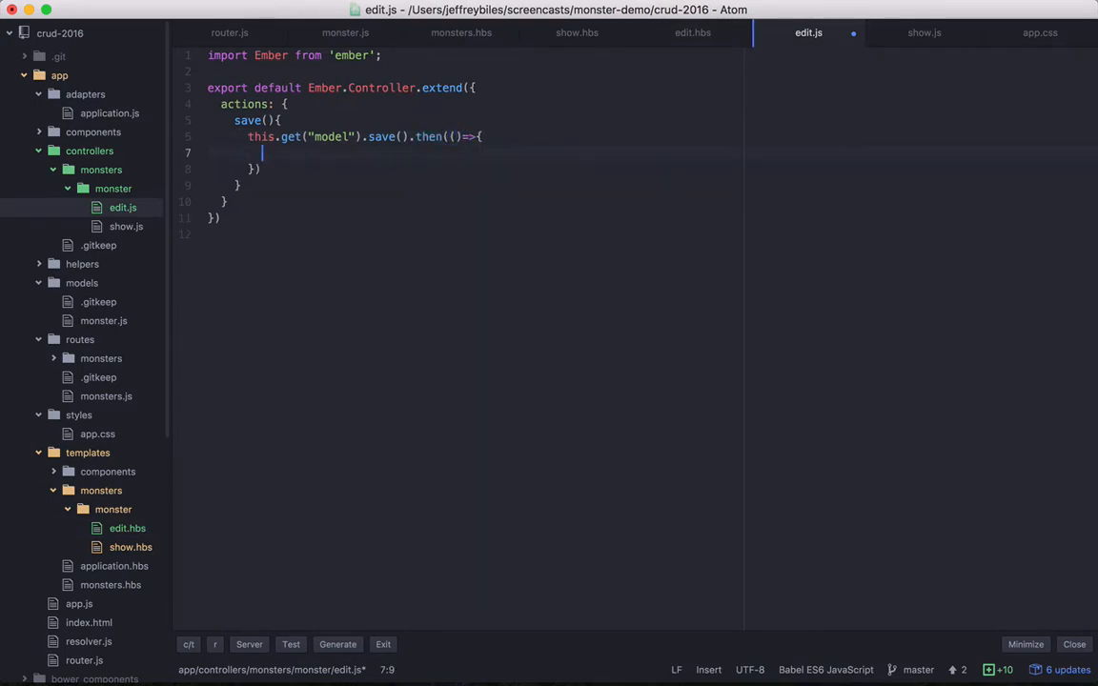
type("this.transitionToRoute('m")
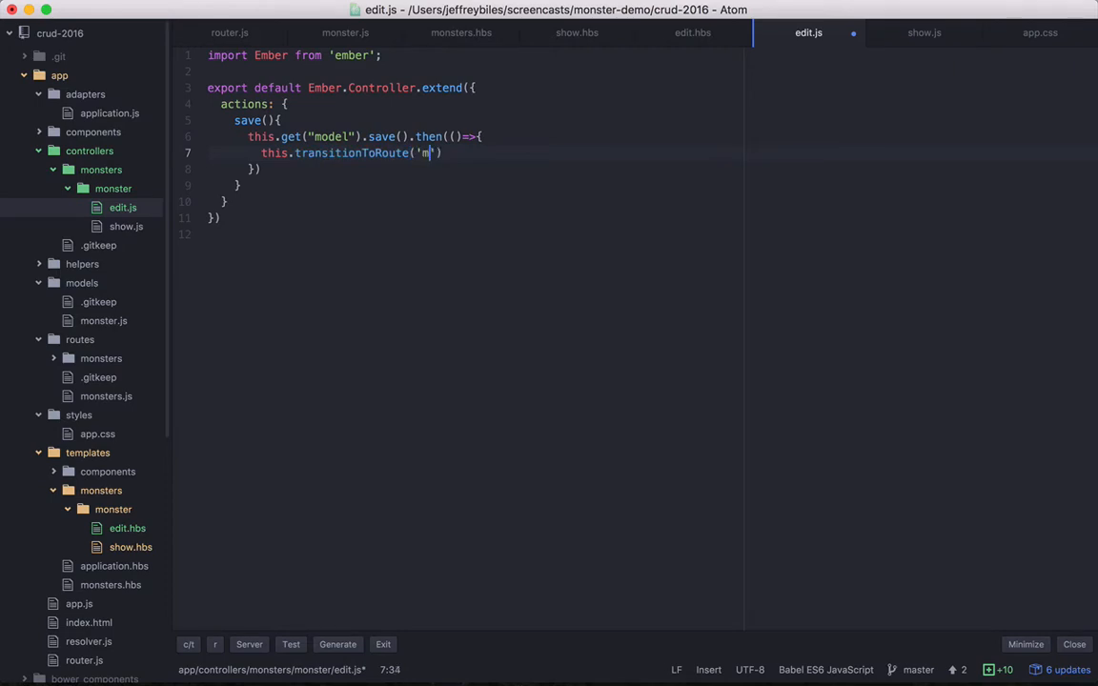
type("onsters.monste")
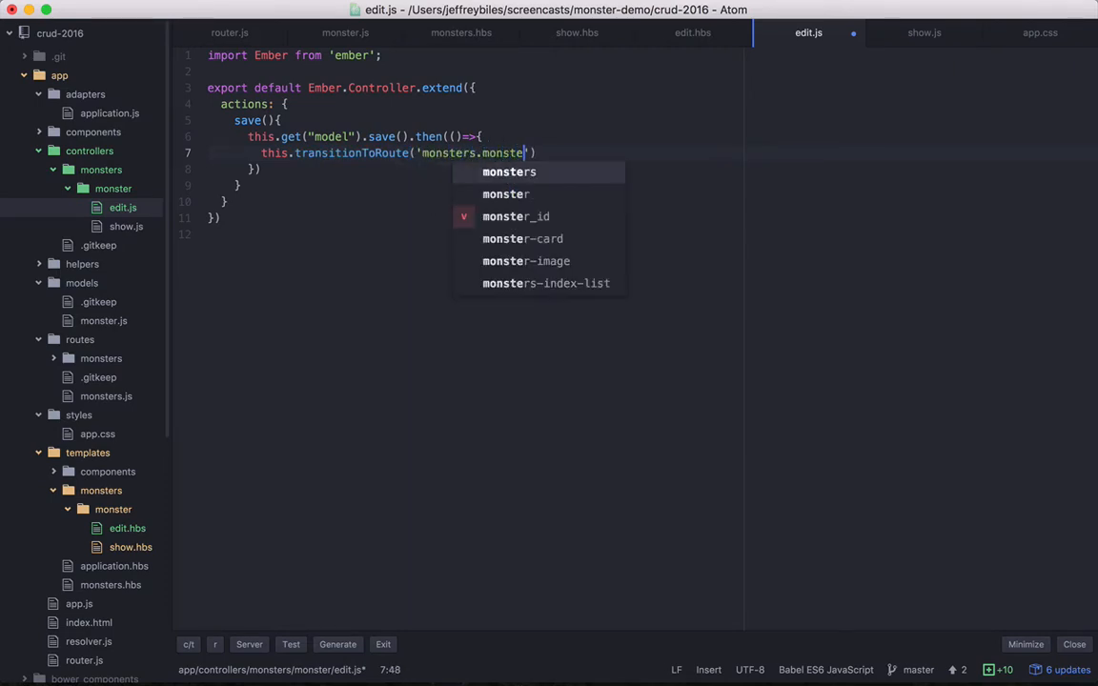
type(".show")
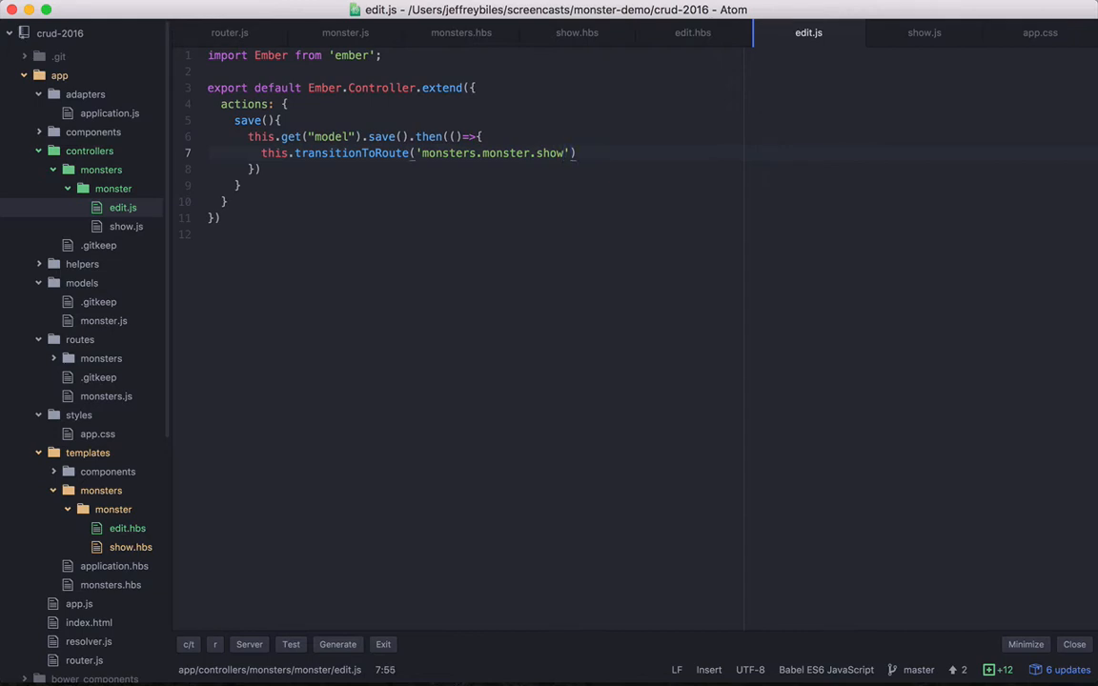
type(", this.get")
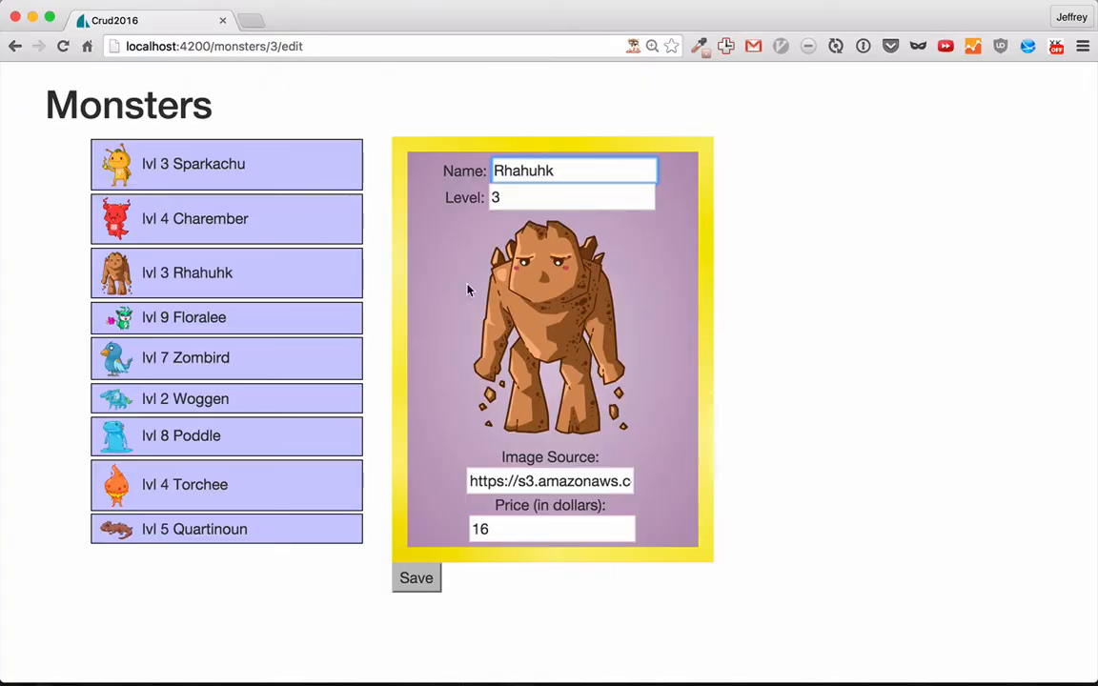
- Save Rhahuhk's form, then rename the monster to Rhauk and save again
left_click(416, 577)
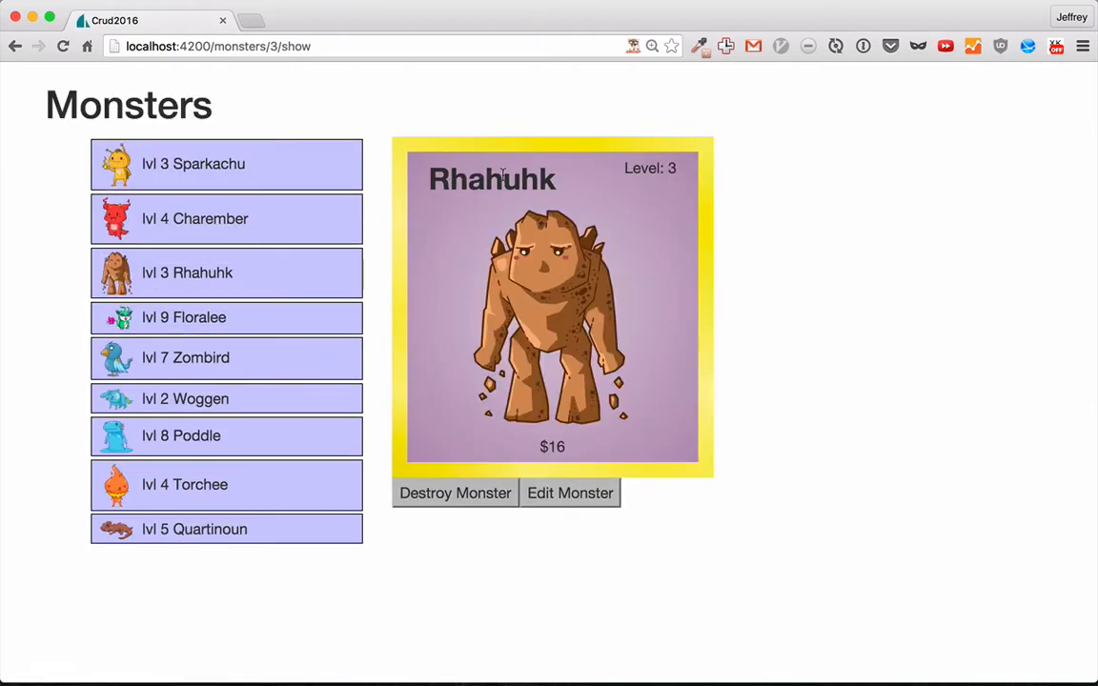
mouse_move(502, 570)
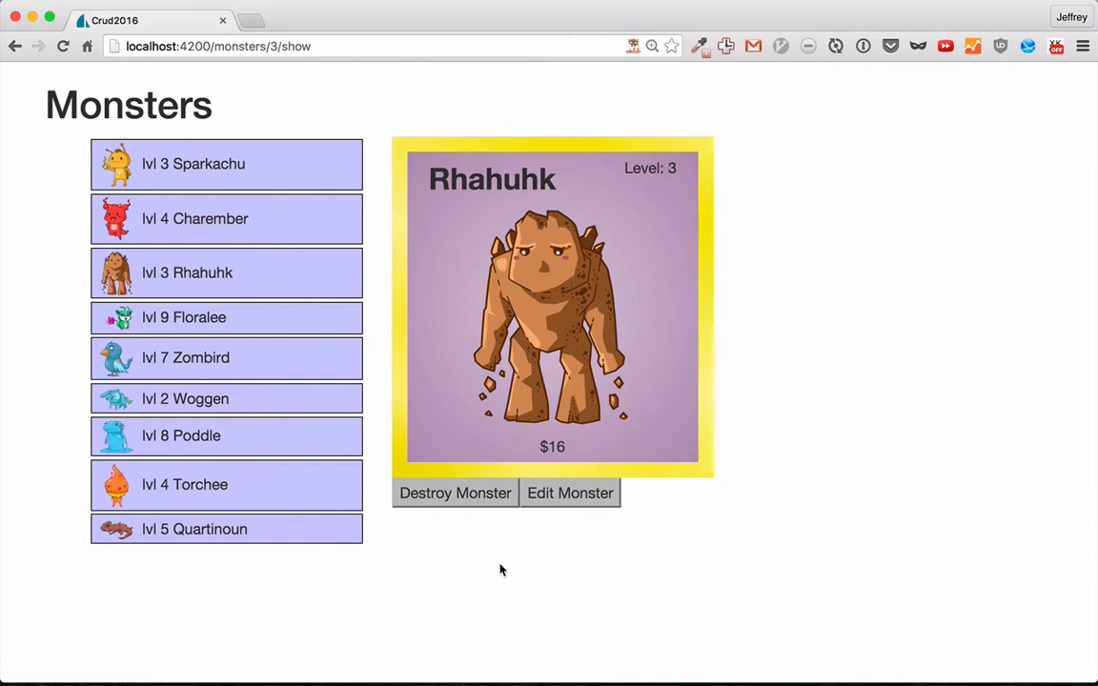
mouse_move(570, 493)
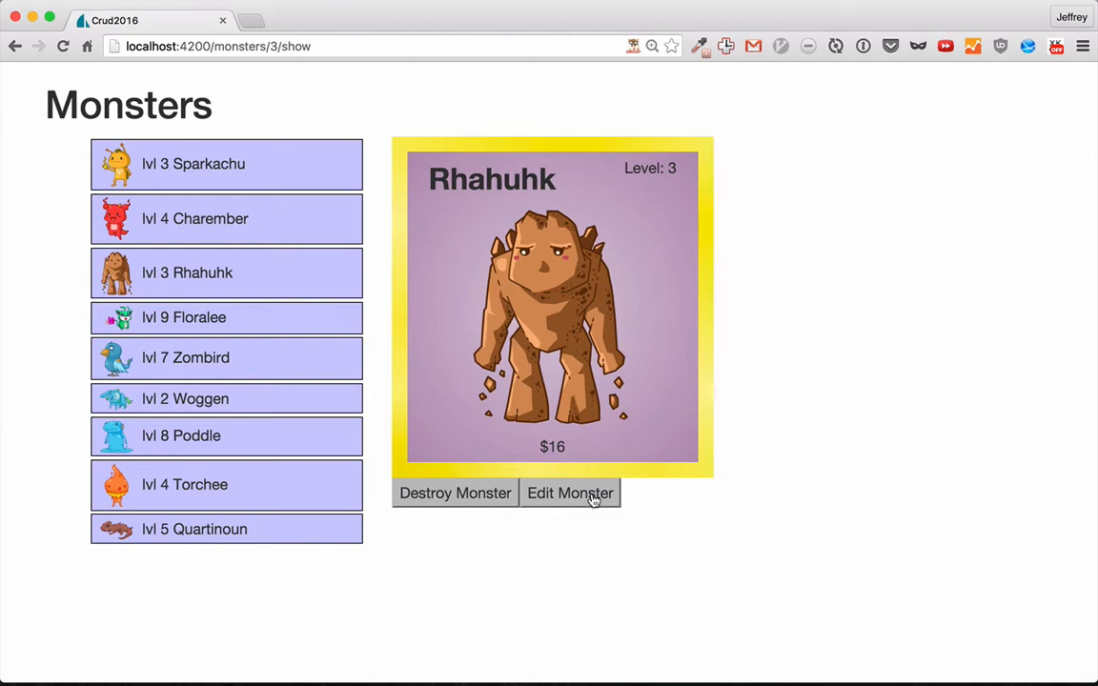
left_click(570, 493)
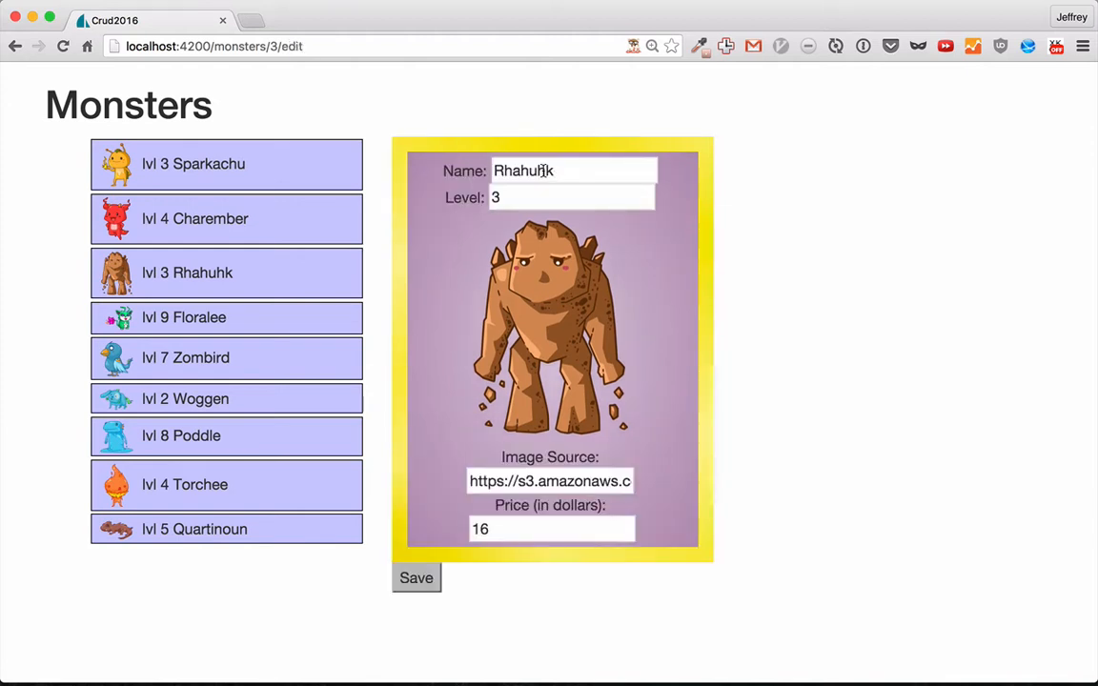
left_click(572, 171)
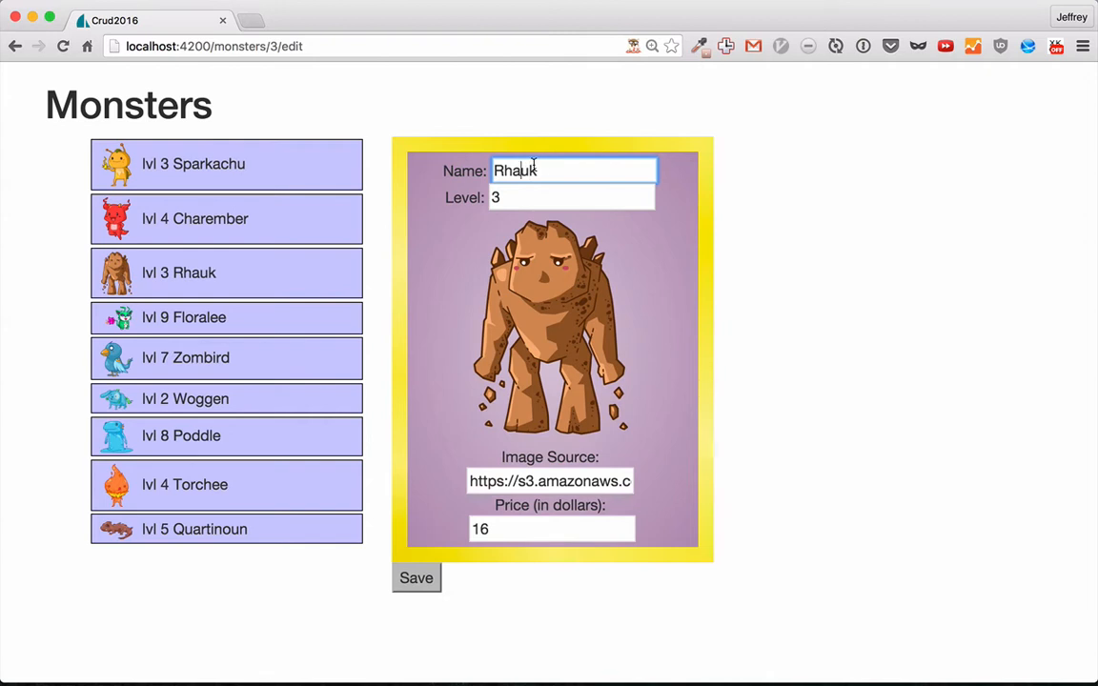
left_click(416, 578)
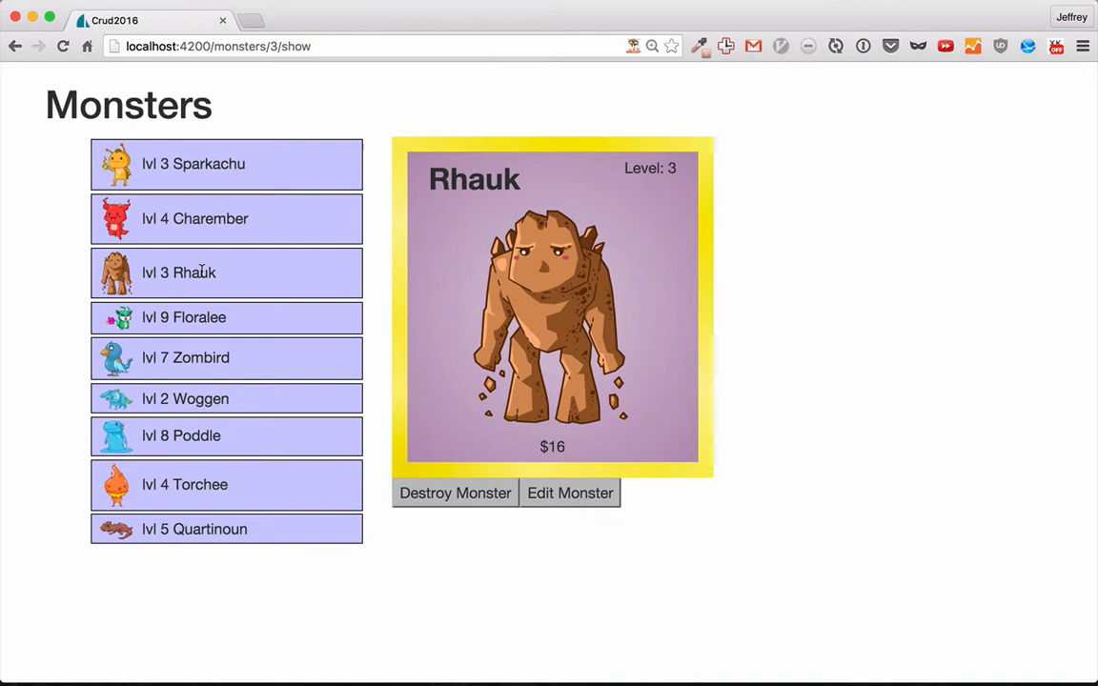
mouse_move(494, 181)
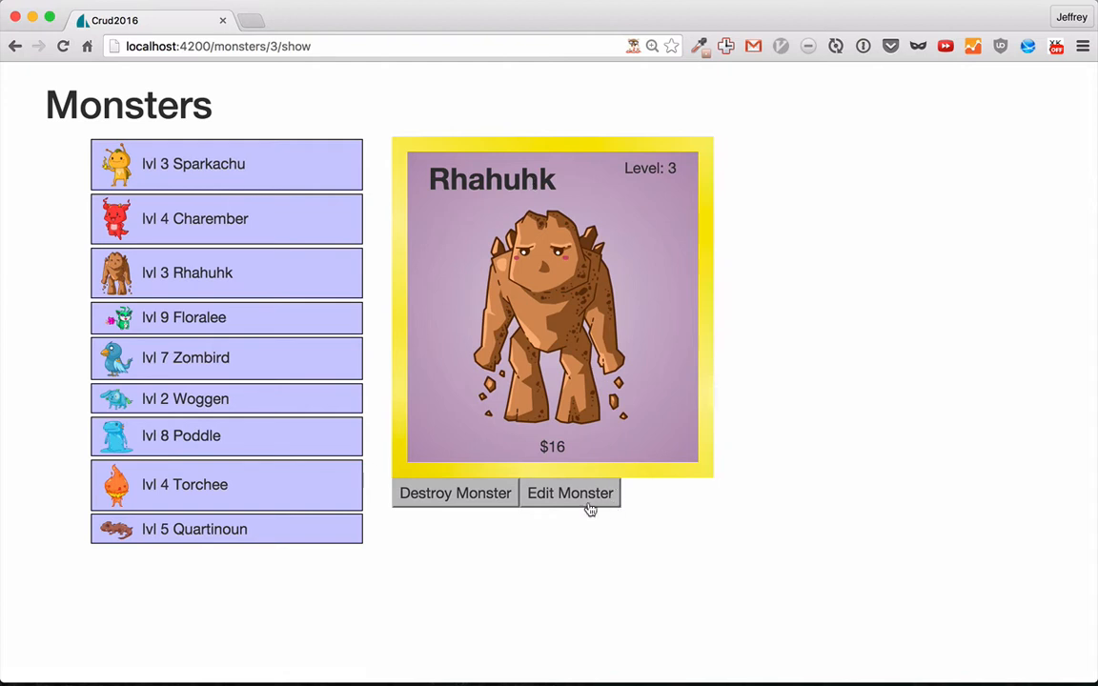
mouse_move(787, 455)
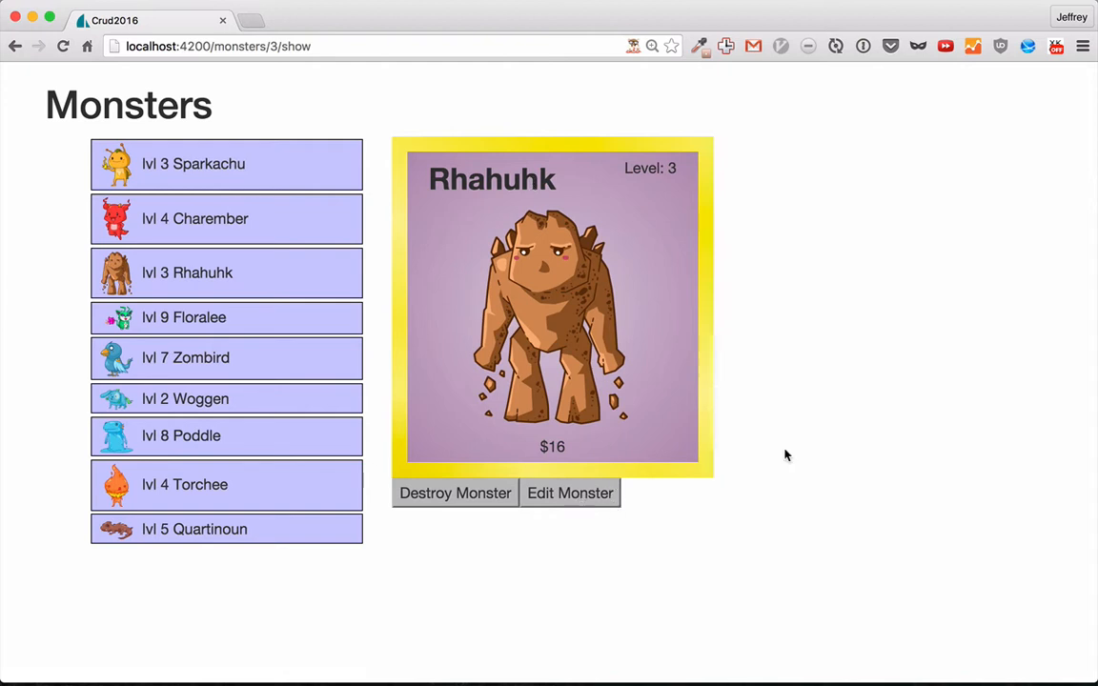
mouse_move(181, 213)
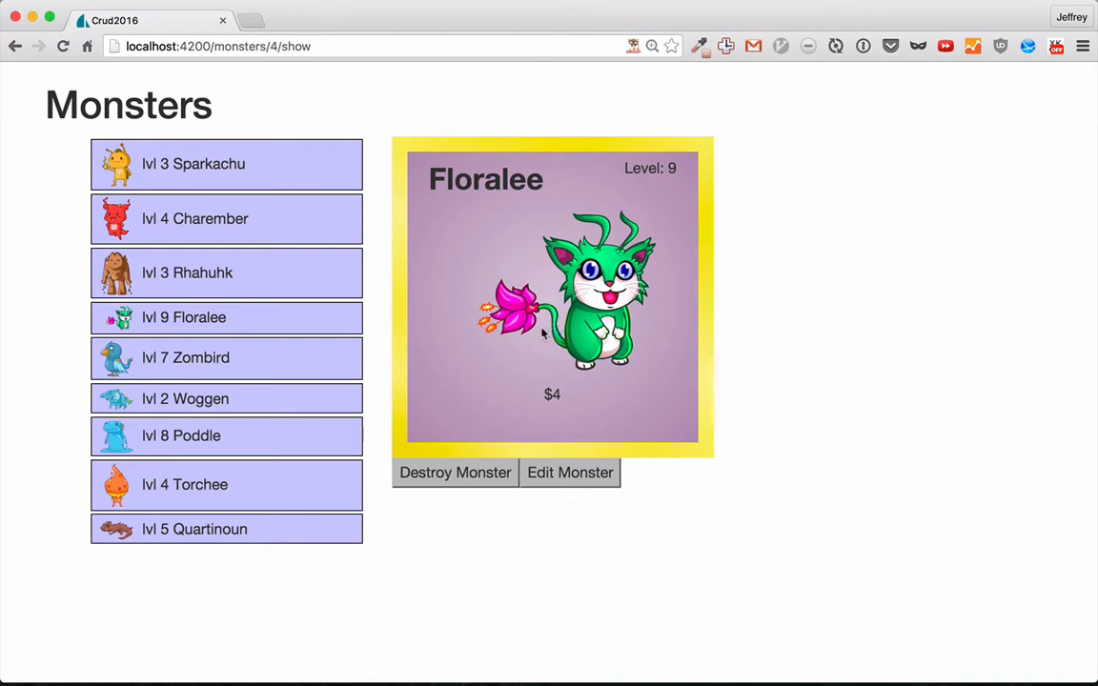
mouse_move(610, 267)
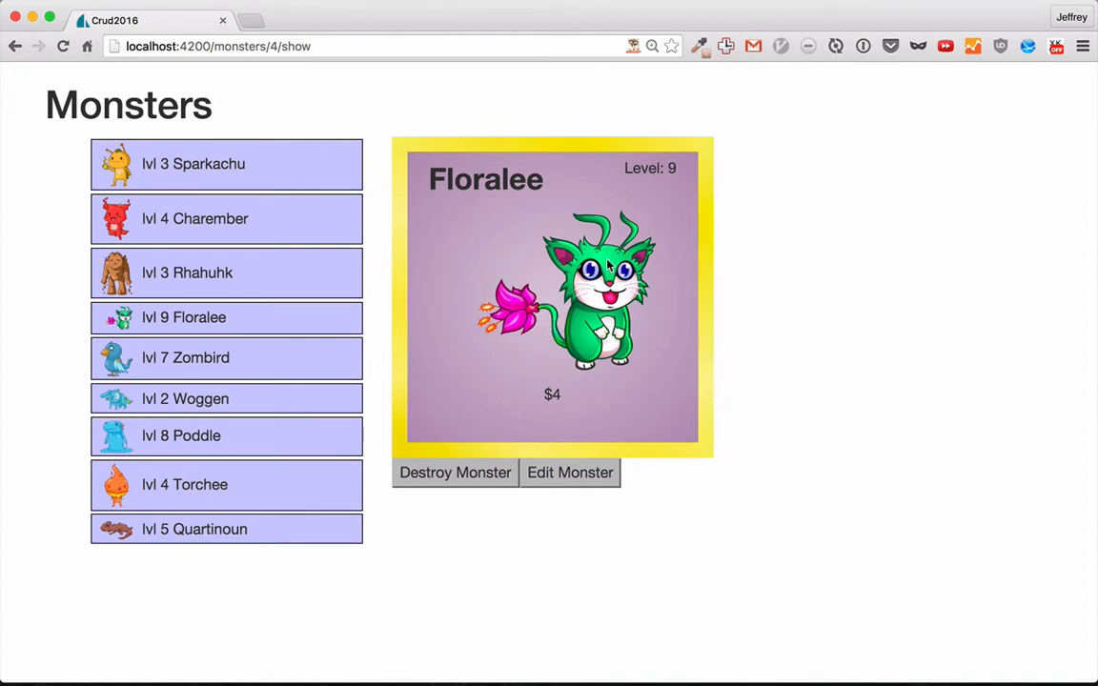
- Change Floralee's Name field to Floraleeeee in its edit form and save it
left_click(570, 472)
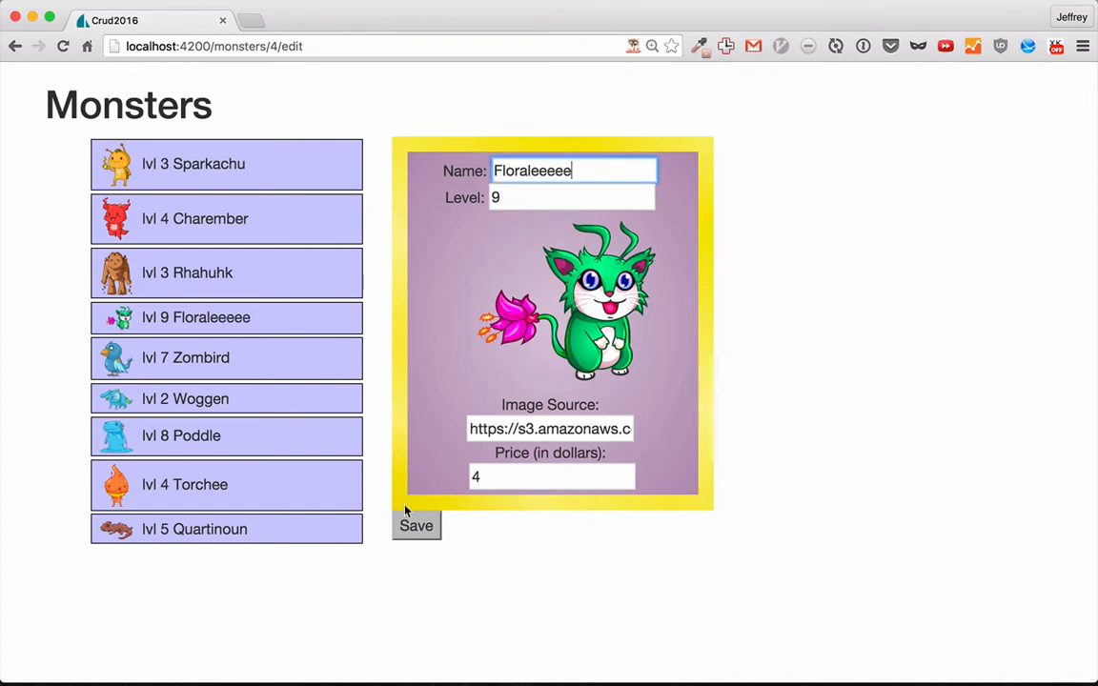
left_click(416, 525)
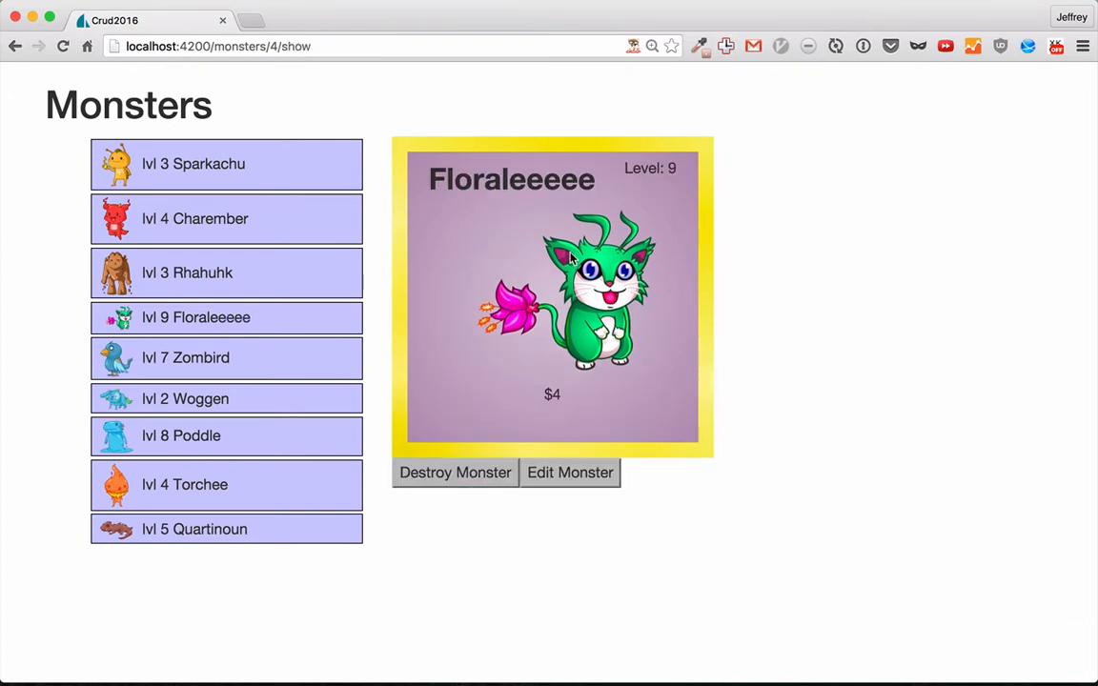